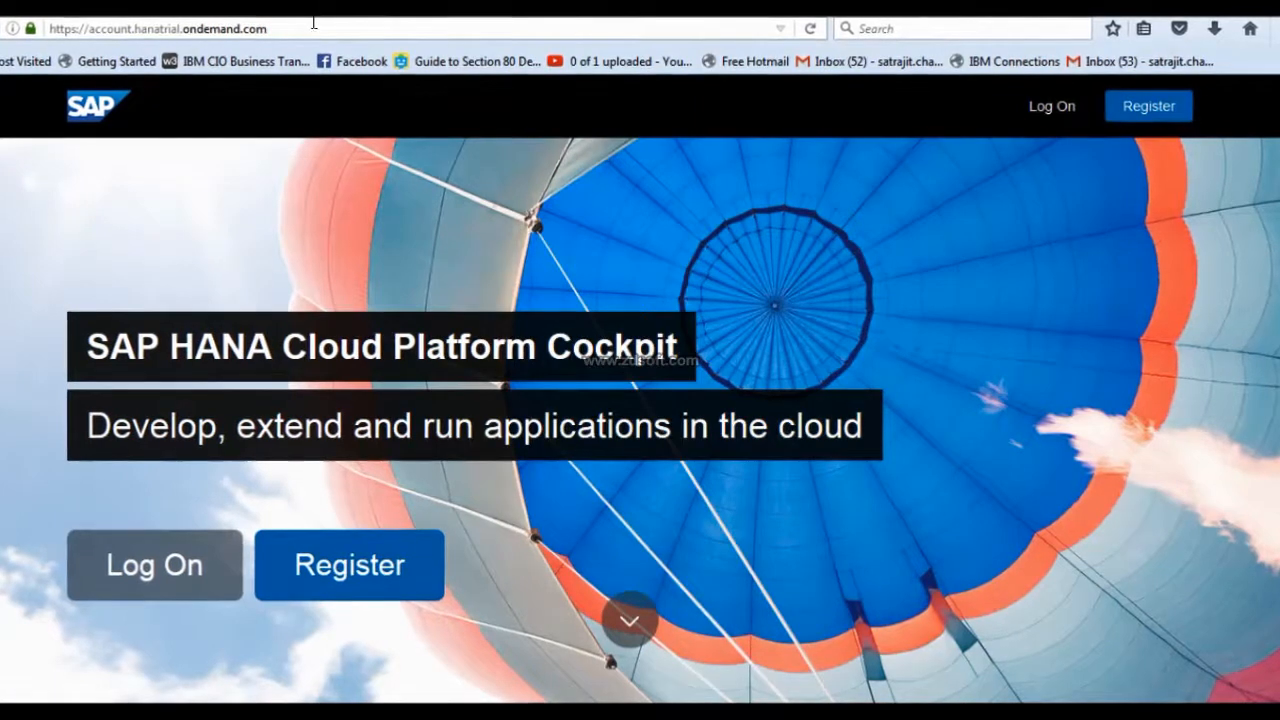
Record the trial cockpit web address in Notepad and review its Format > Font settings
click(160, 27)
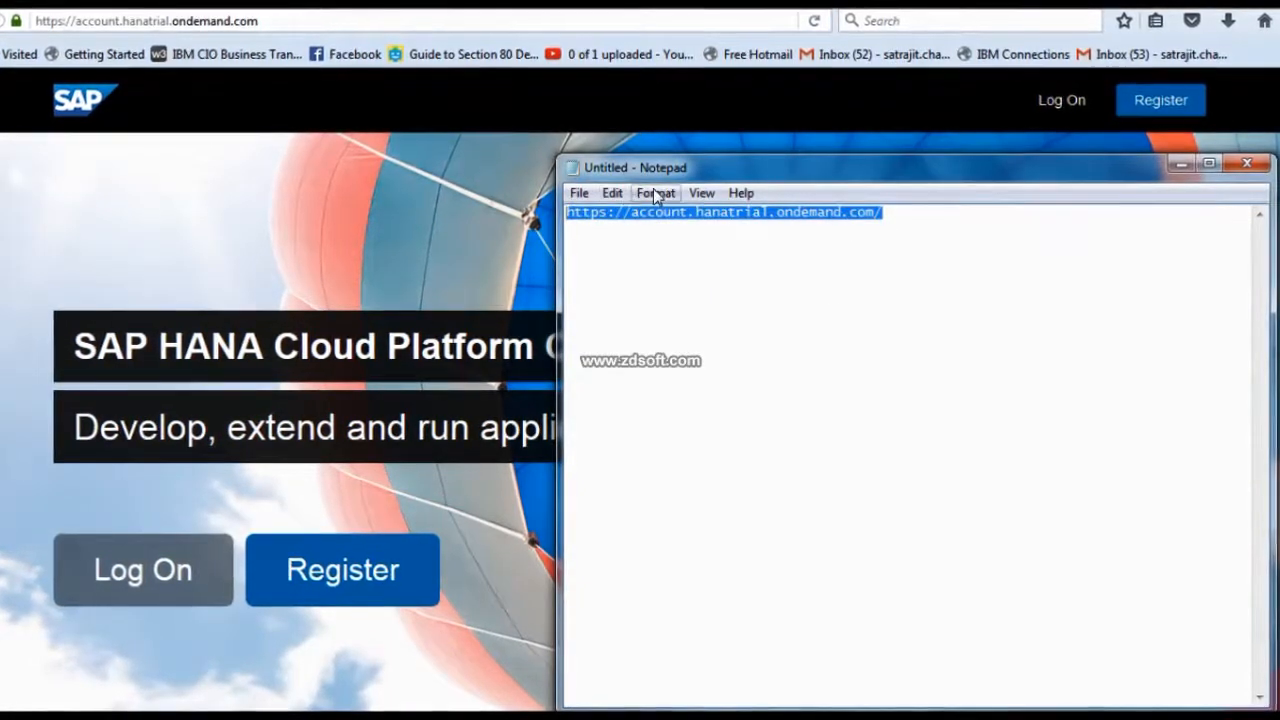
click(655, 192)
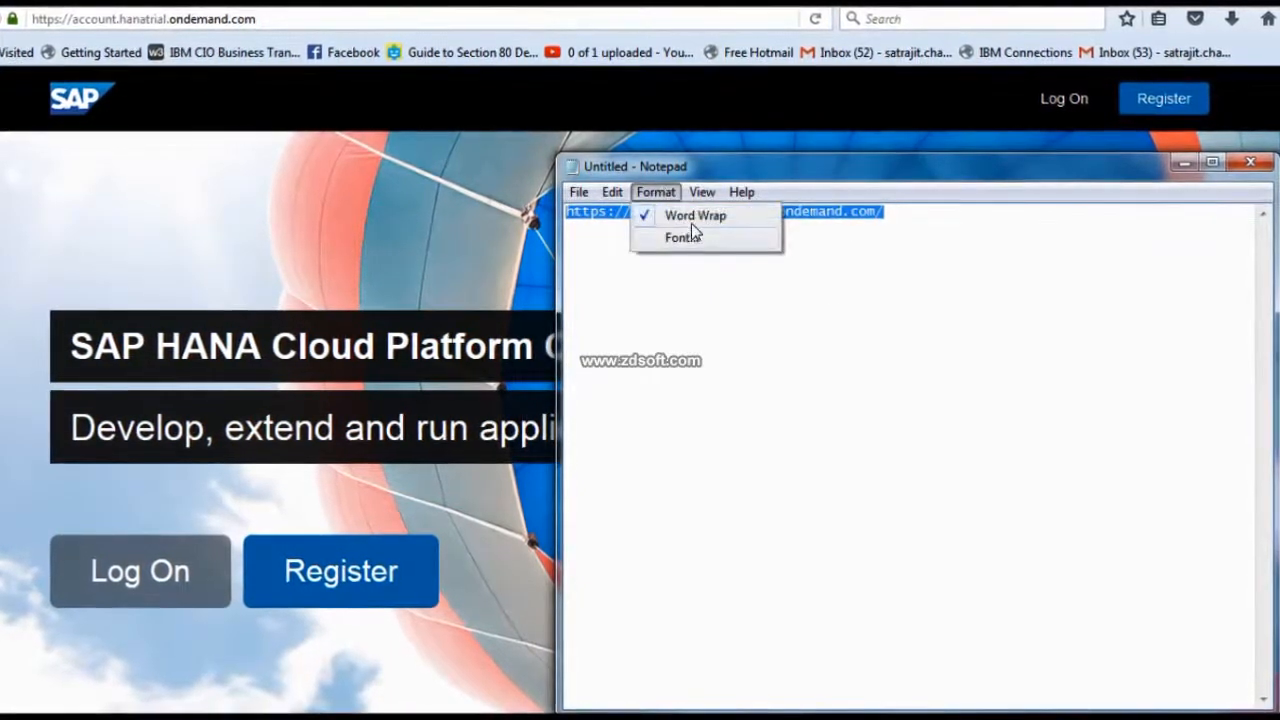
click(683, 237)
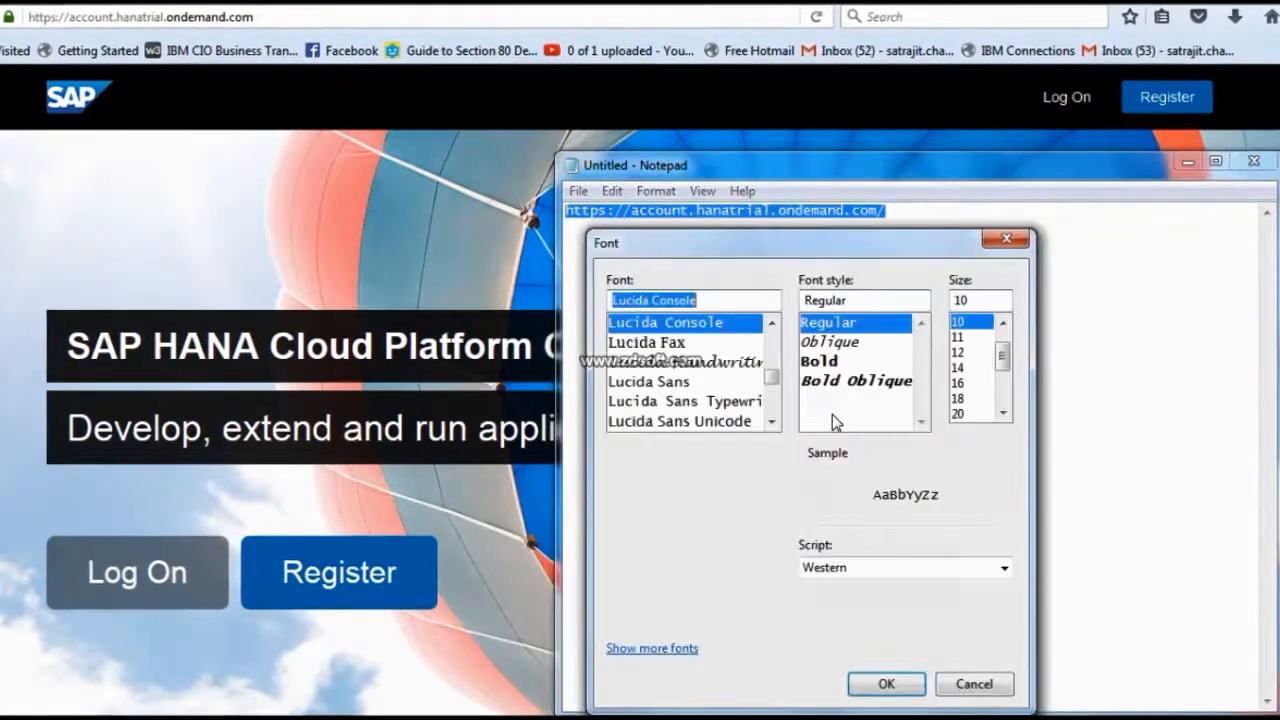
click(885, 684)
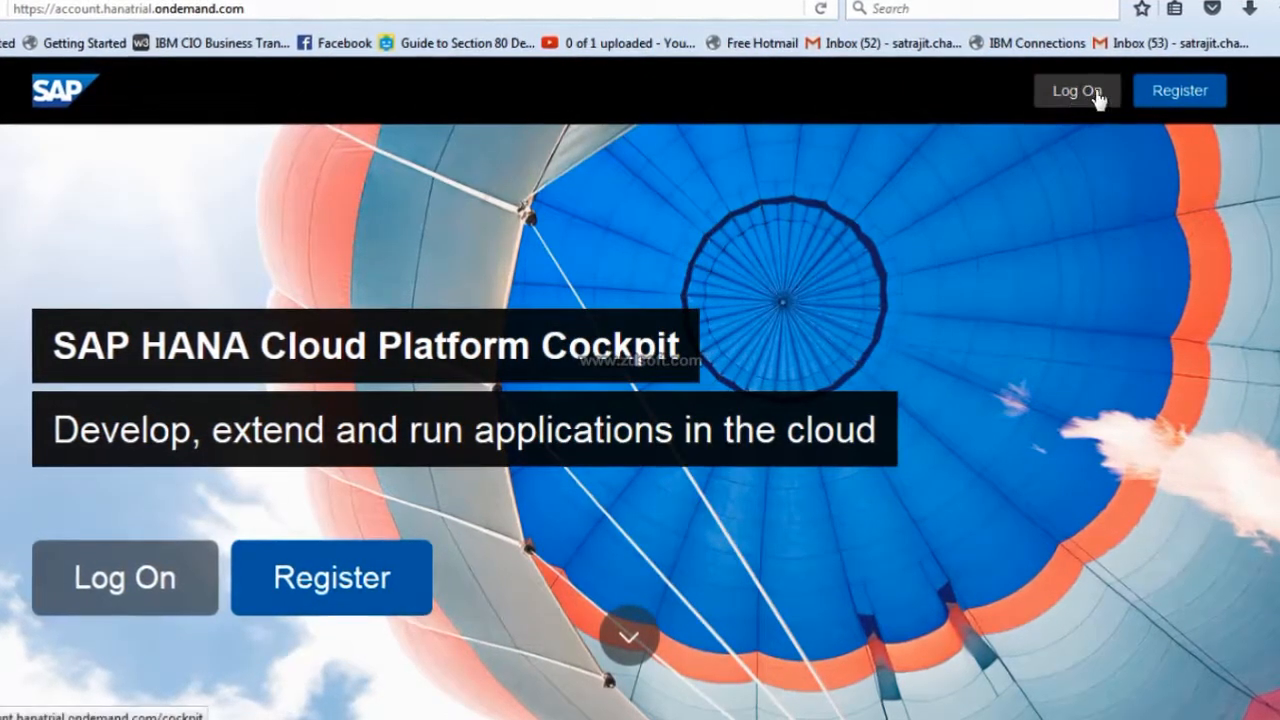
click(1180, 89)
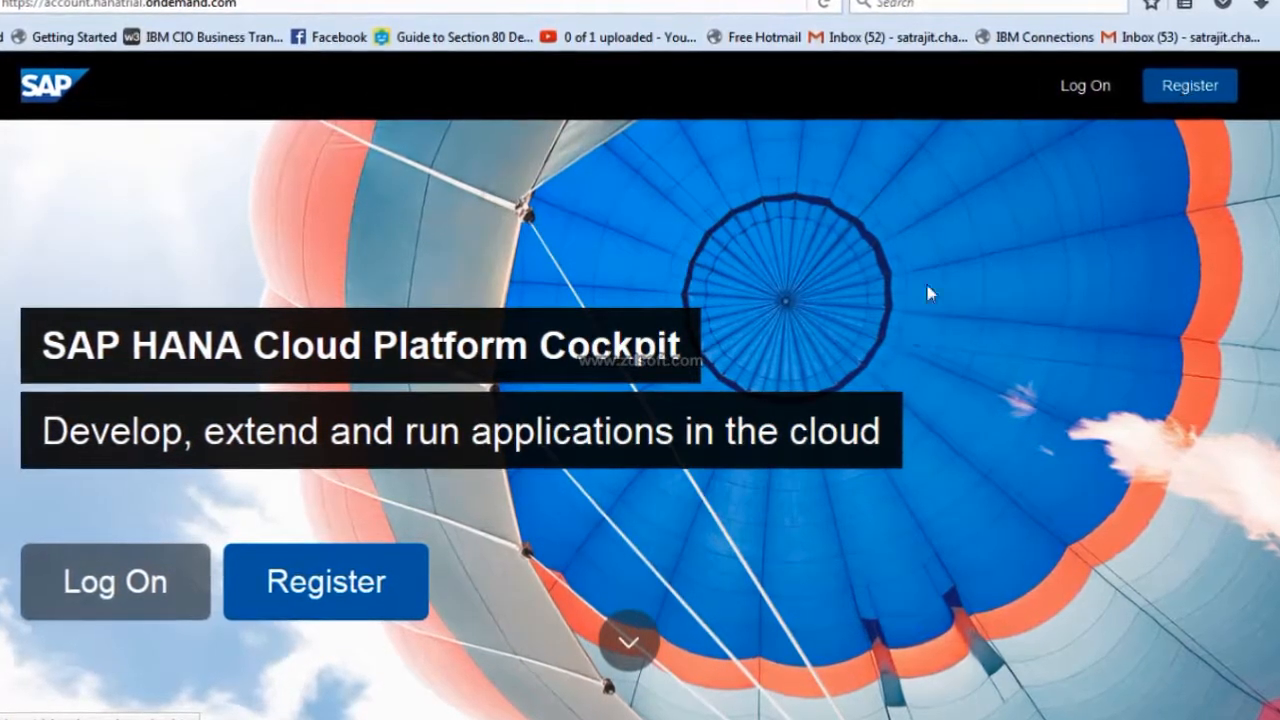
mouse_move(325, 583)
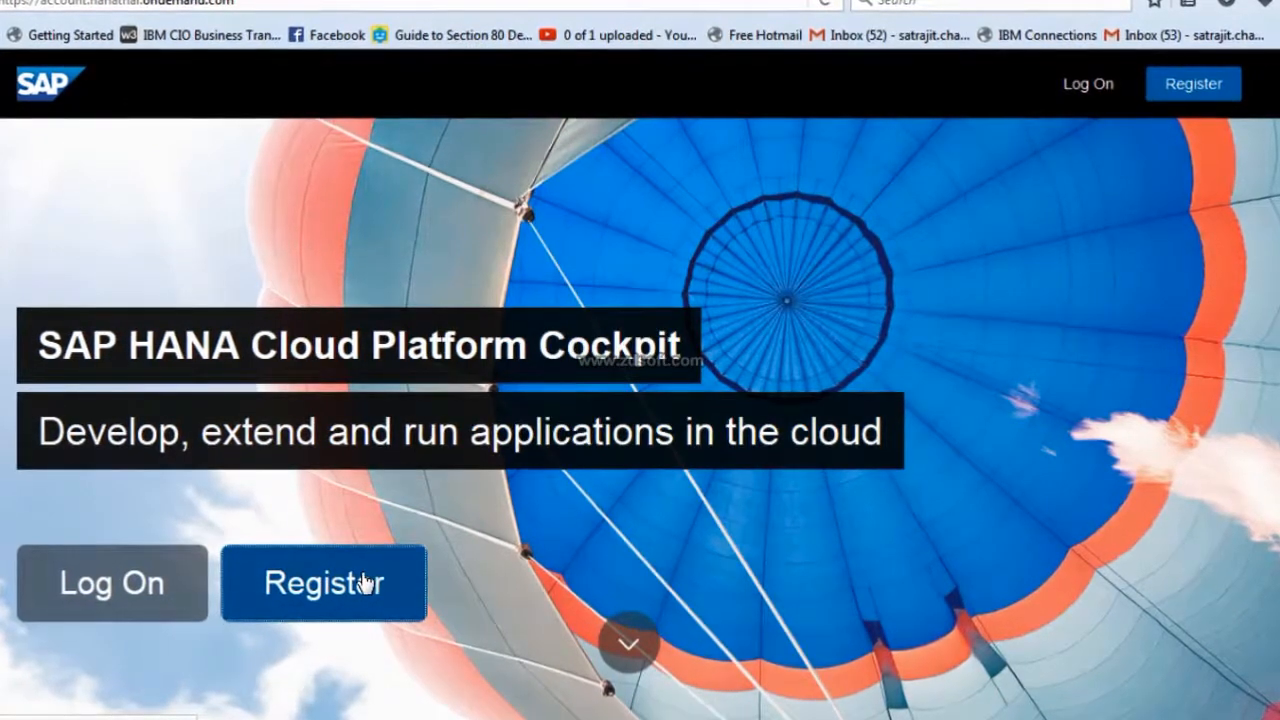
click(323, 583)
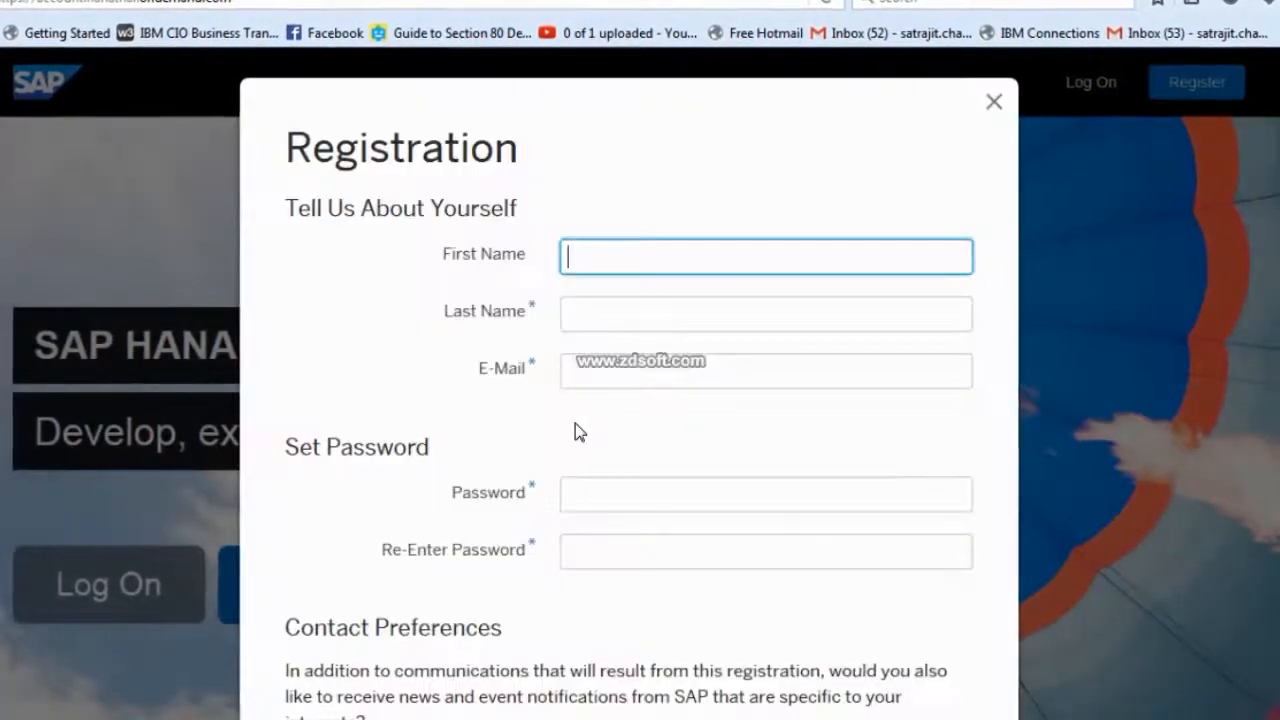
text(HANA)
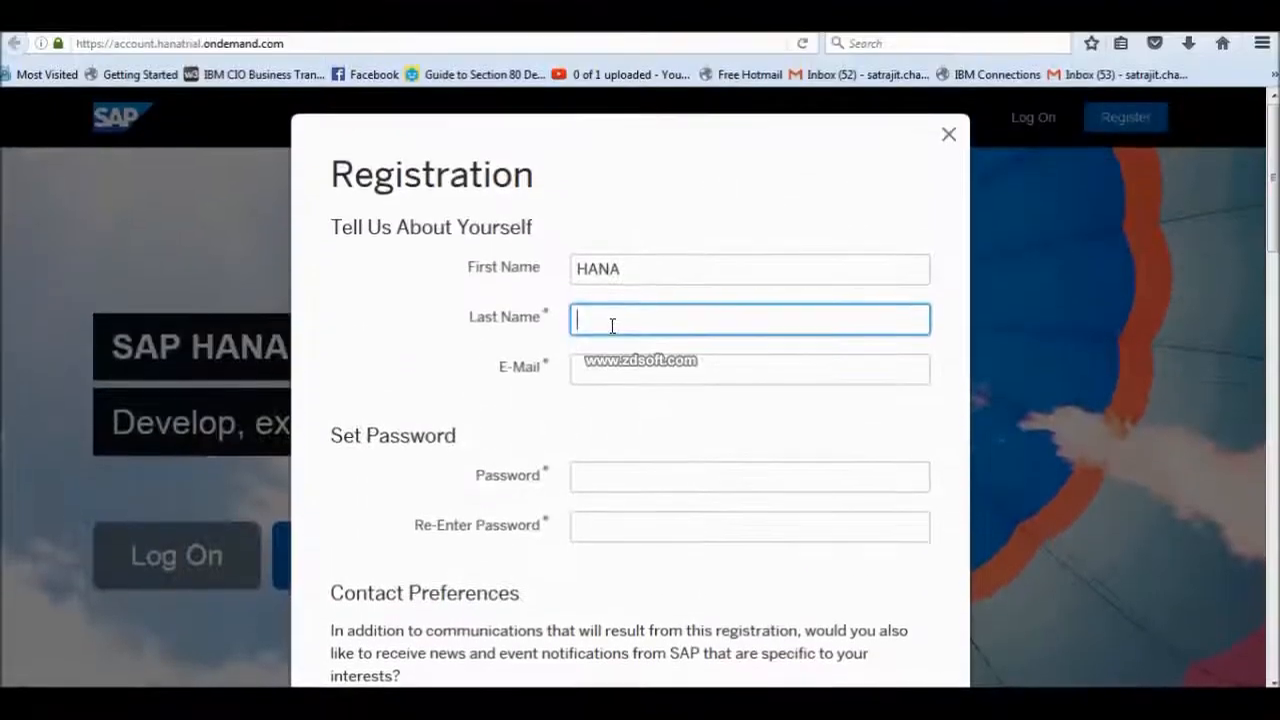
text(T)
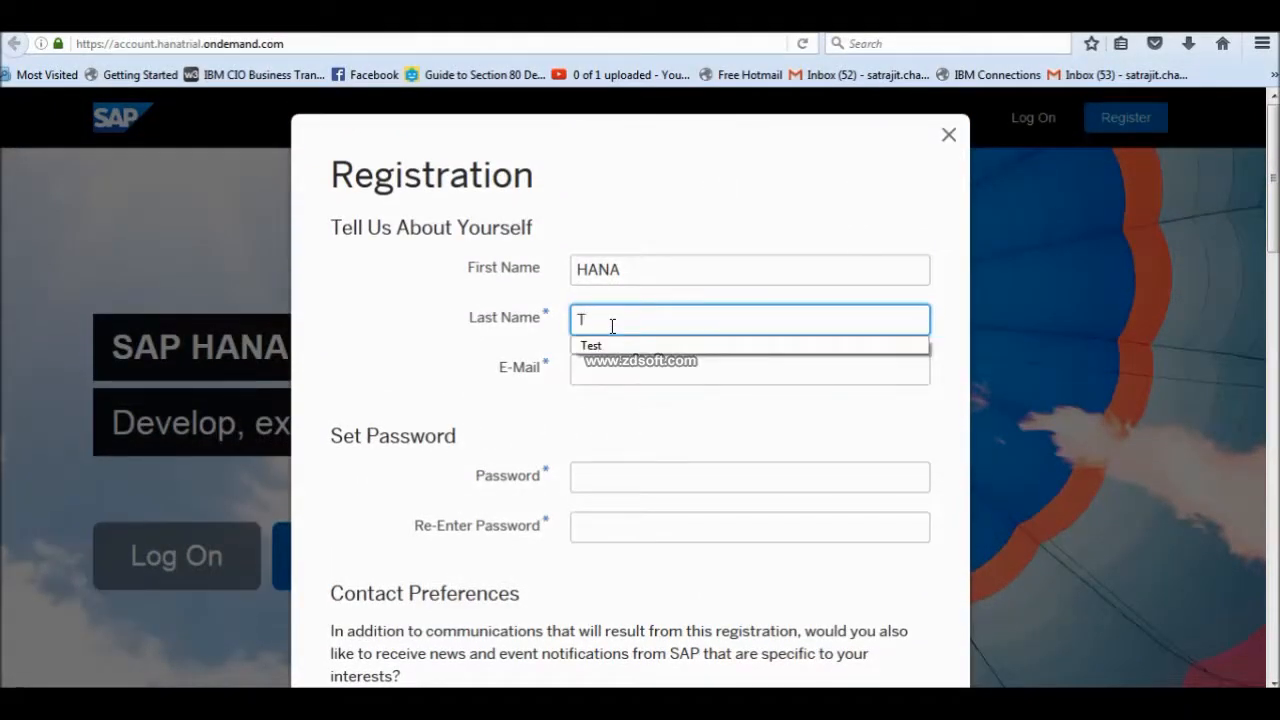
text(EST)
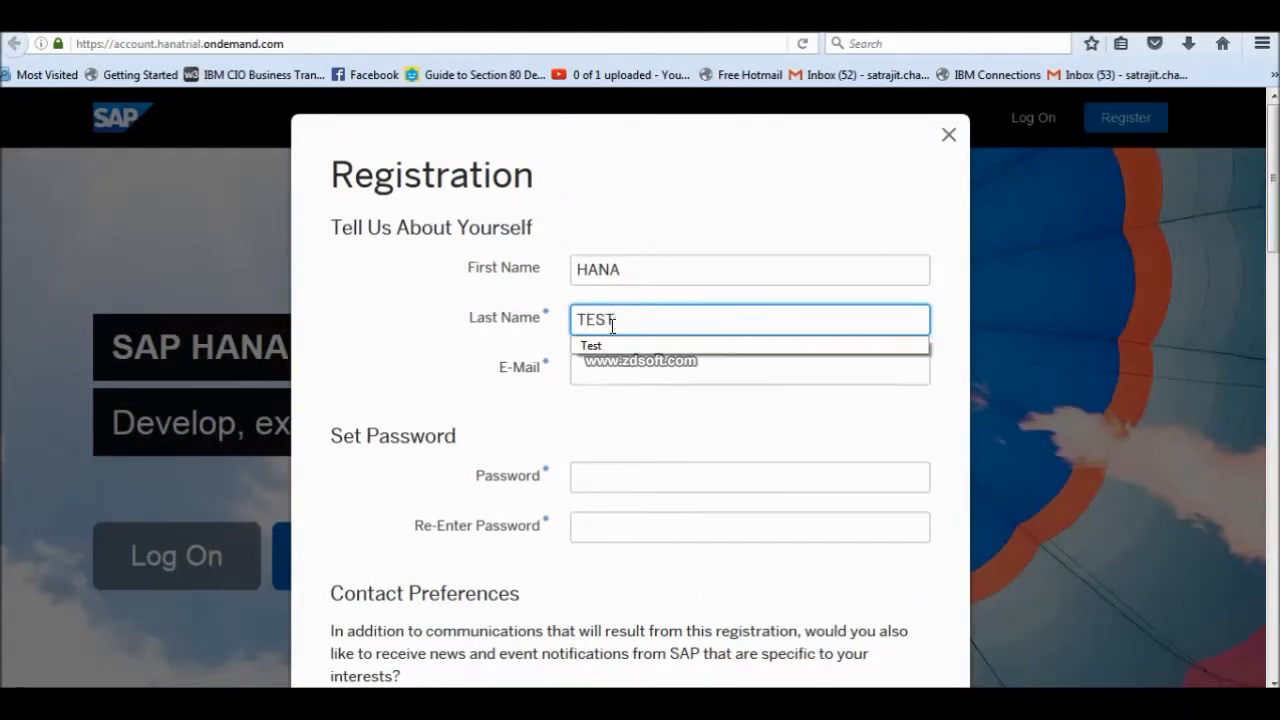
click(749, 369)
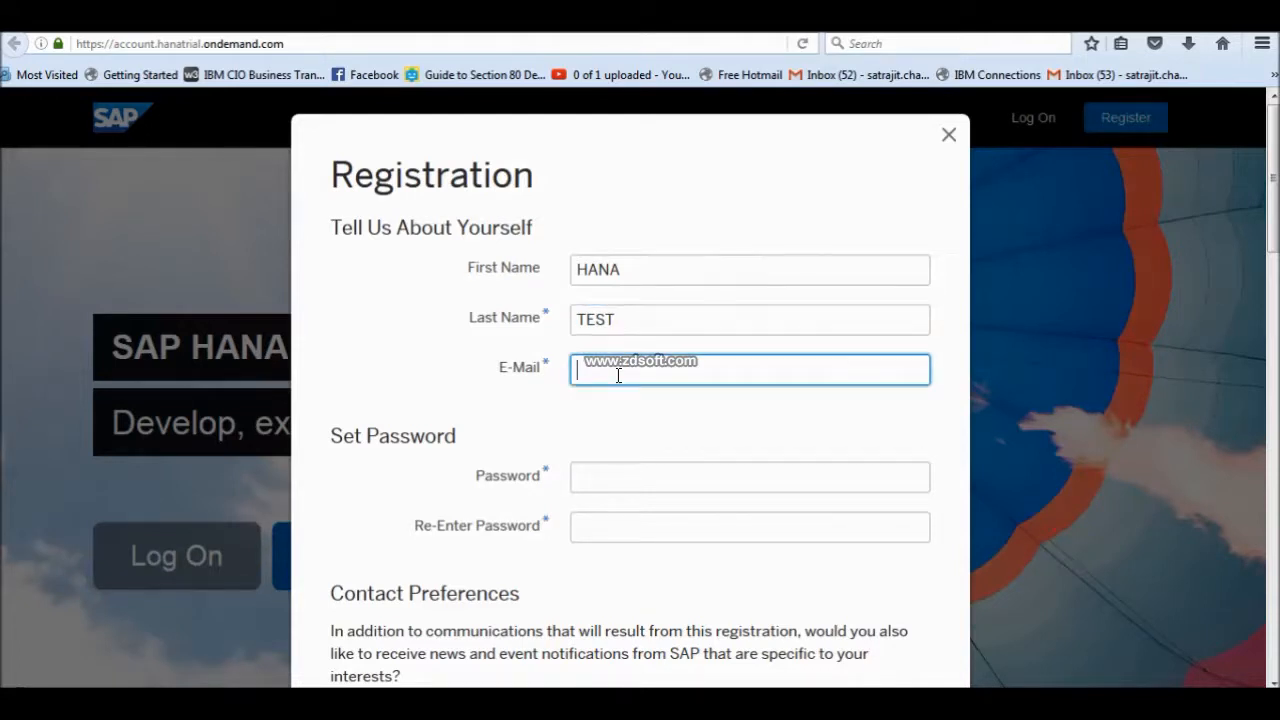
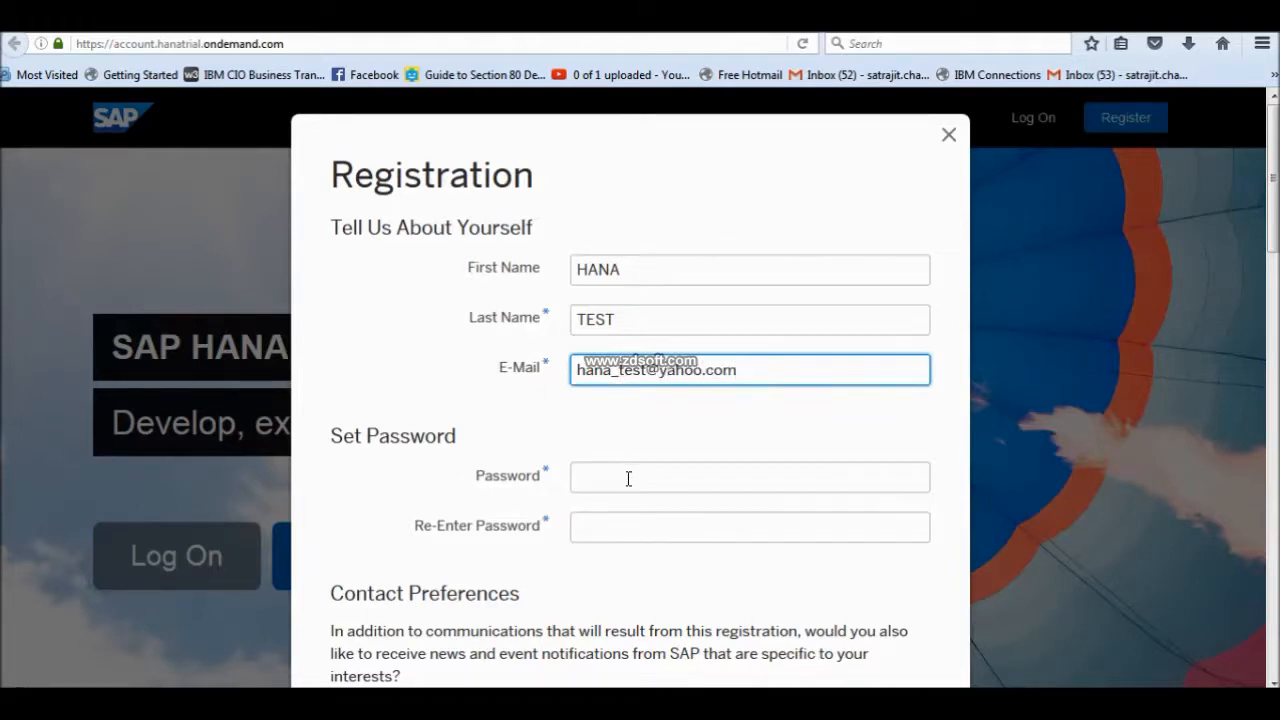
click(749, 477)
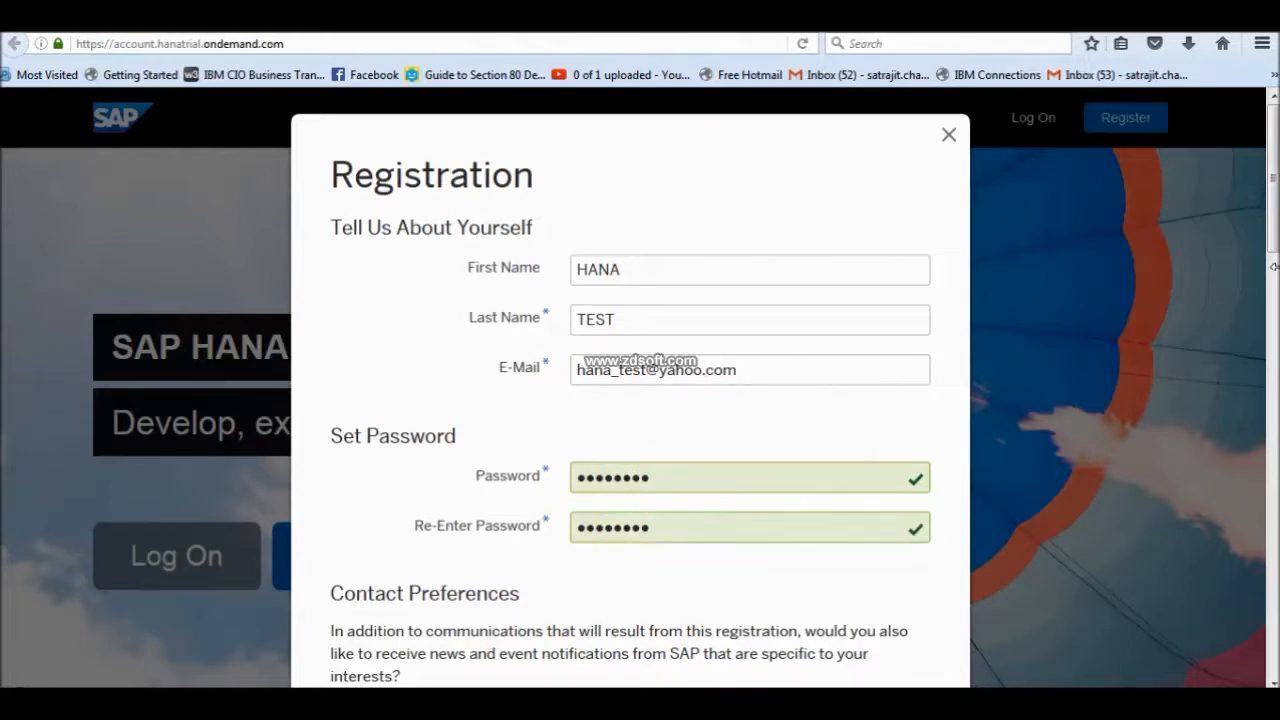
Accept e-mail news, decline telephone news, accept both terms, and submit
scroll(down, 3)
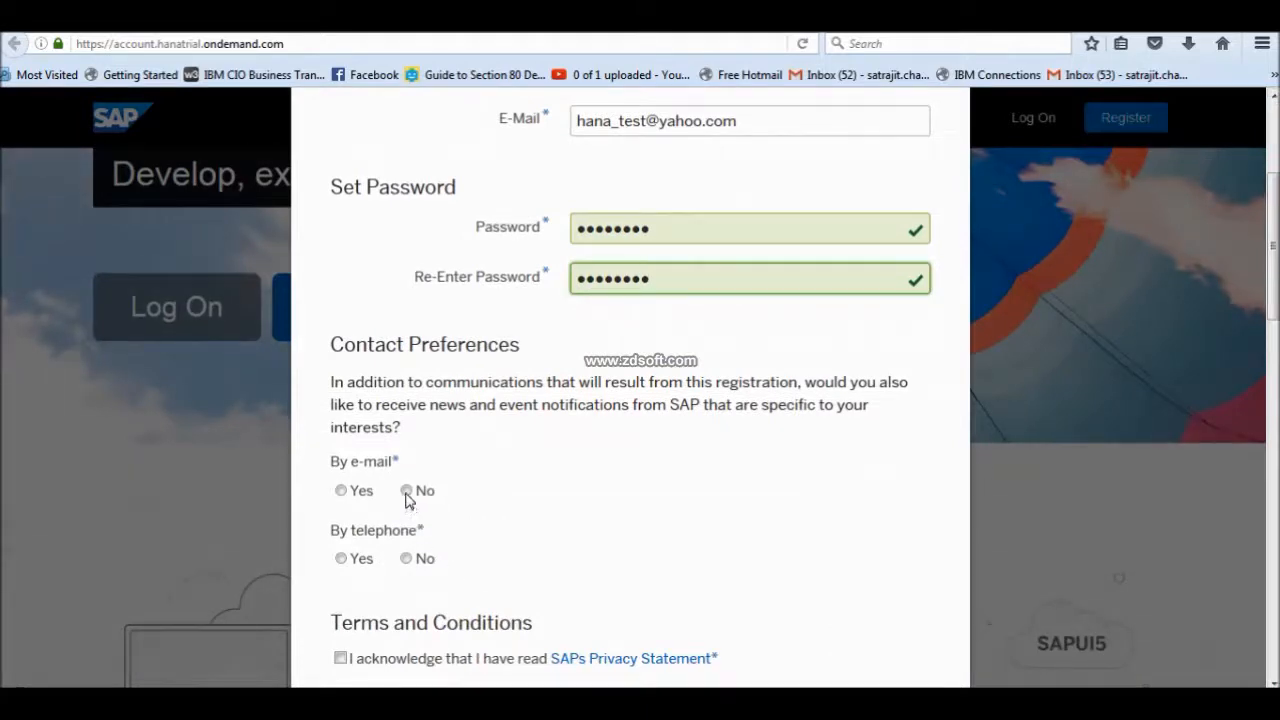
click(341, 490)
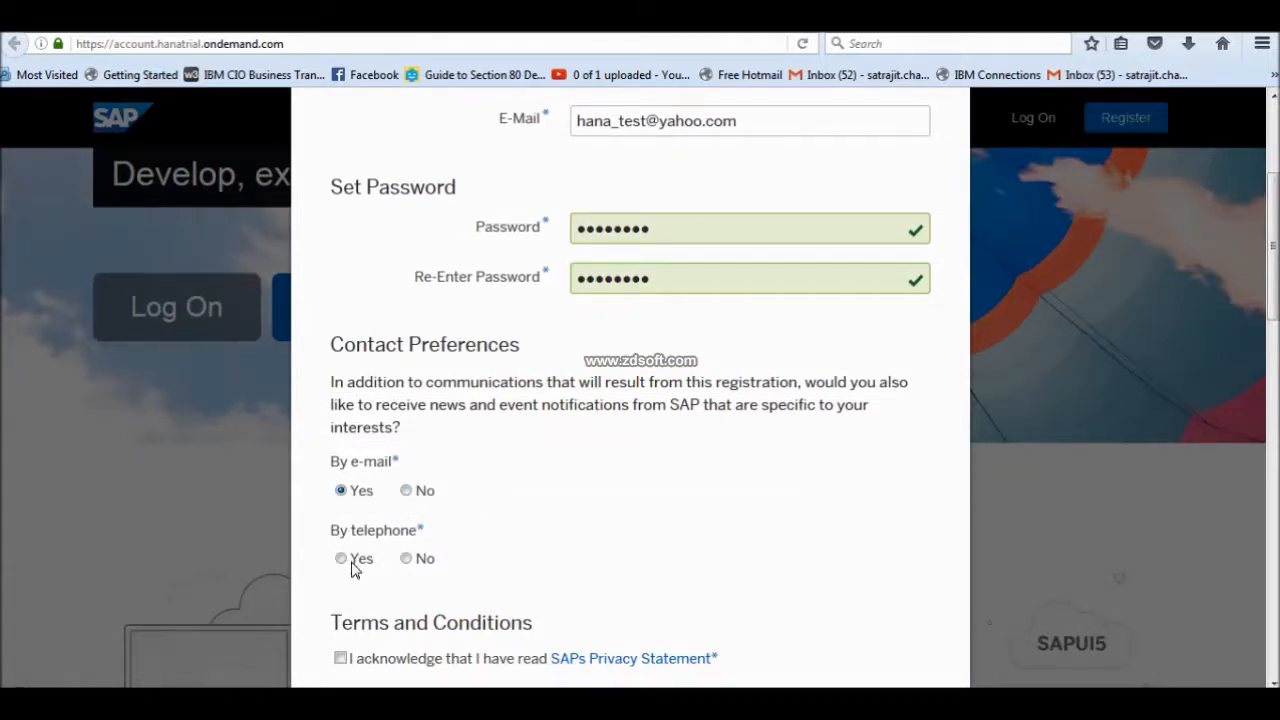
click(406, 558)
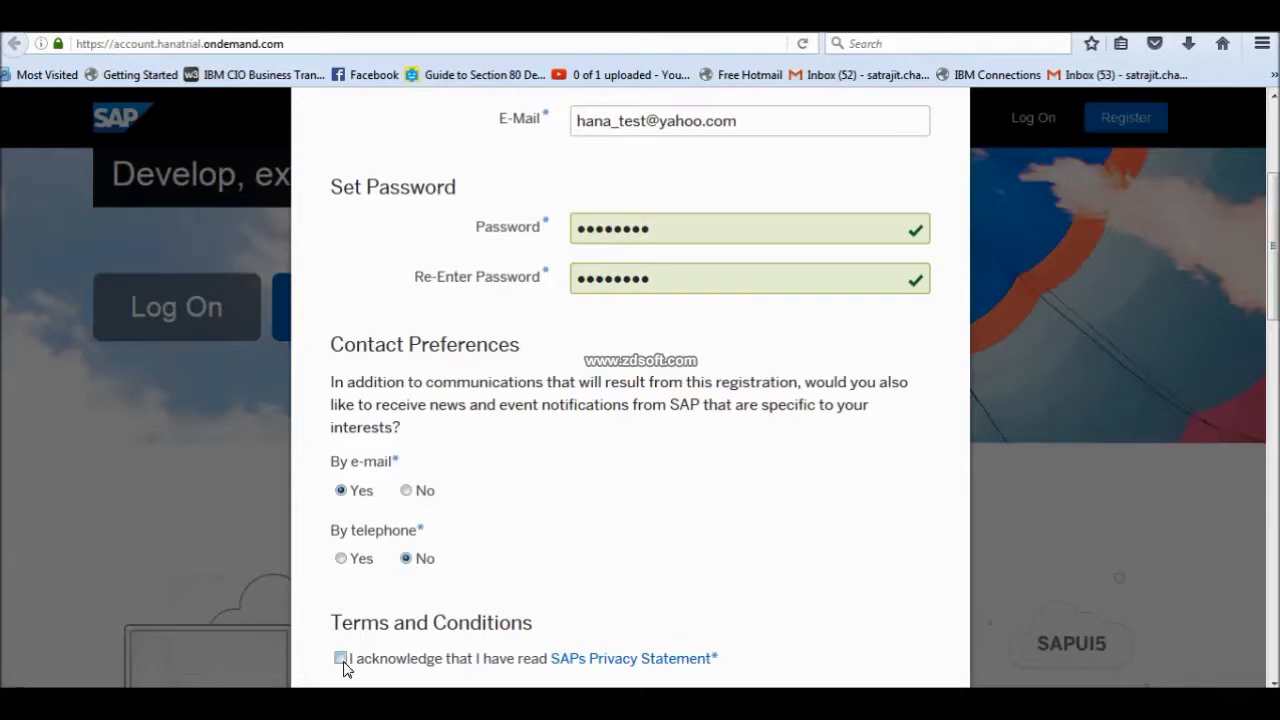
click(340, 658)
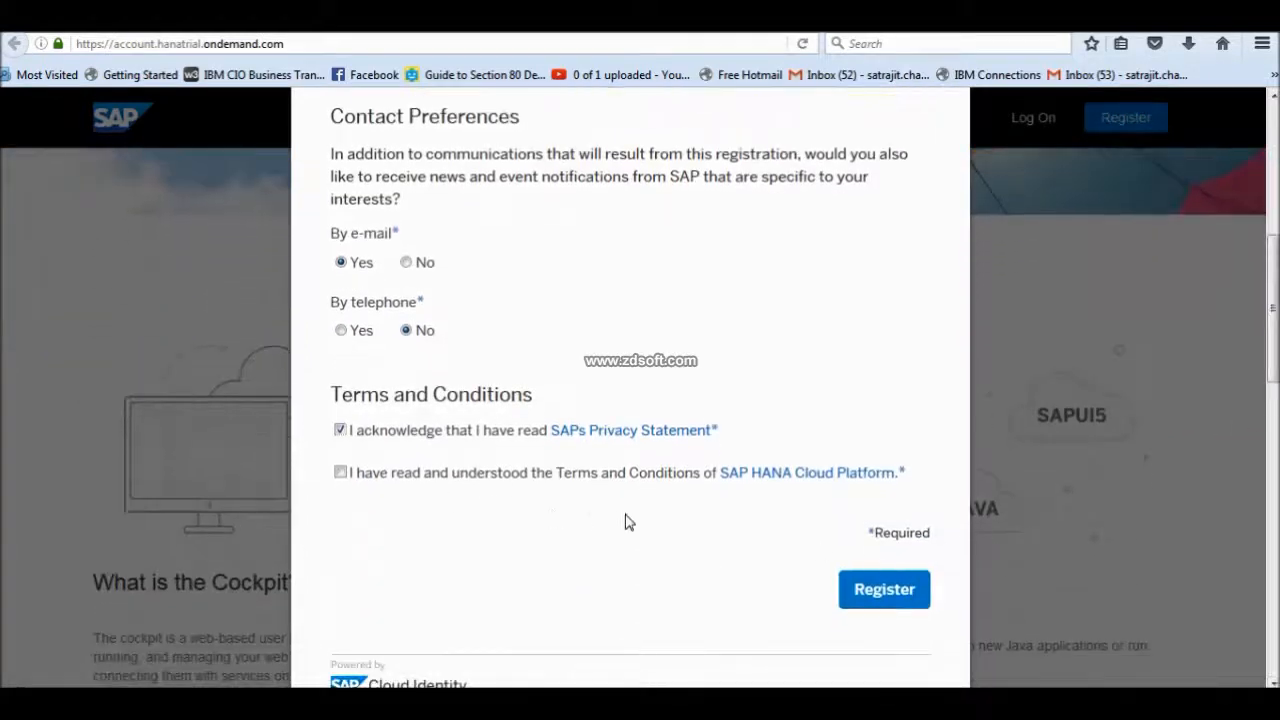
click(340, 471)
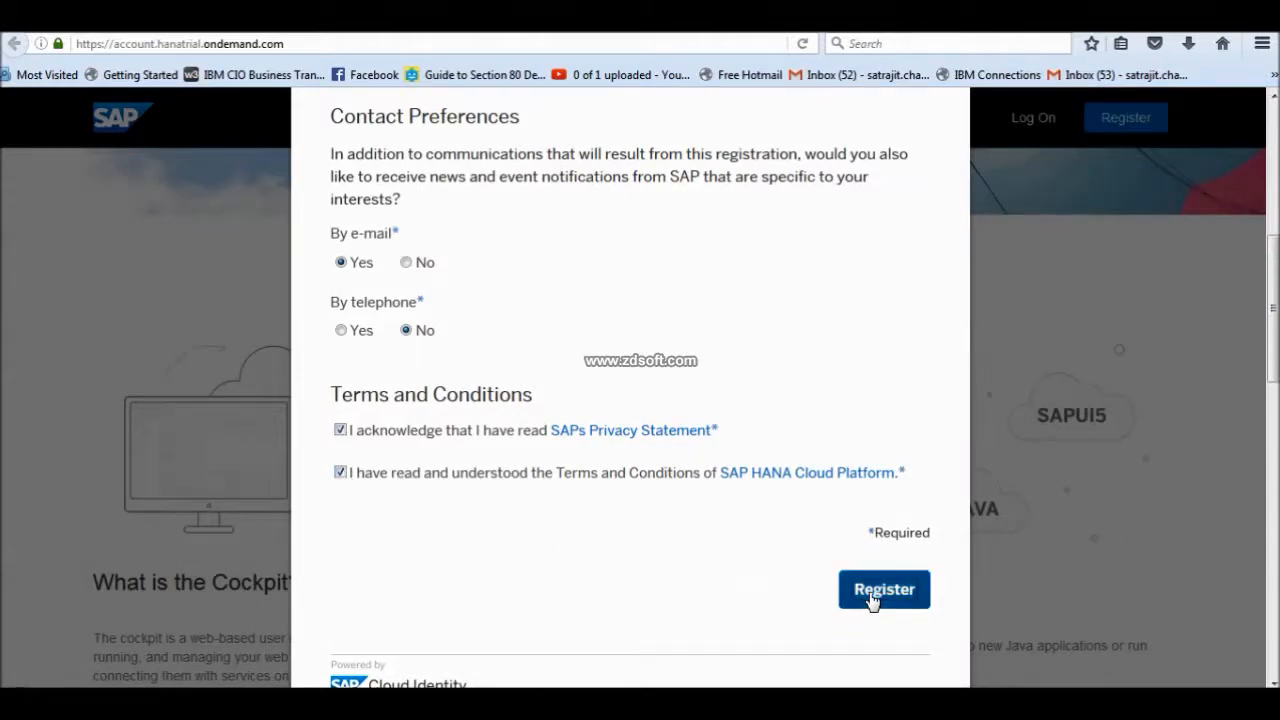
click(884, 589)
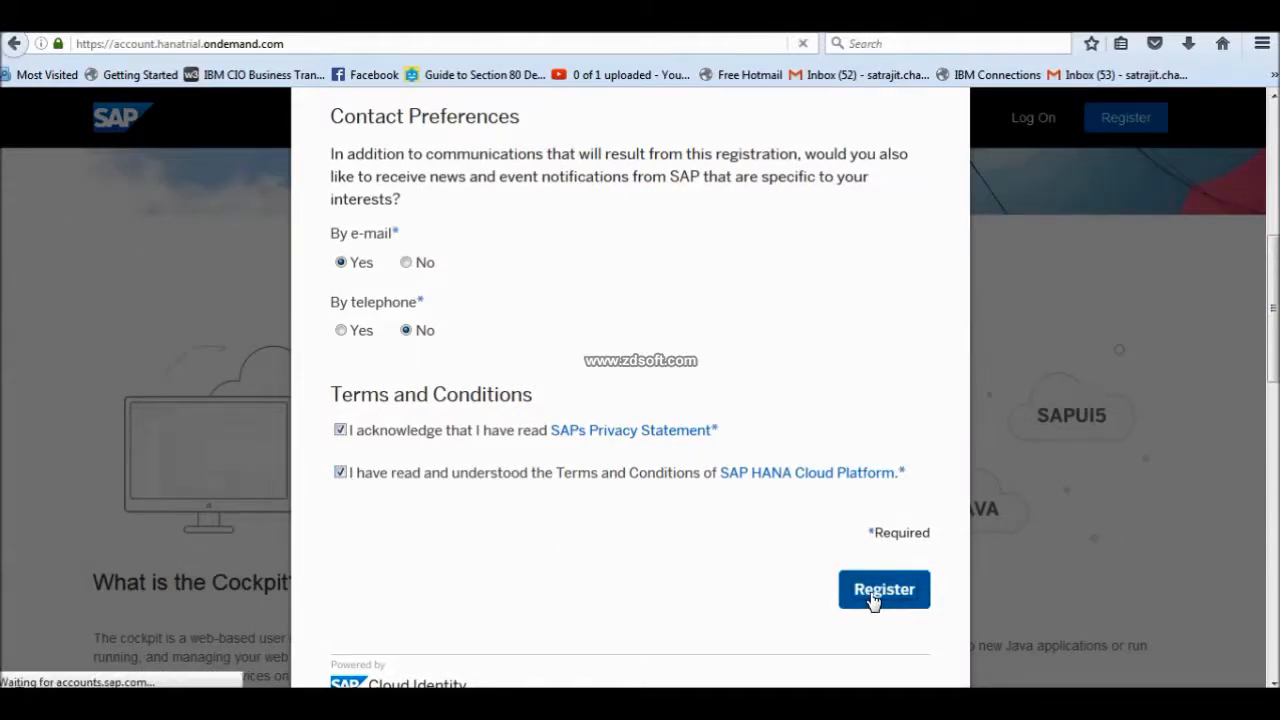
Confirm the registration submission and reach the Thank you dialog
click(883, 589)
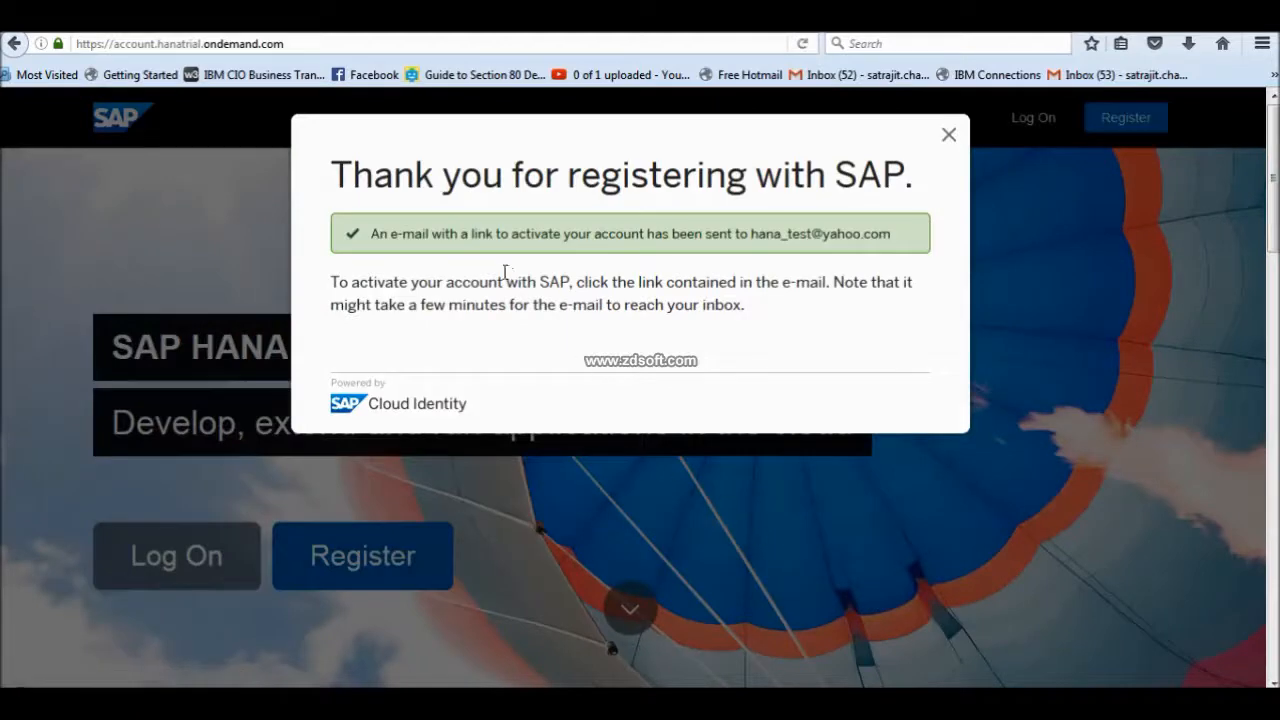
mouse_move(565, 250)
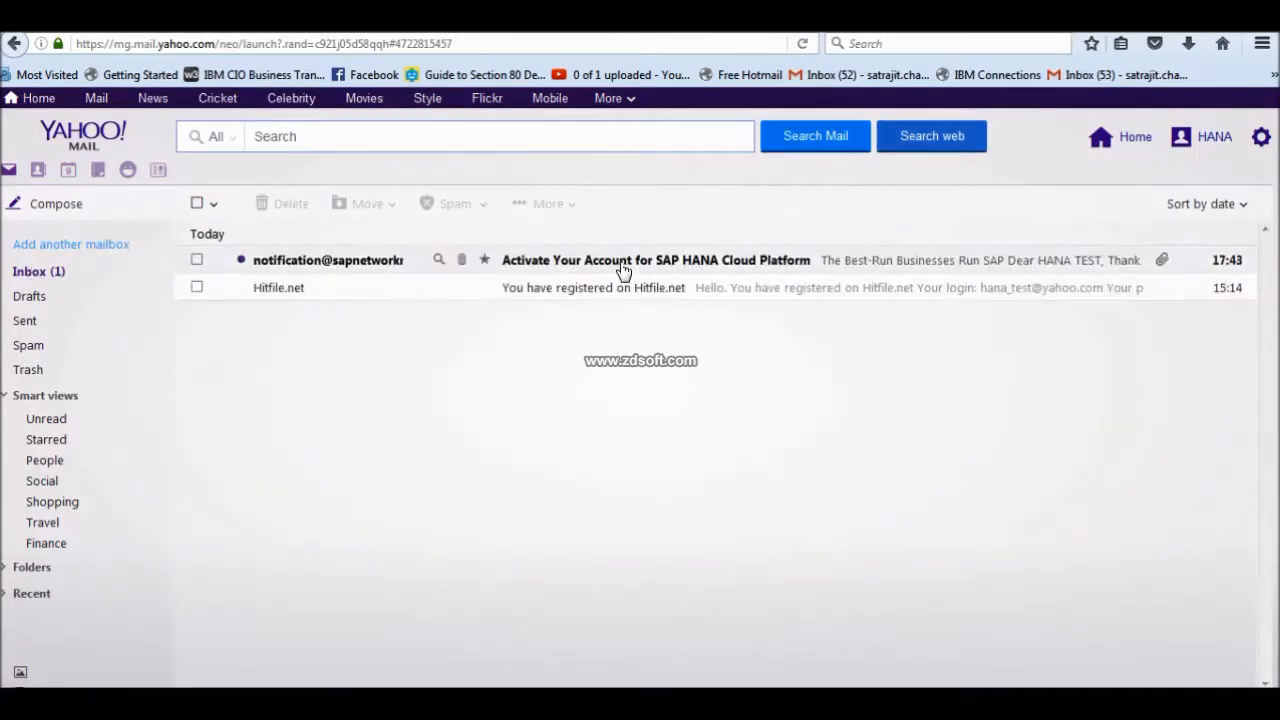
Open the SAP activation e-mail in Yahoo Mail and follow its activation link
click(655, 260)
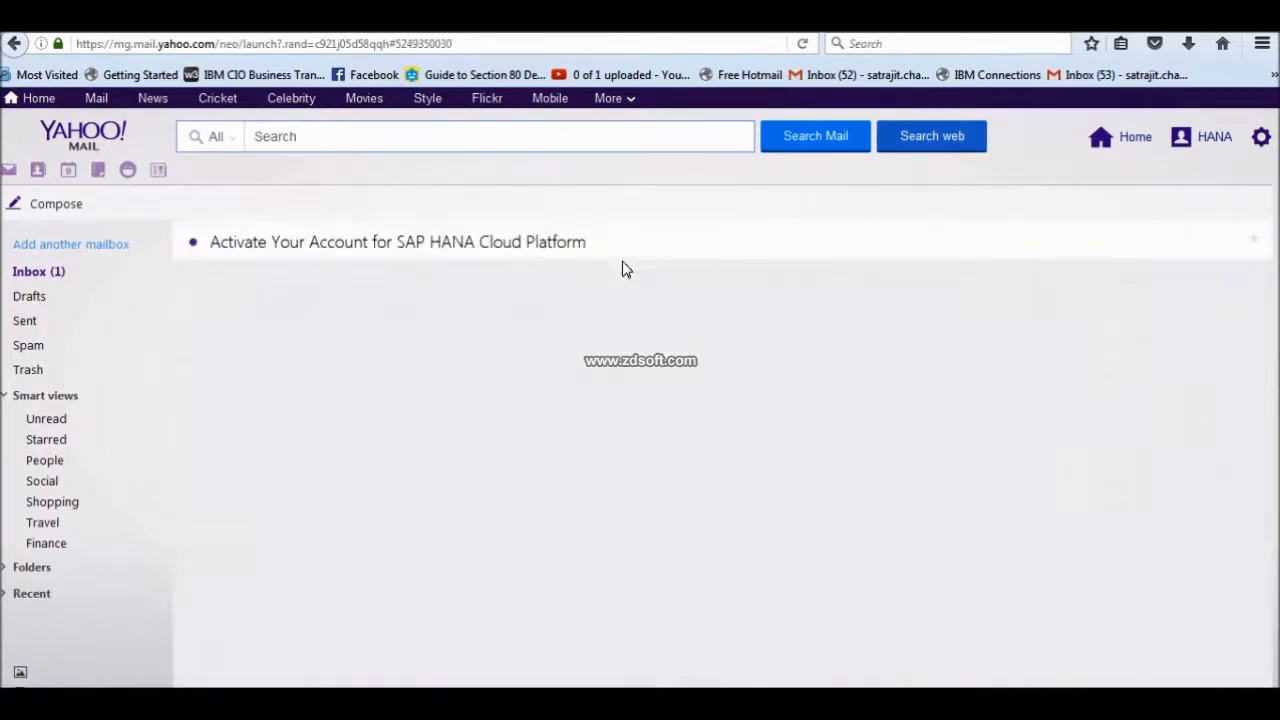
click(397, 242)
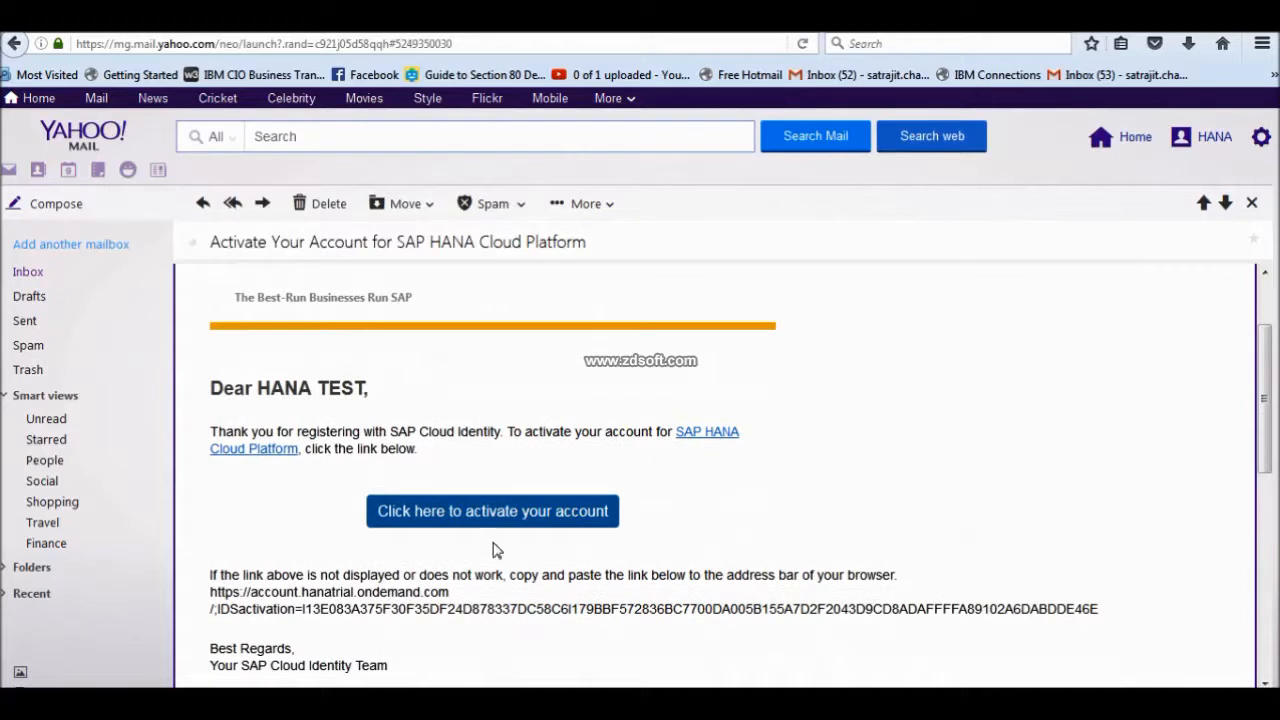
mouse_move(470, 521)
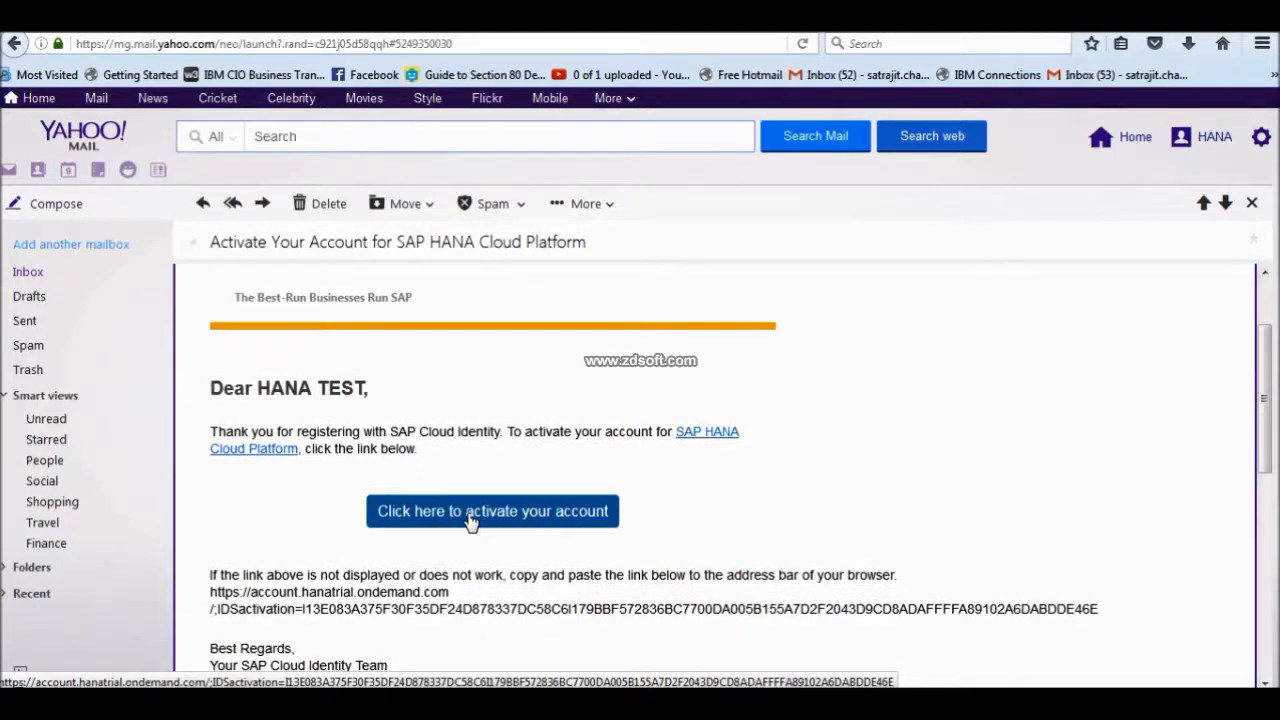
click(492, 511)
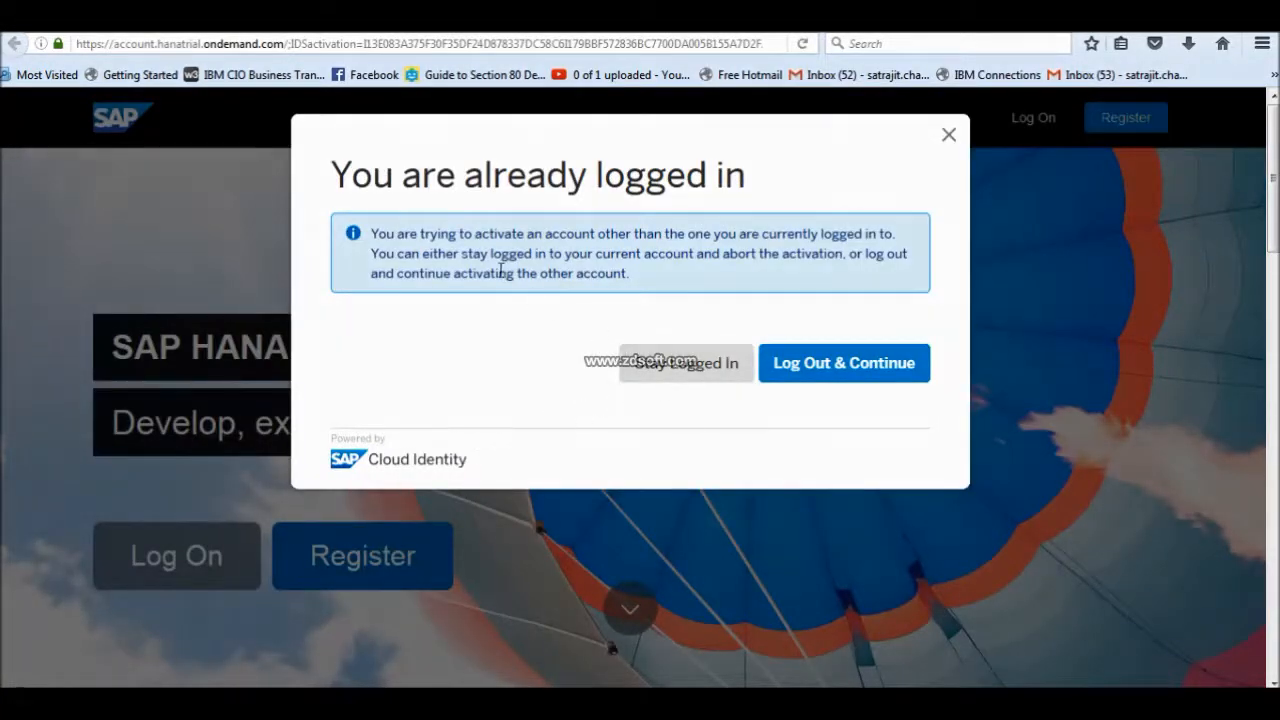
Log out of the current account and continue past the Account Successfully Activated dialog
click(843, 362)
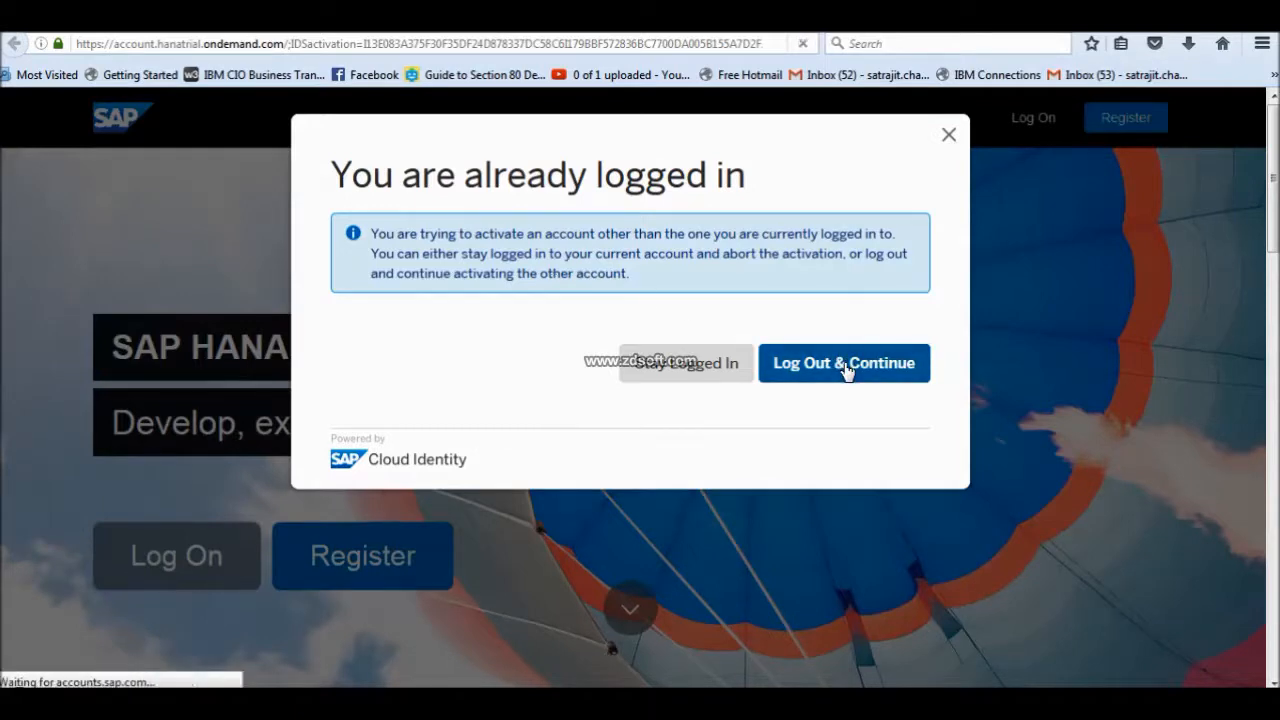
click(843, 363)
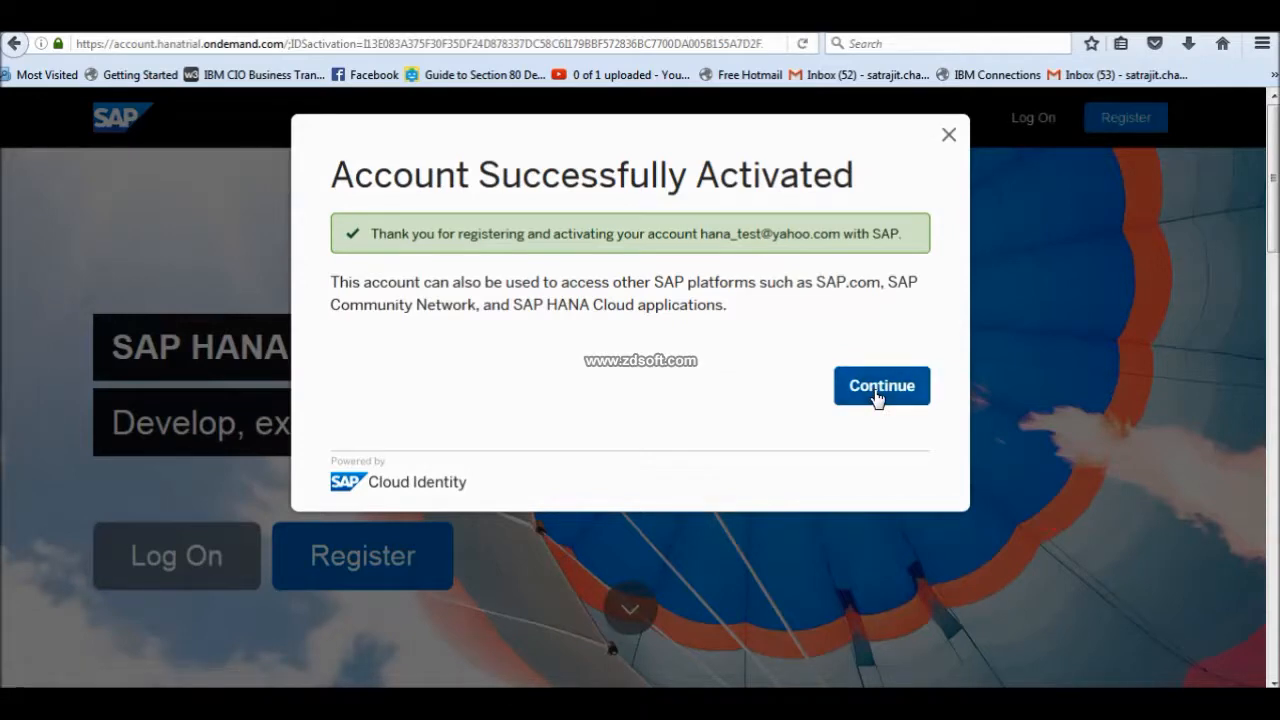
click(881, 385)
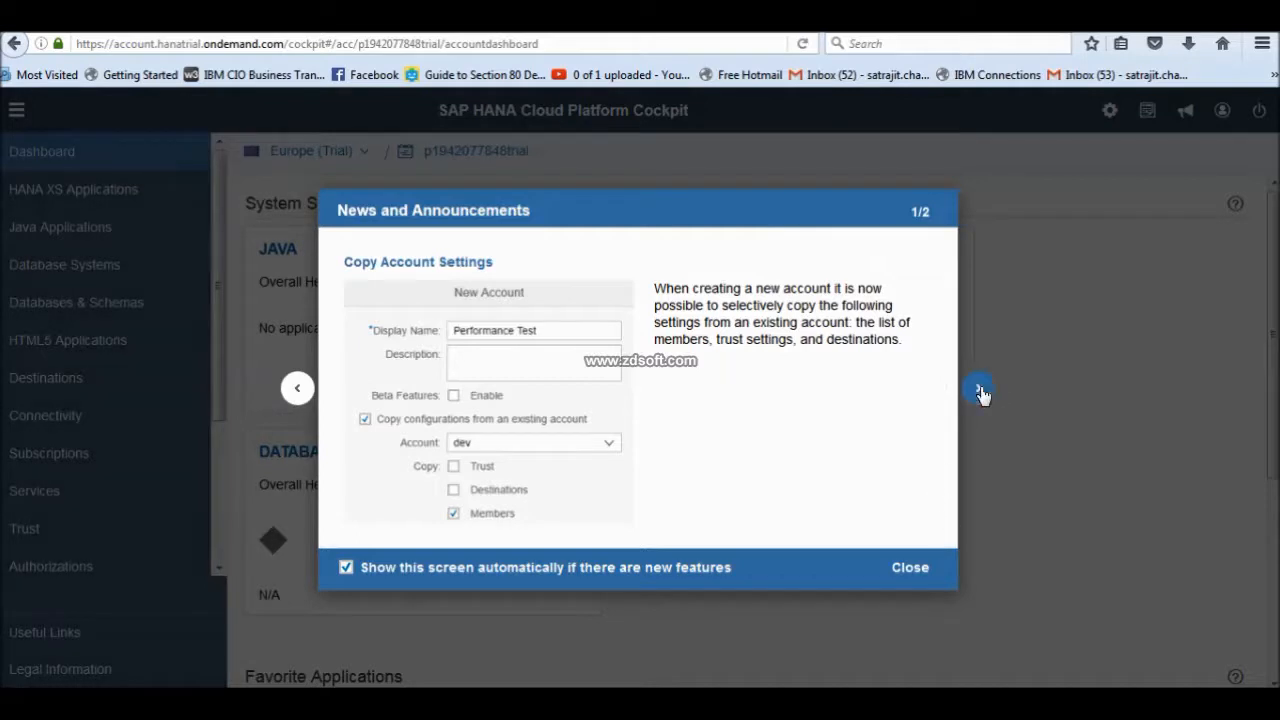
Page to the next news announcement, then close News and Announcements
click(979, 388)
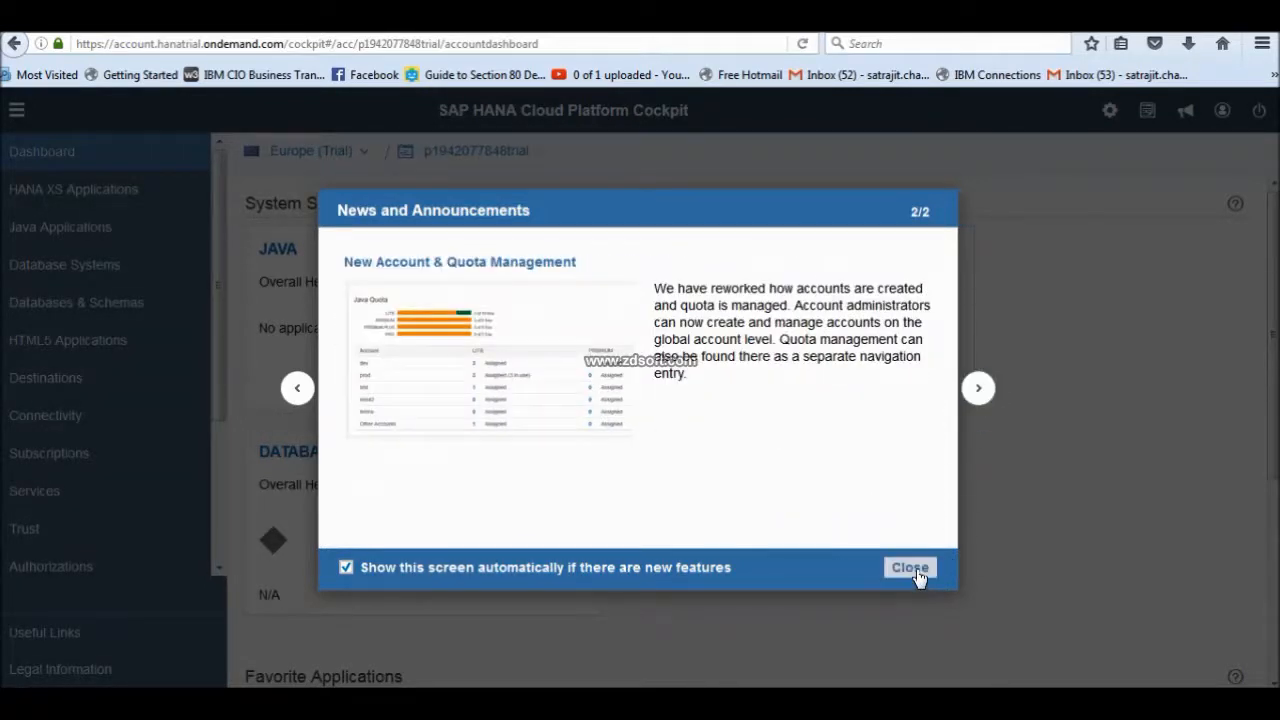
click(908, 567)
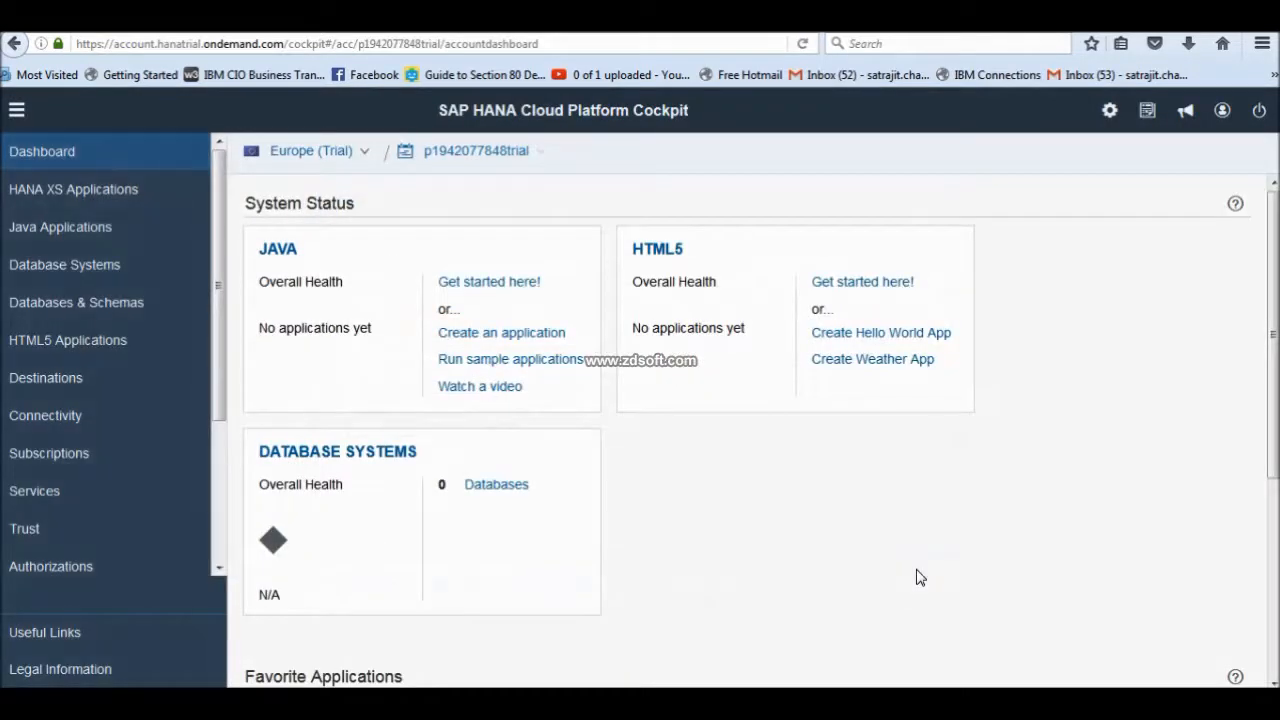
mouse_move(370, 430)
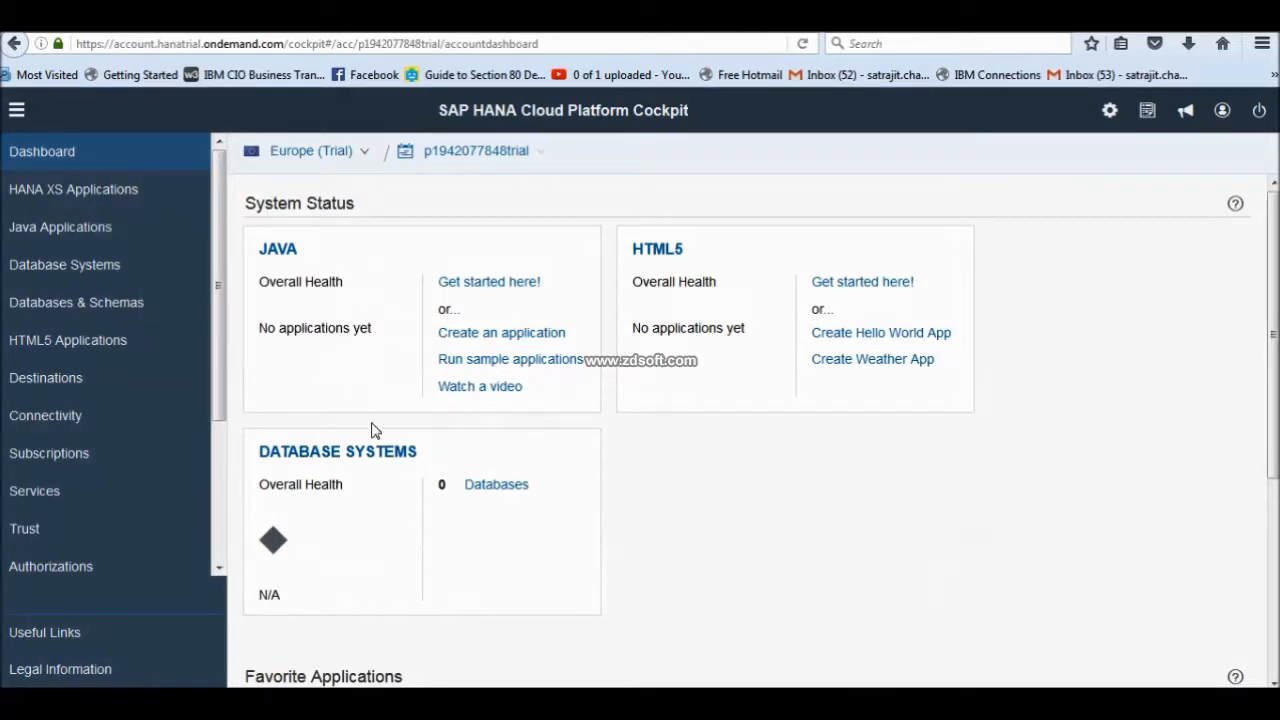
mouse_move(403, 440)
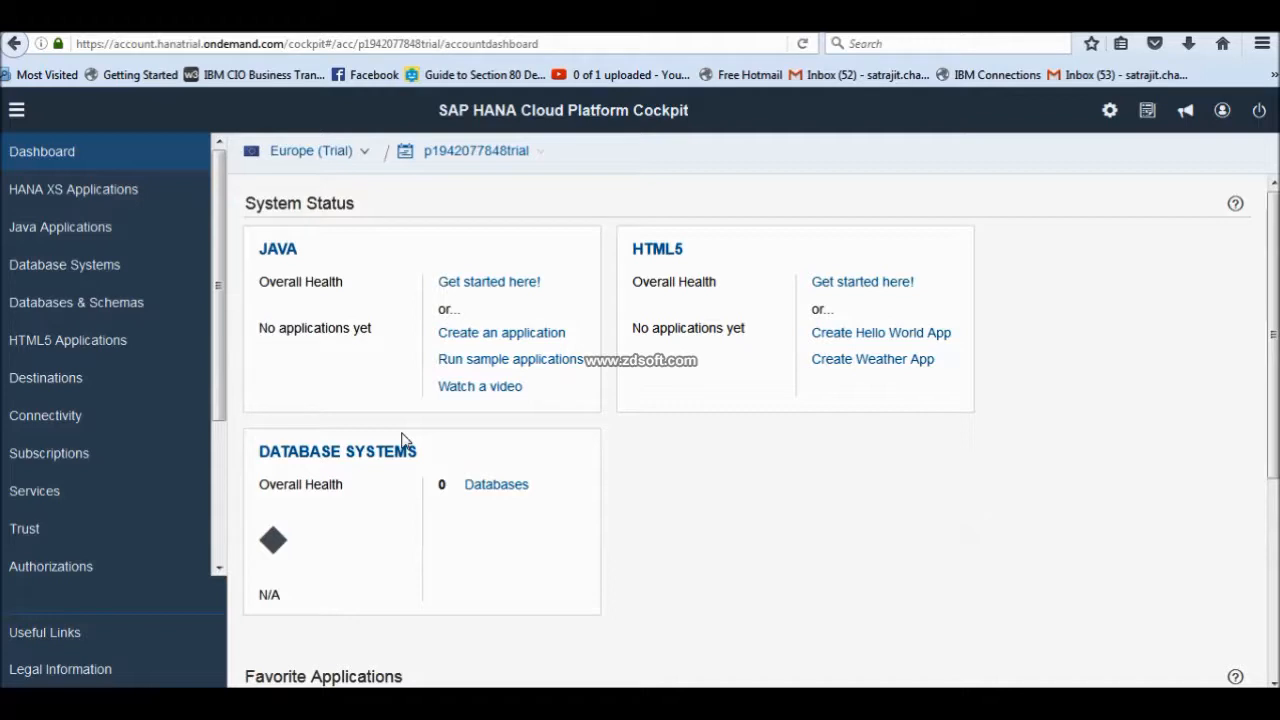
mouse_move(118, 313)
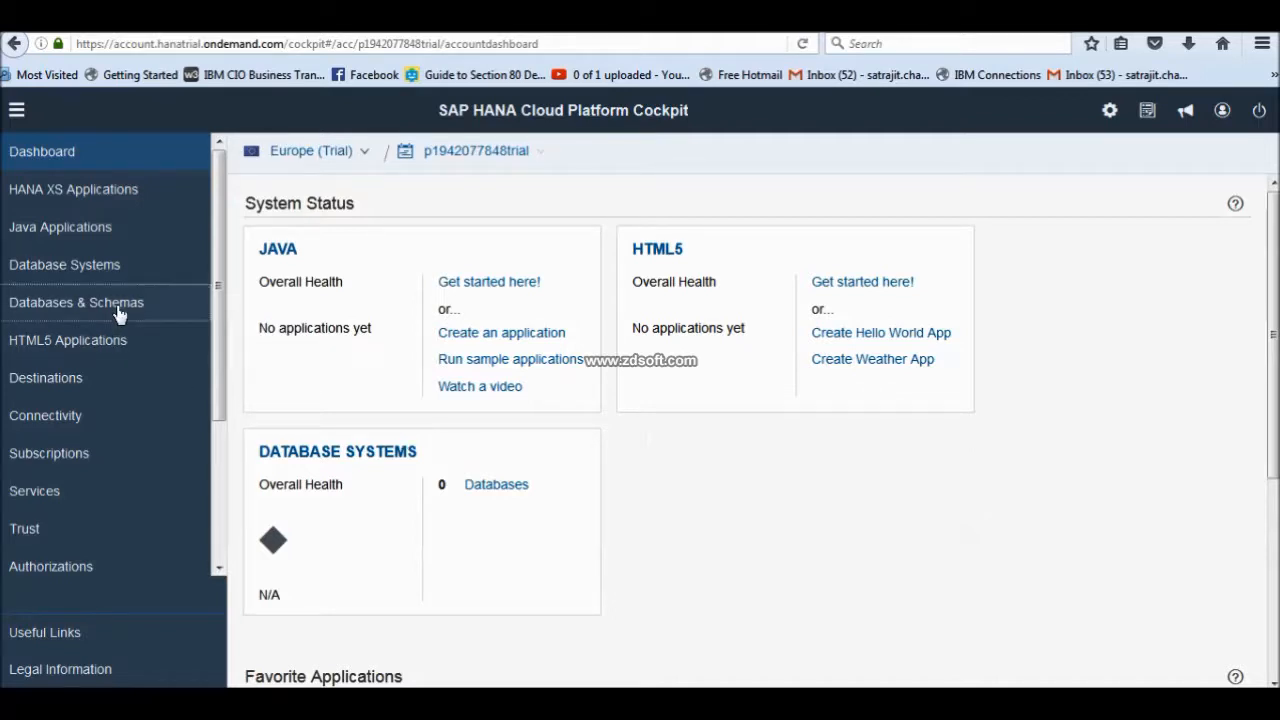
Go to Databases & Schemas and start a new database
click(76, 302)
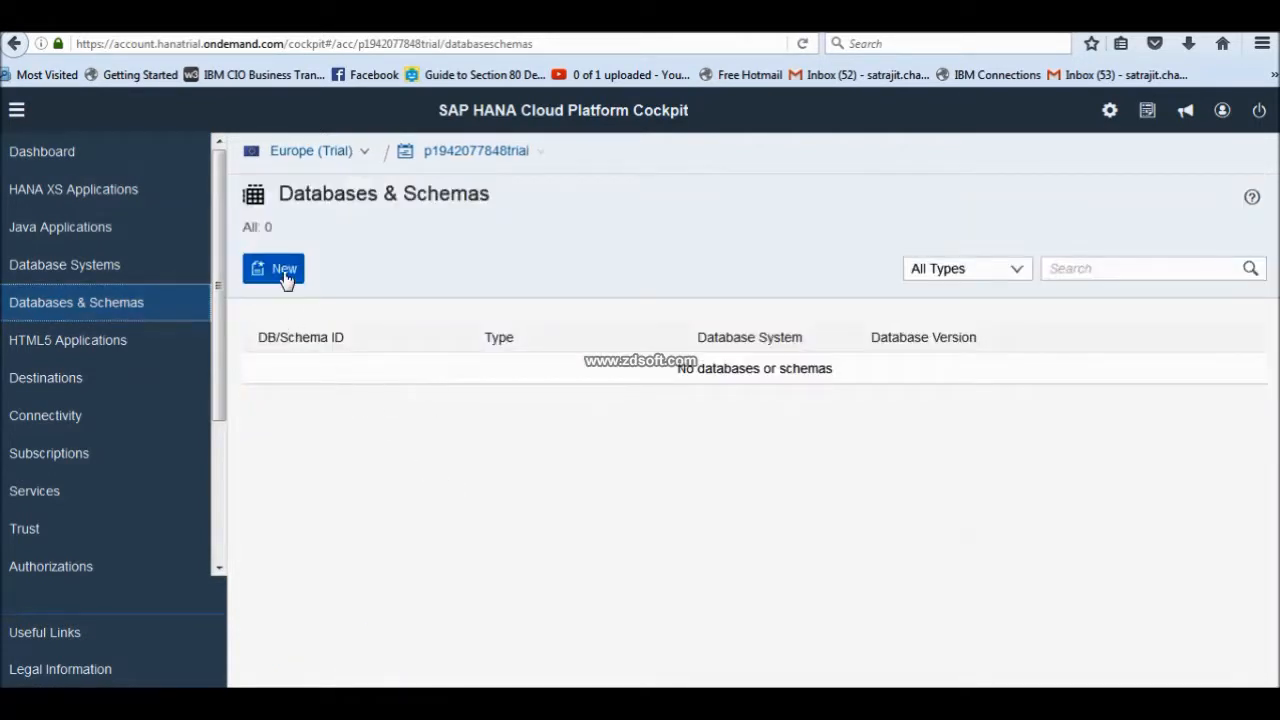
click(273, 268)
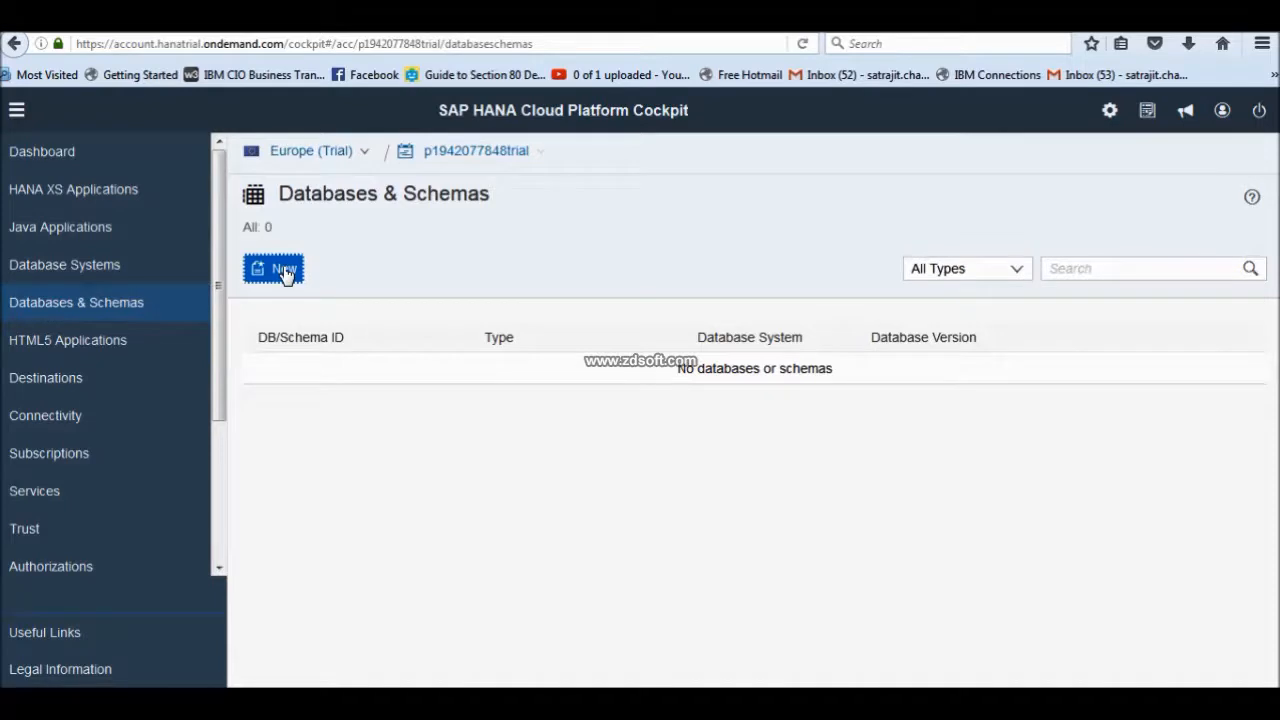
Choose HANA MDC (<trial>), enter ID ha300 and the SYSTEM password twice, and enable DP Server
click(273, 268)
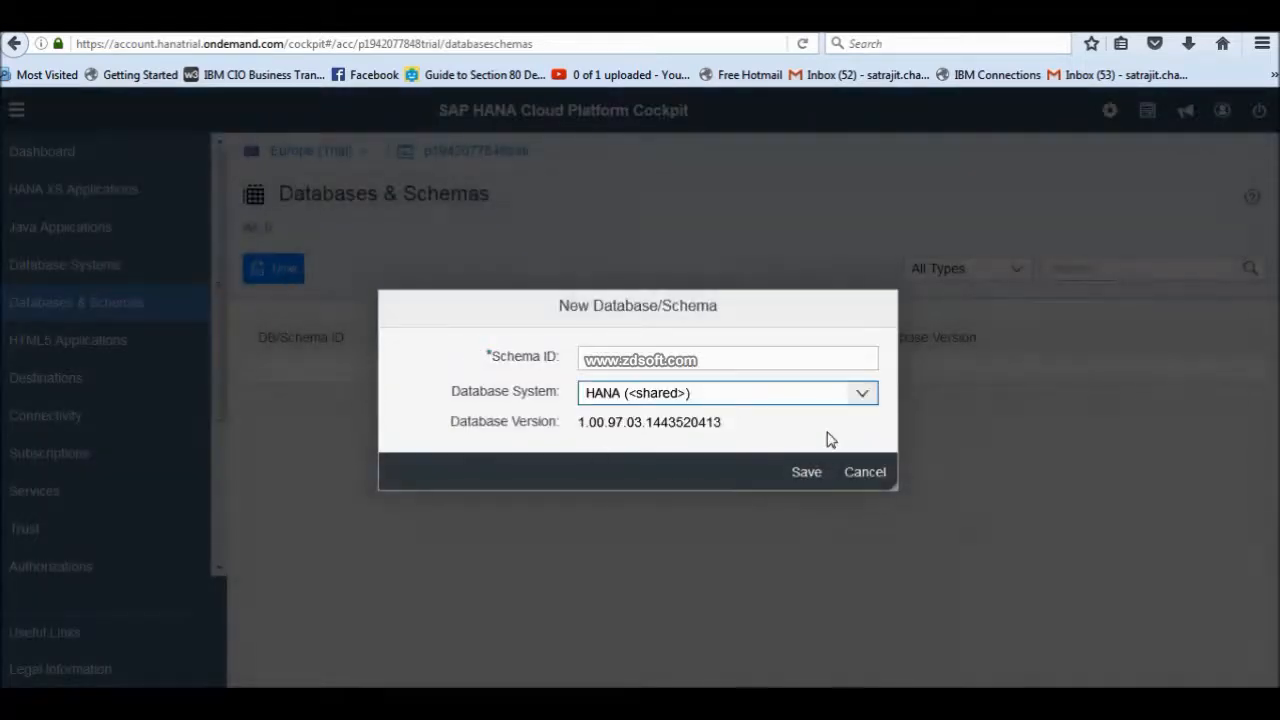
click(861, 392)
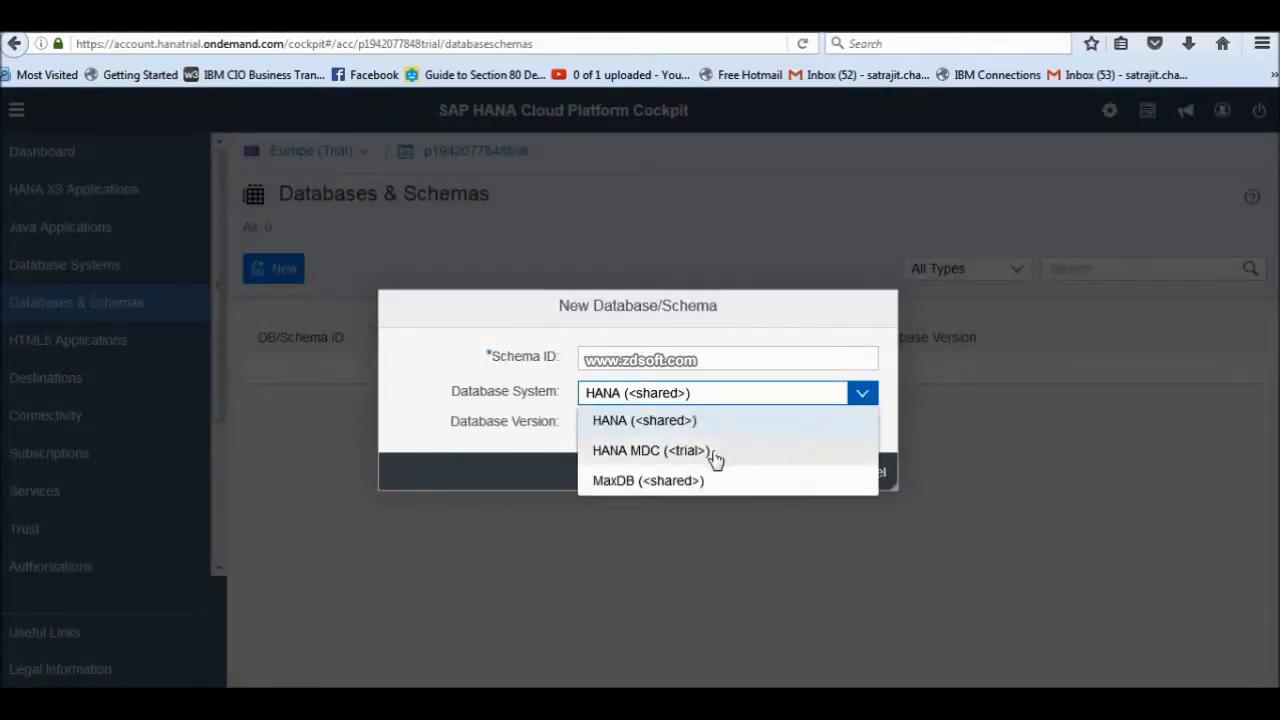
mouse_move(695, 461)
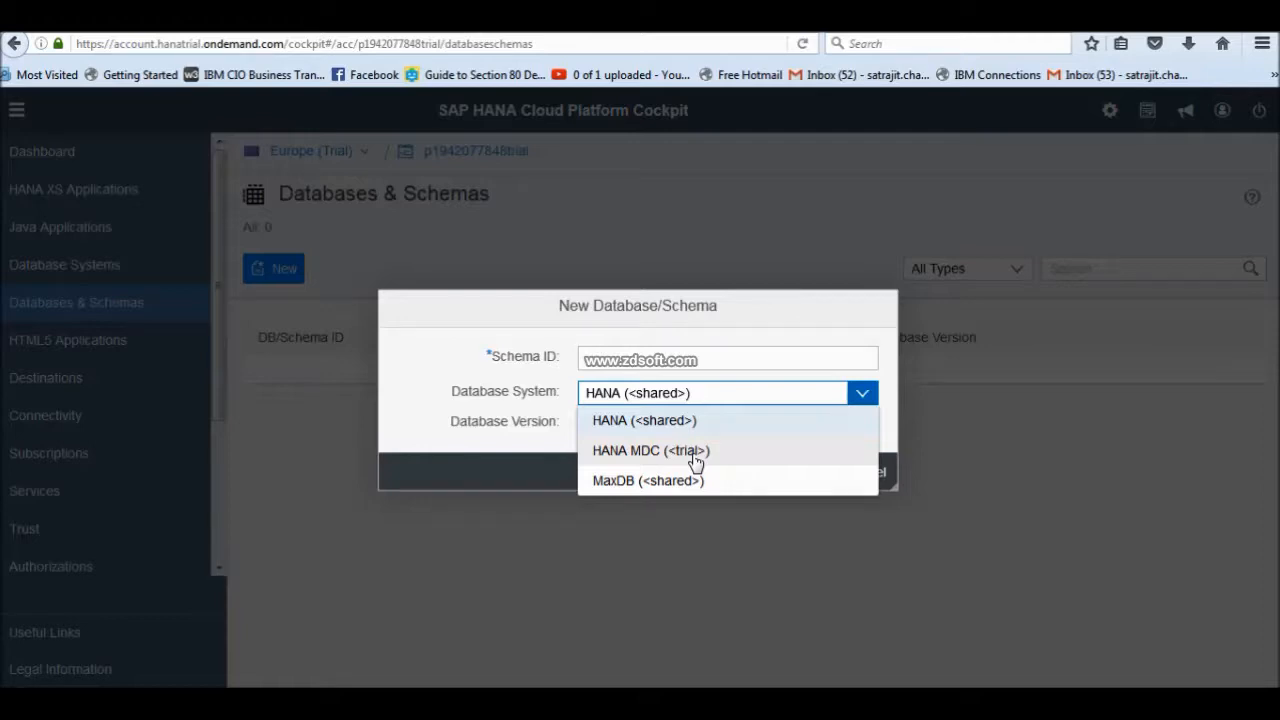
click(651, 450)
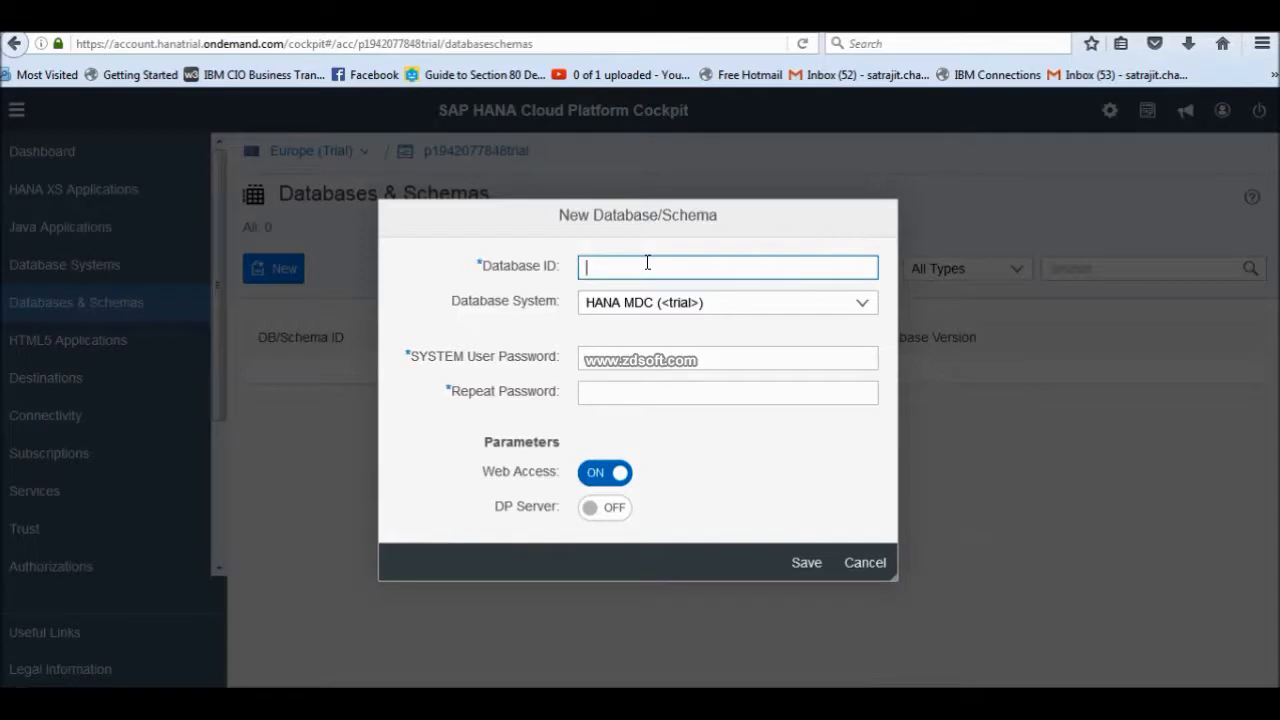
text(ha300)
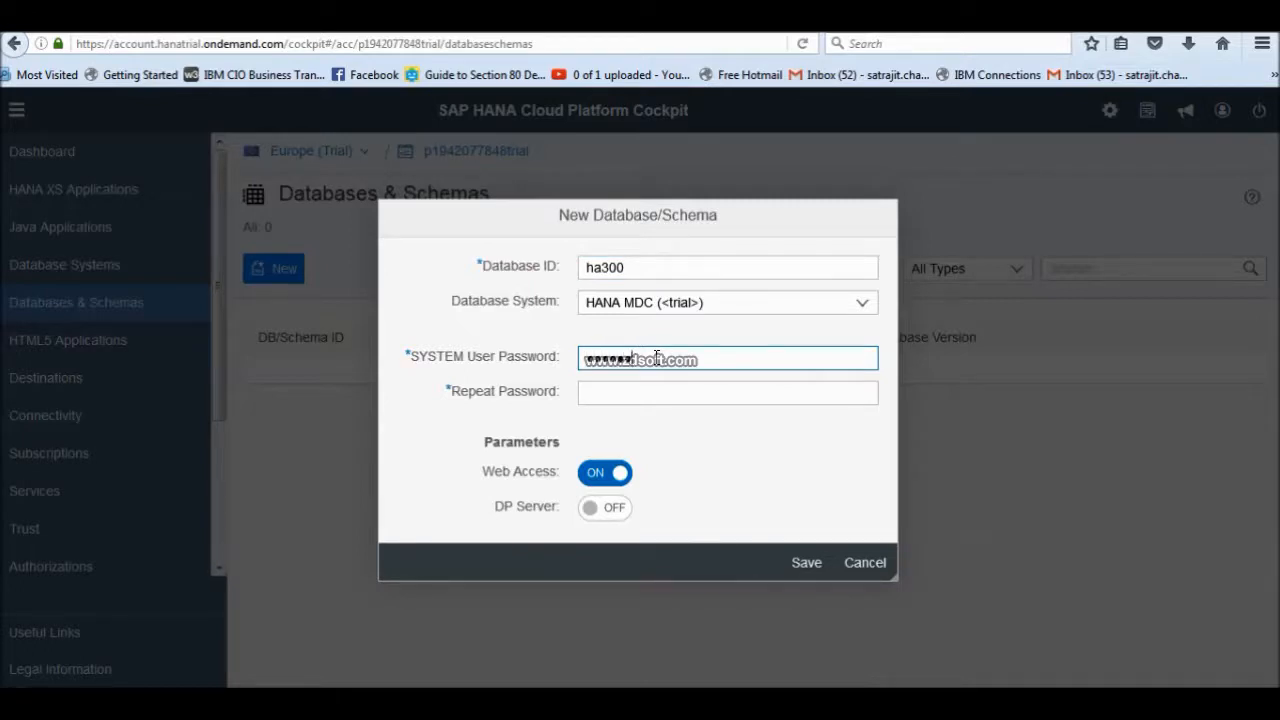
click(727, 391)
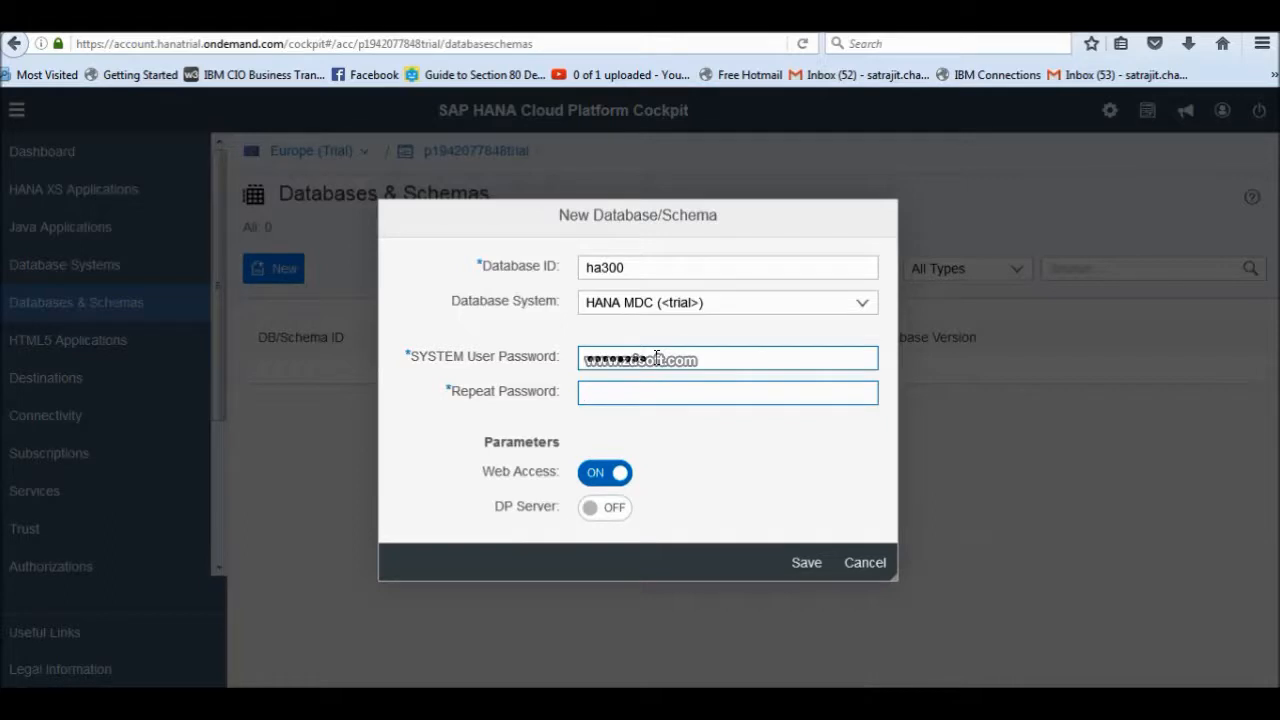
text(•••••)
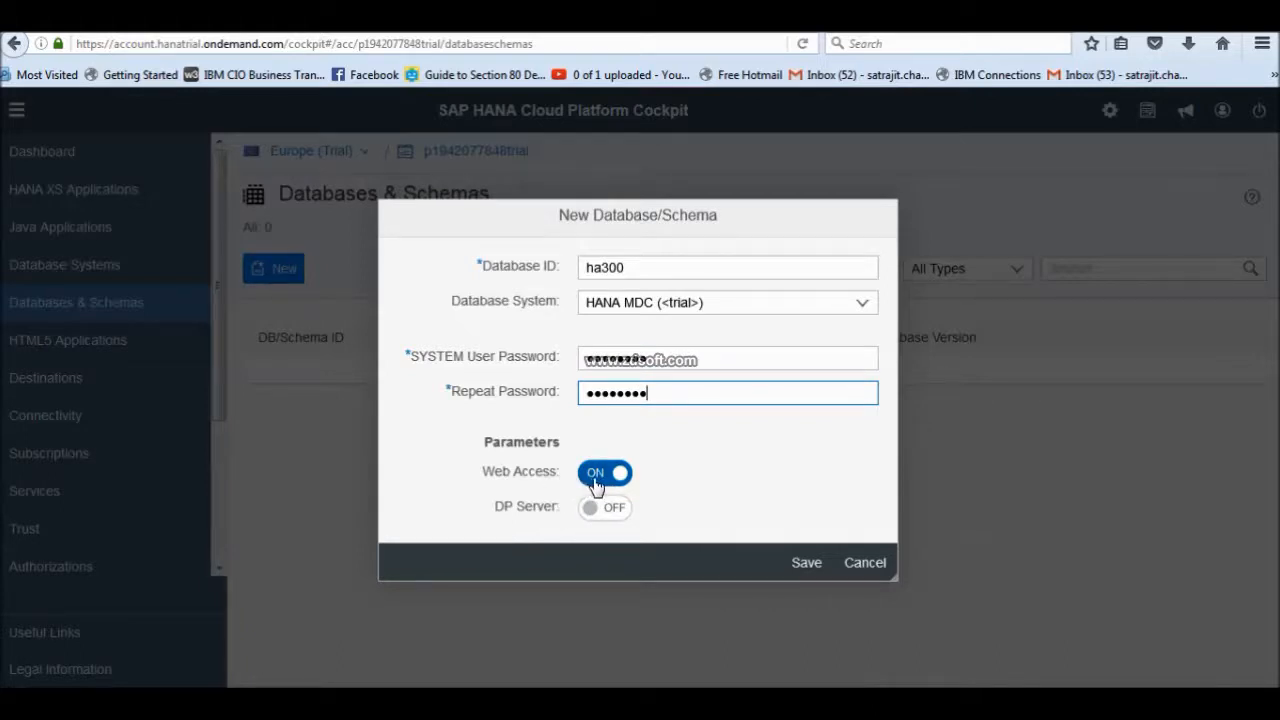
click(604, 507)
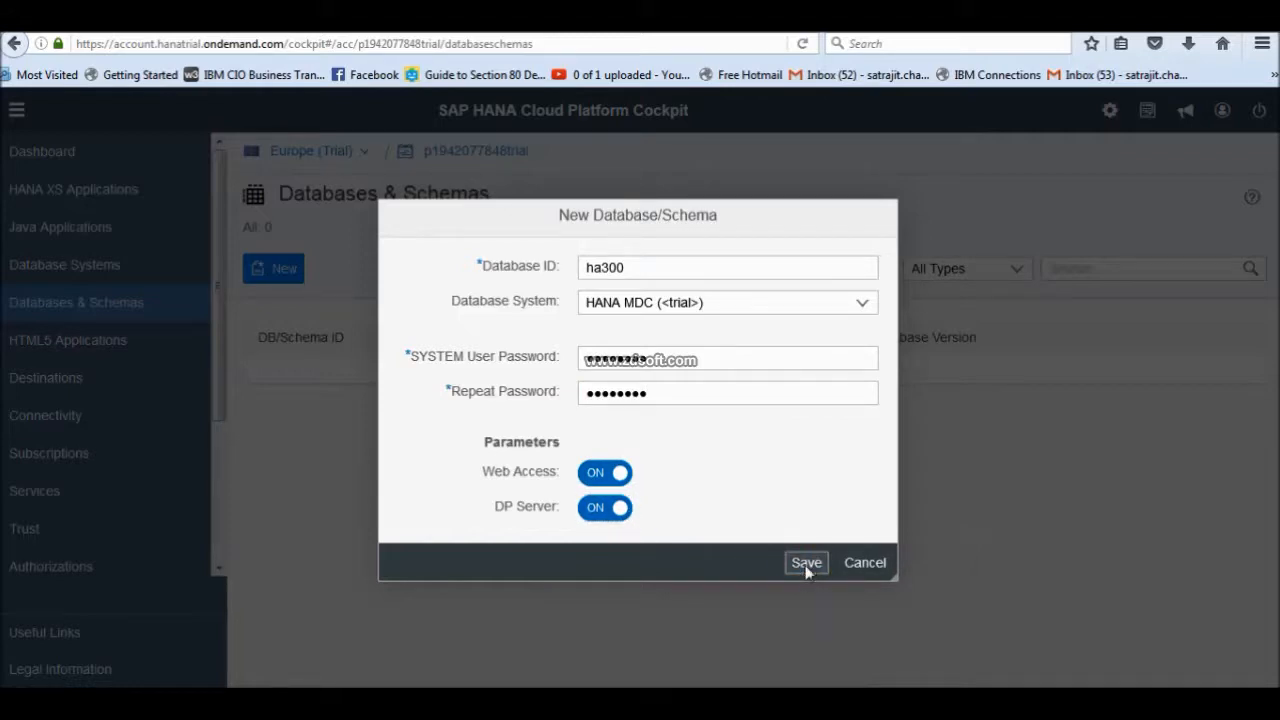
Save the ha300 database and watch its Overview until the status reads STARTED
click(806, 562)
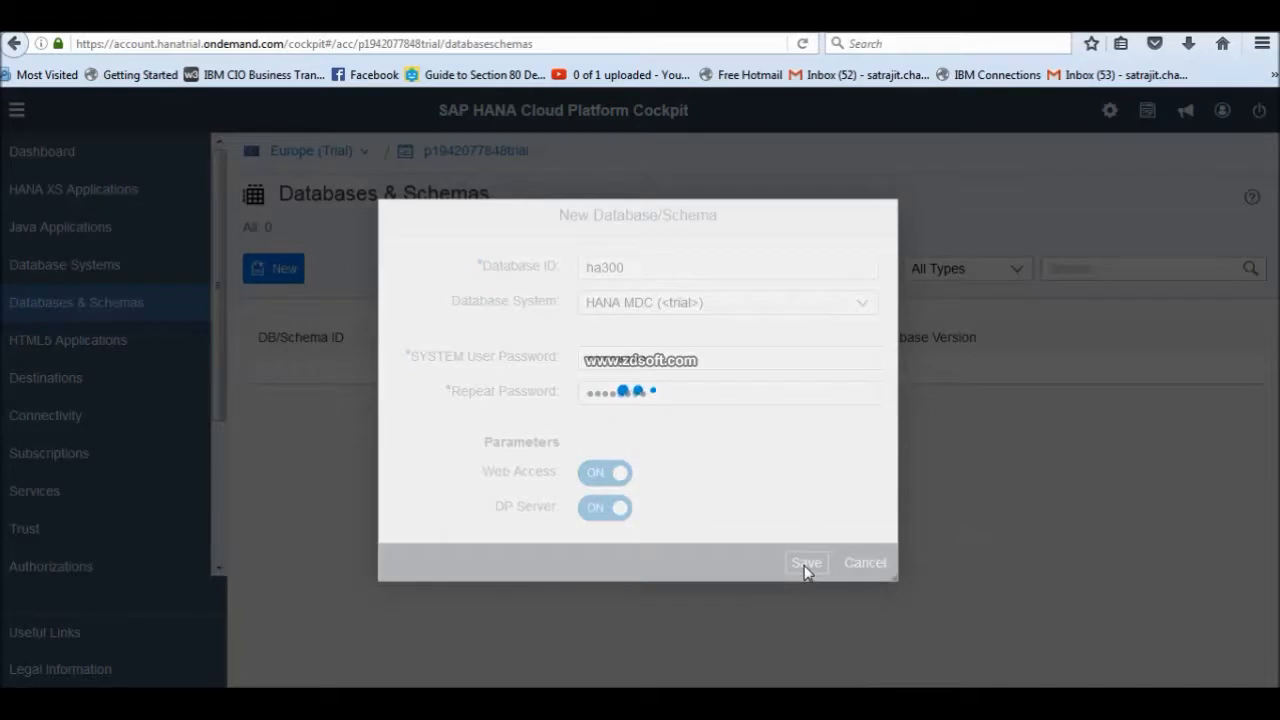
click(806, 562)
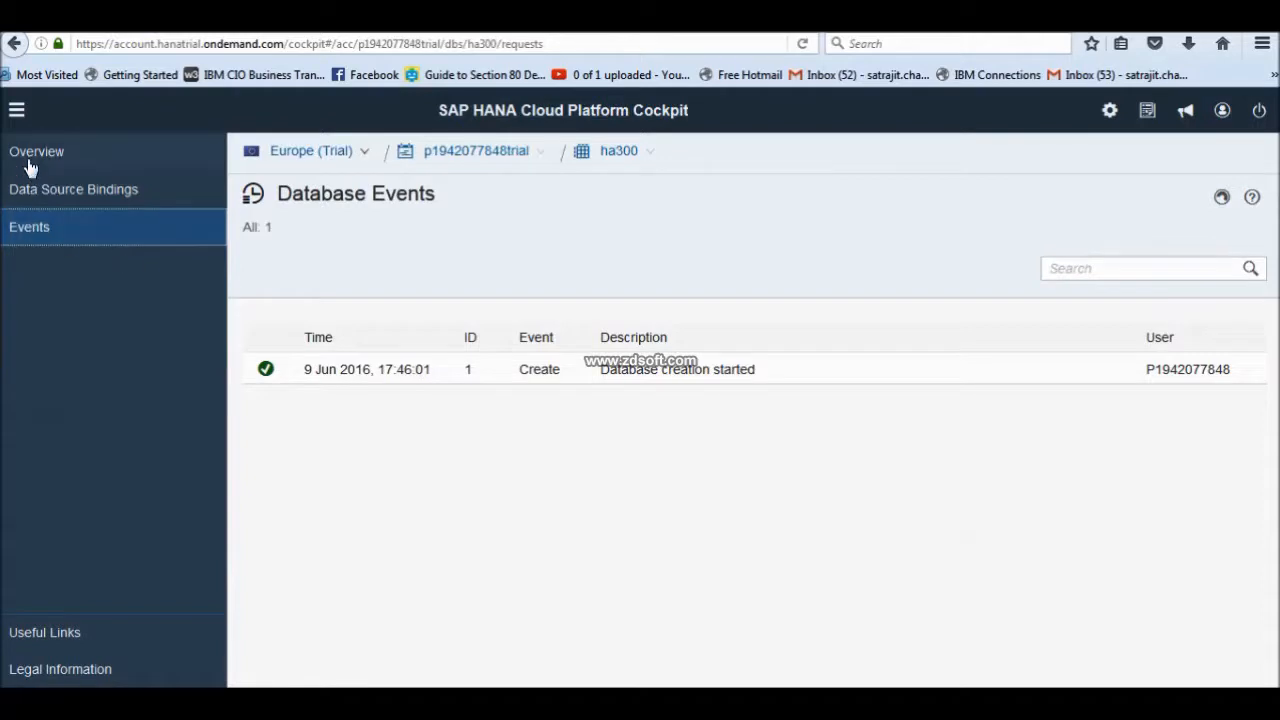
mouse_move(30, 160)
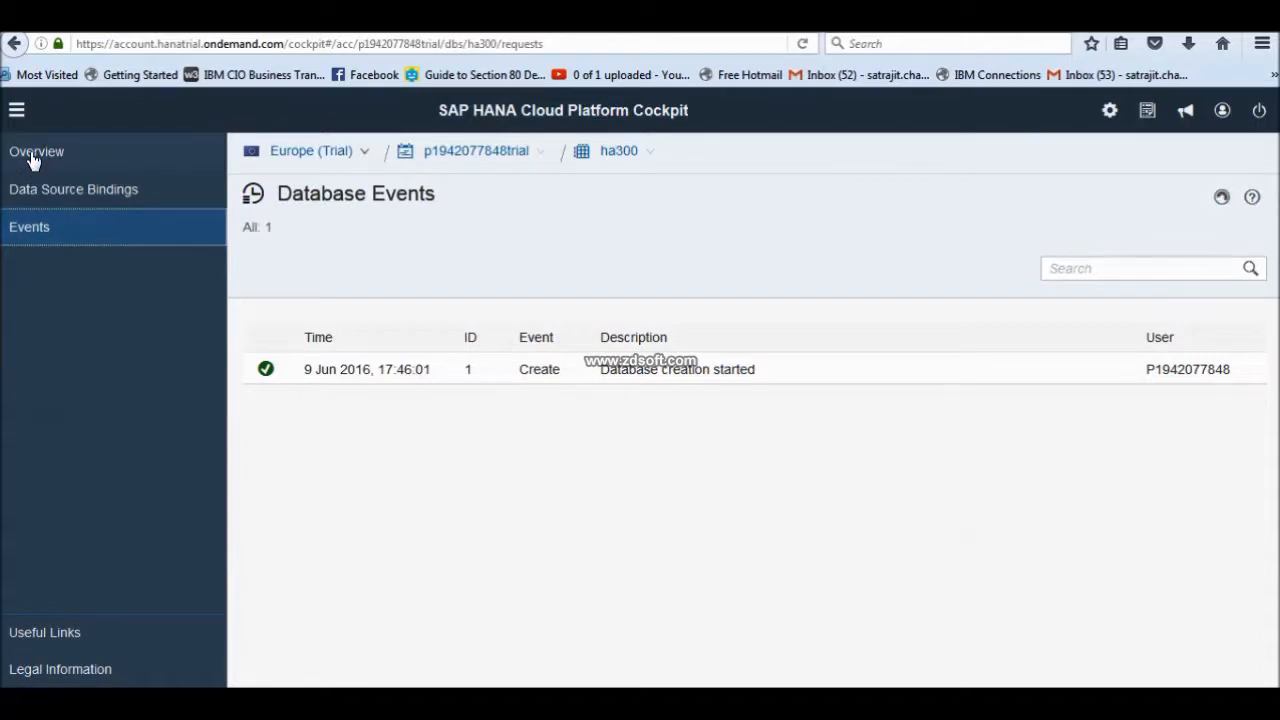
click(36, 151)
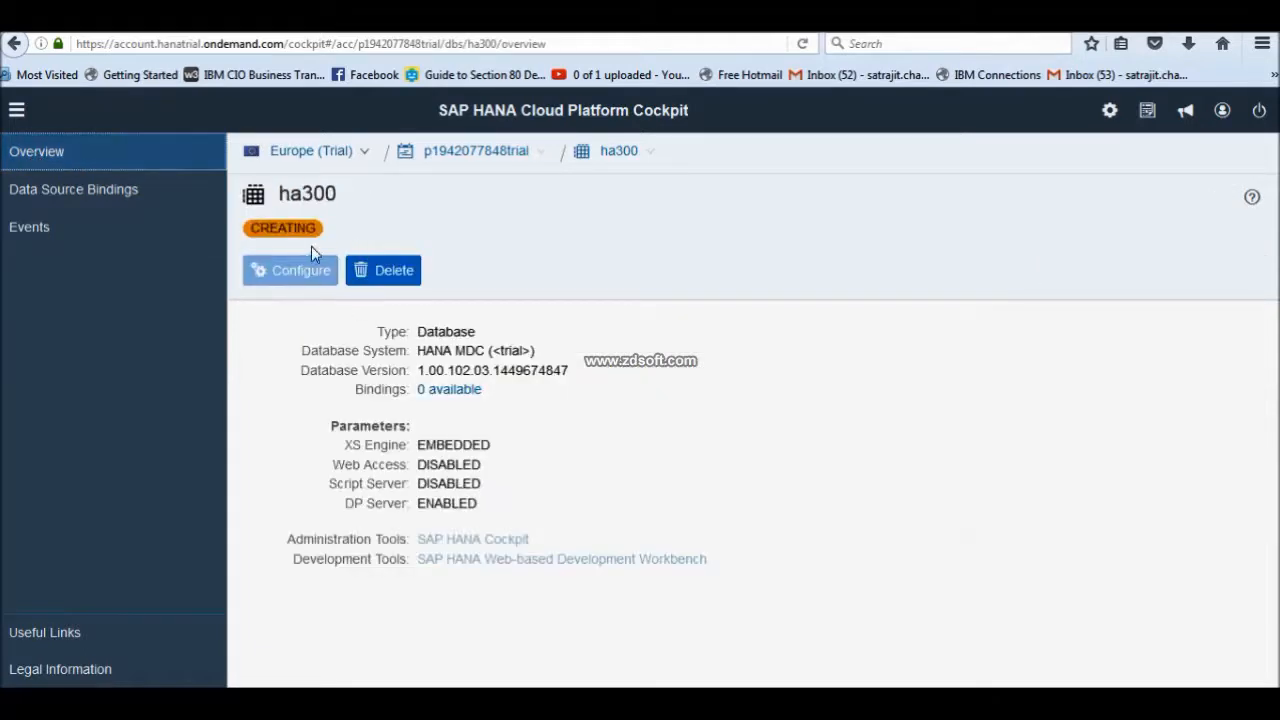
mouse_move(325, 237)
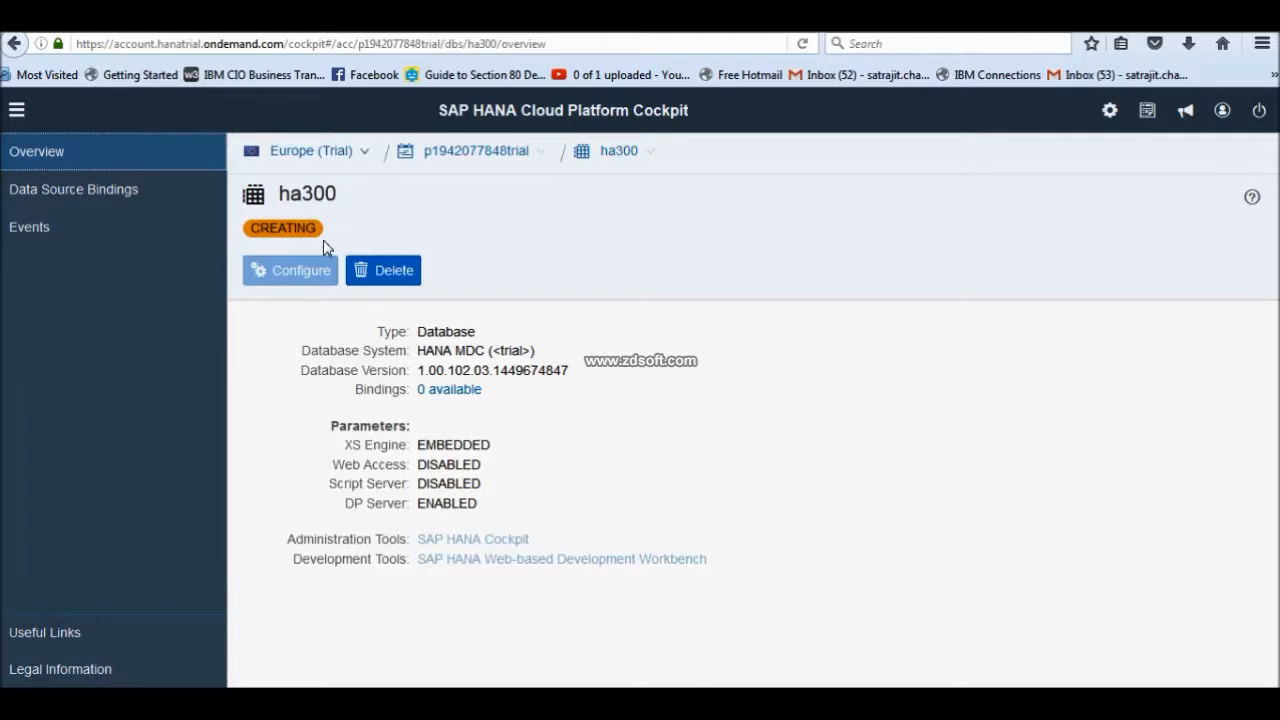
mouse_move(360, 238)
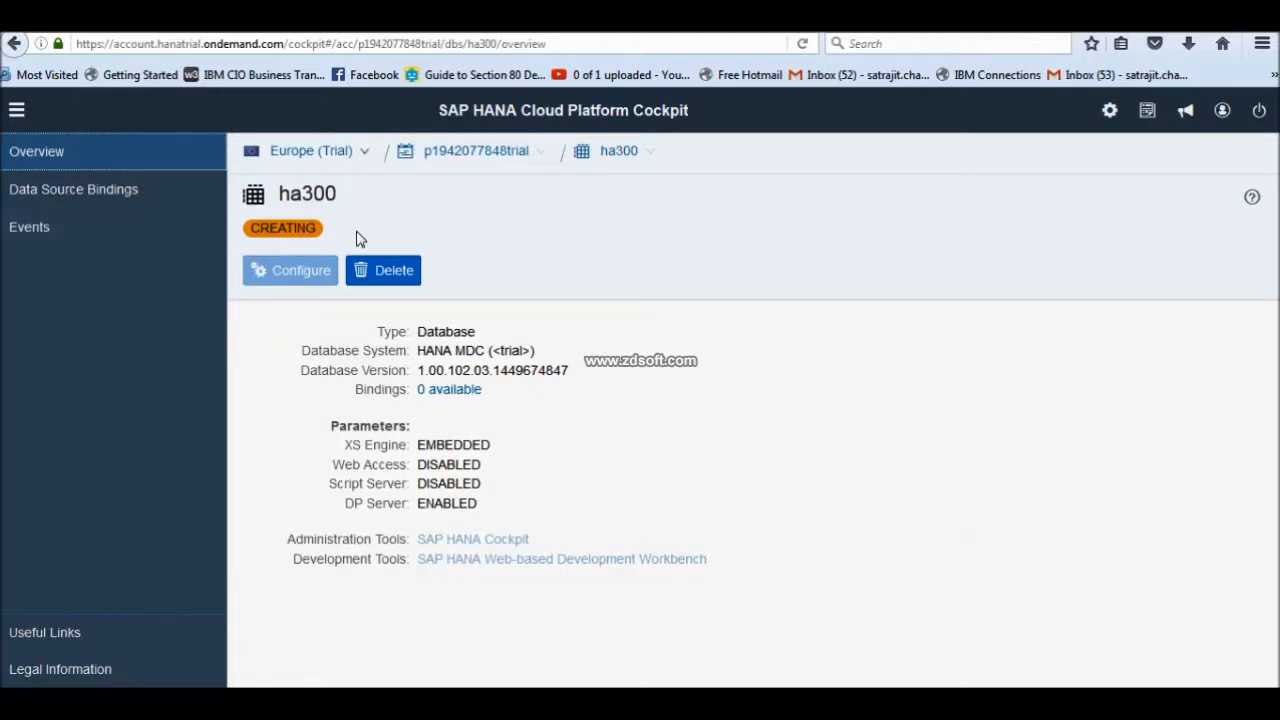
mouse_move(337, 240)
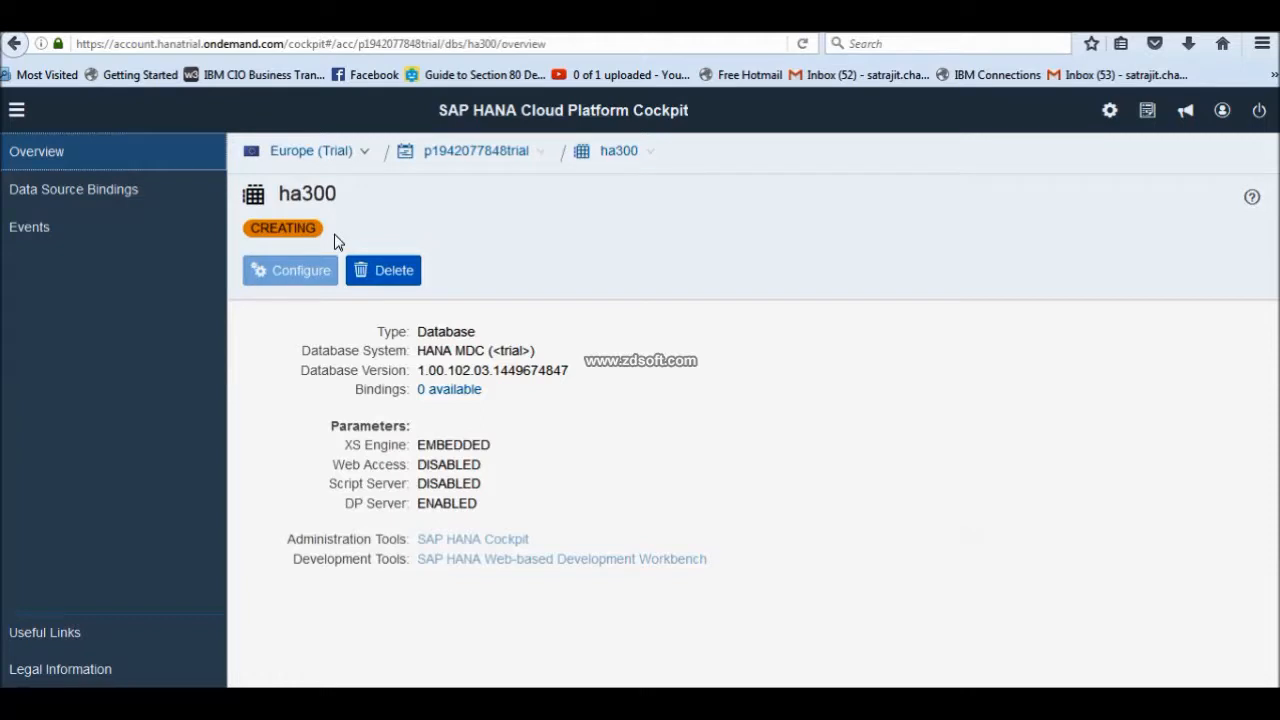
scroll(down, 3)
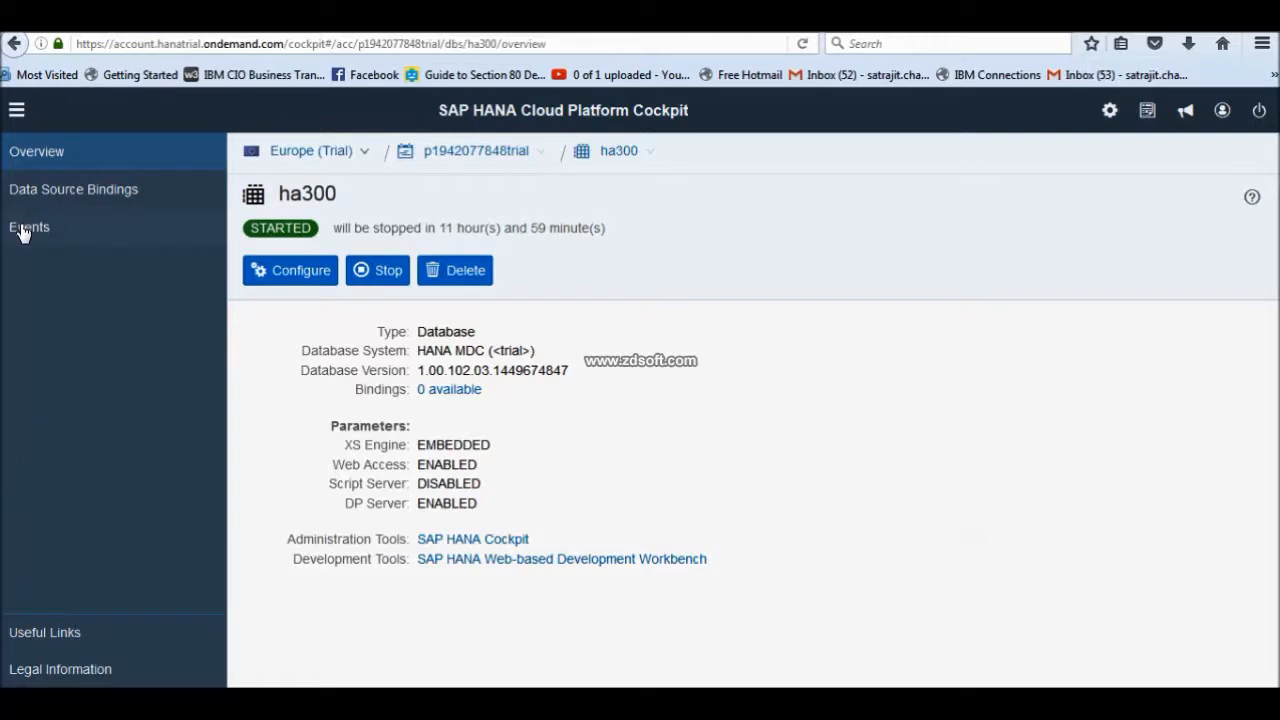
Open the ha300 Events log and scroll through its 15 creation and startup events
click(29, 227)
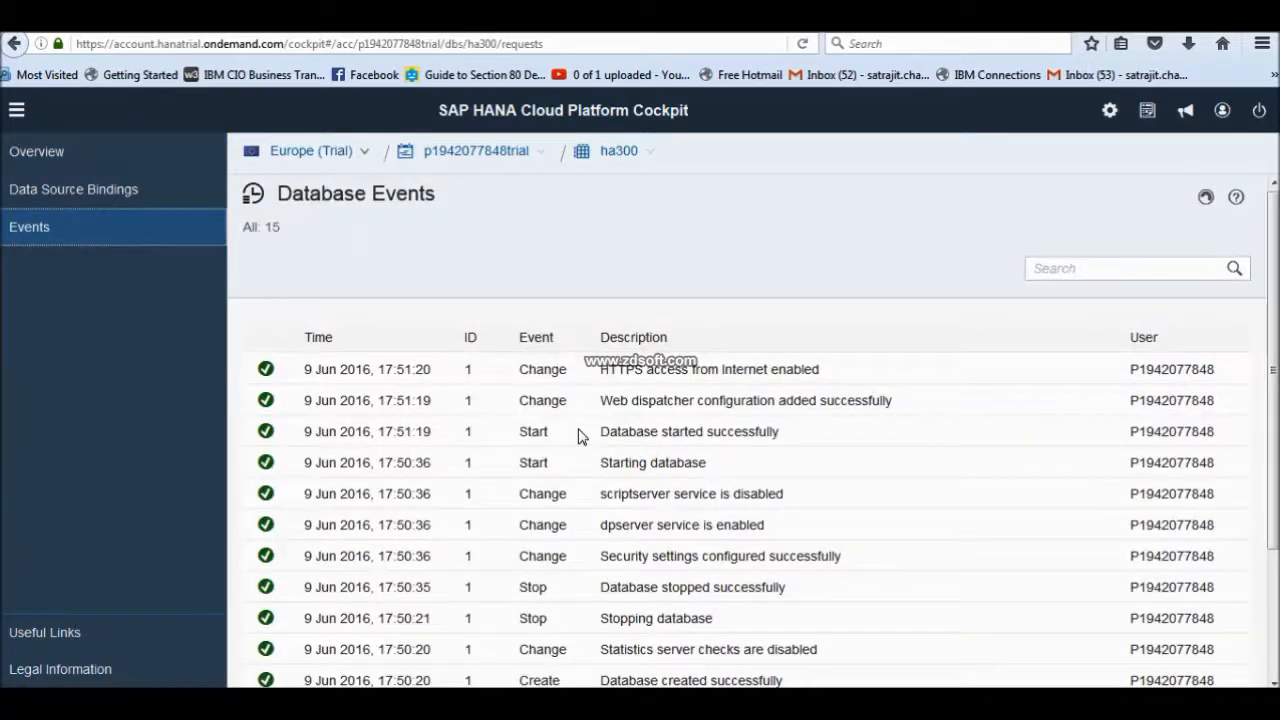
mouse_move(1218, 408)
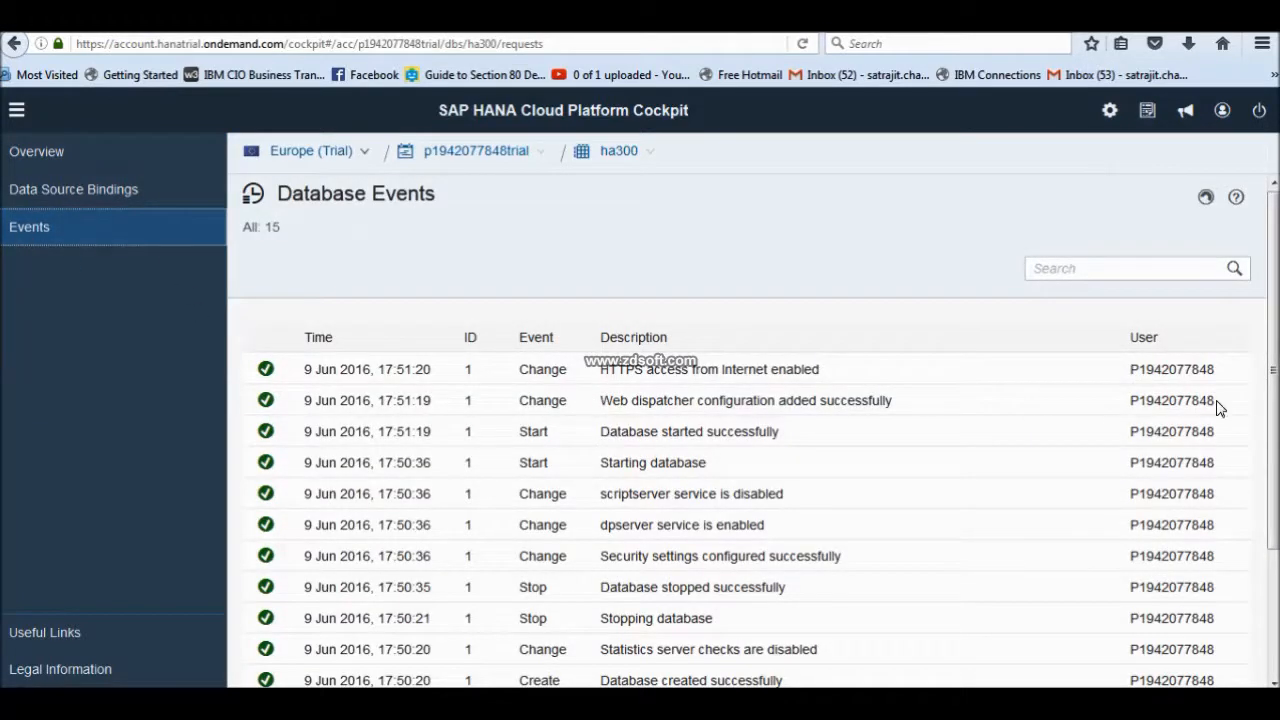
scroll(down, 3)
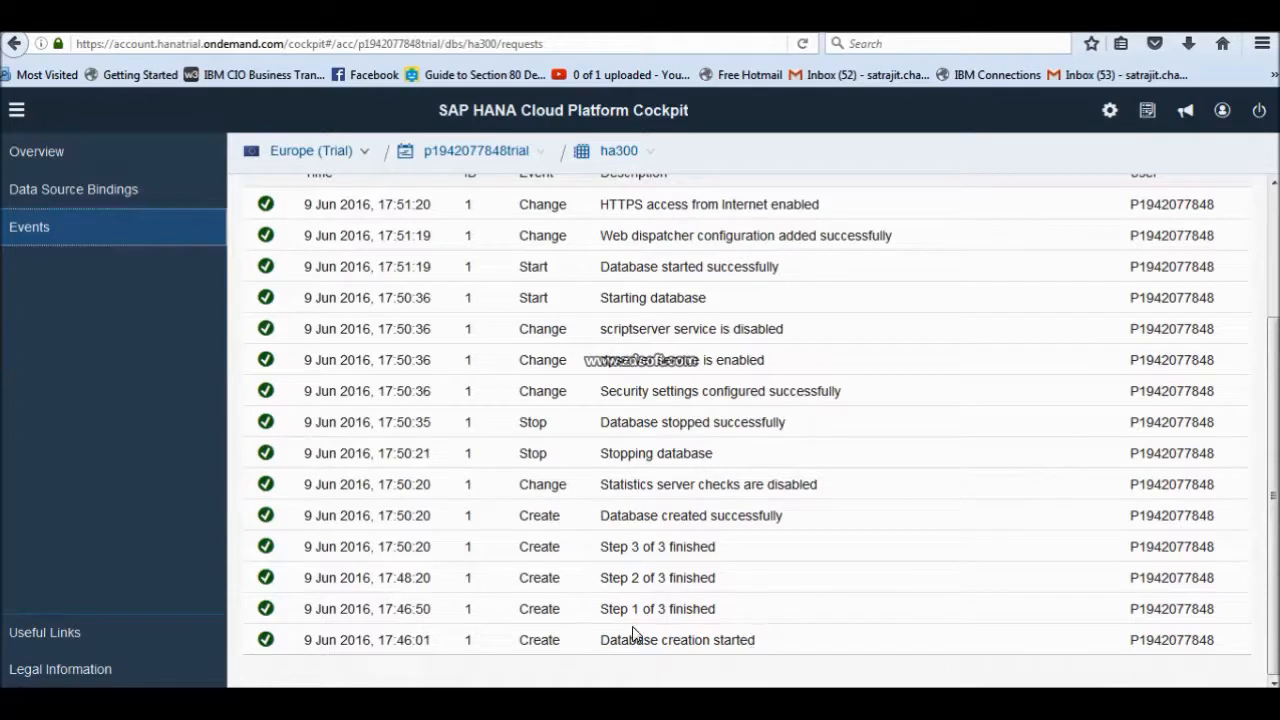
mouse_move(633, 550)
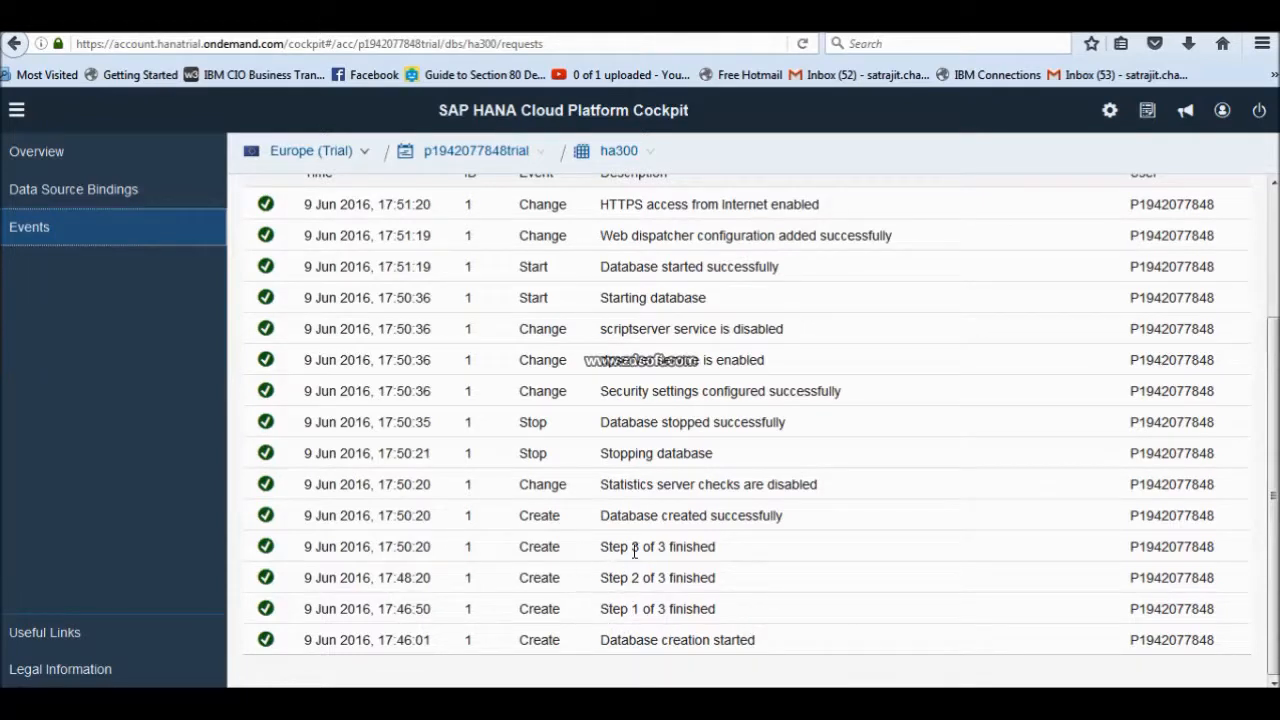
mouse_move(469, 518)
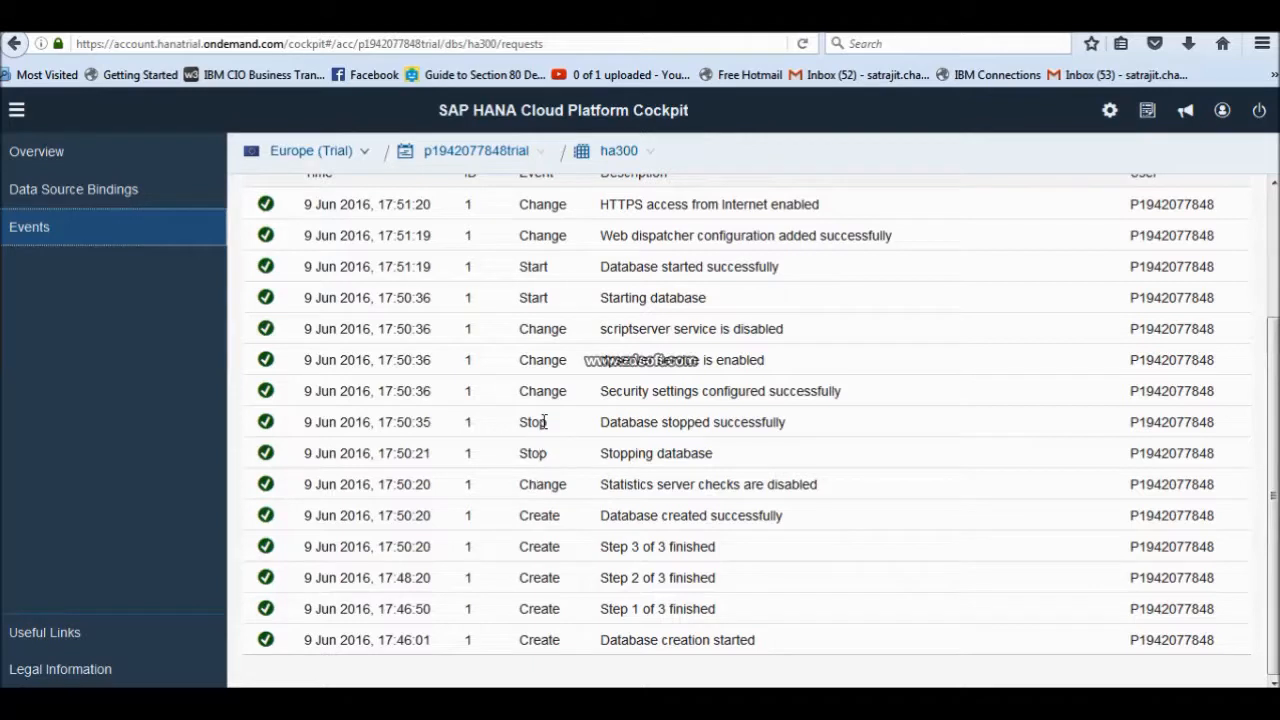
mouse_move(548, 345)
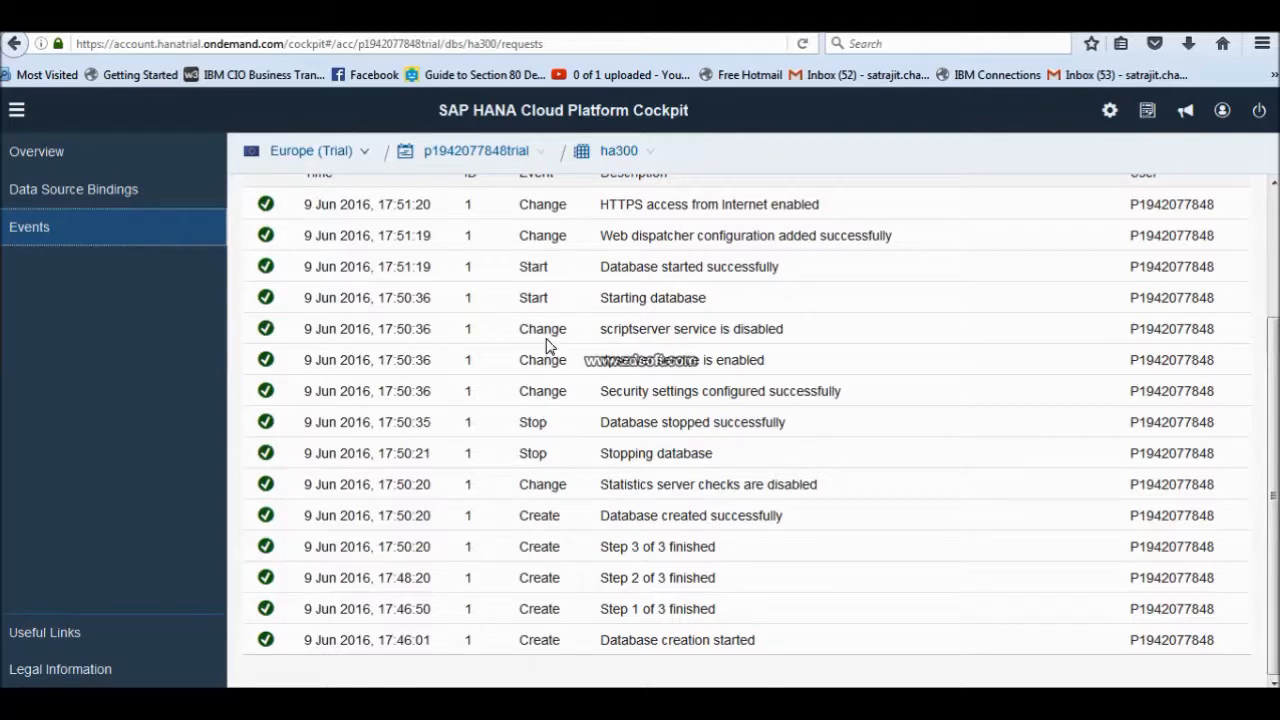
mouse_move(550, 278)
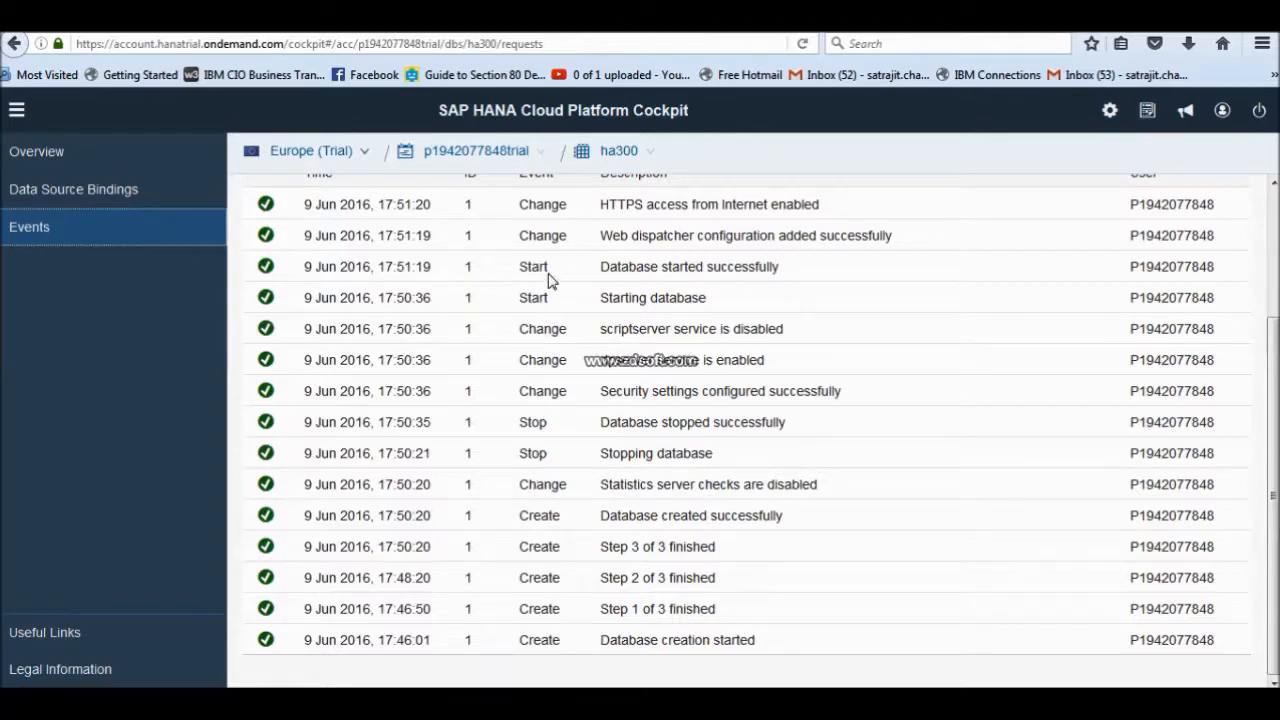
mouse_move(557, 280)
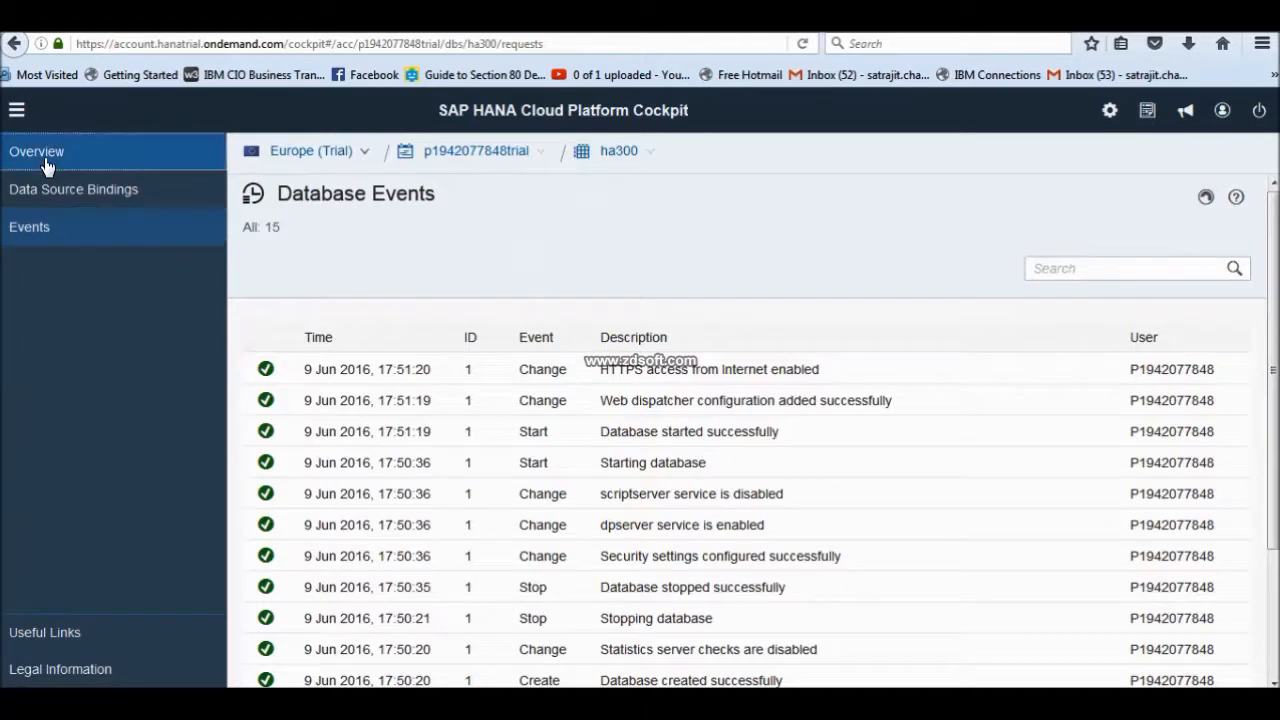
Return to the ha300 Overview and launch SAP HANA Cockpit from Administration Tools
click(37, 151)
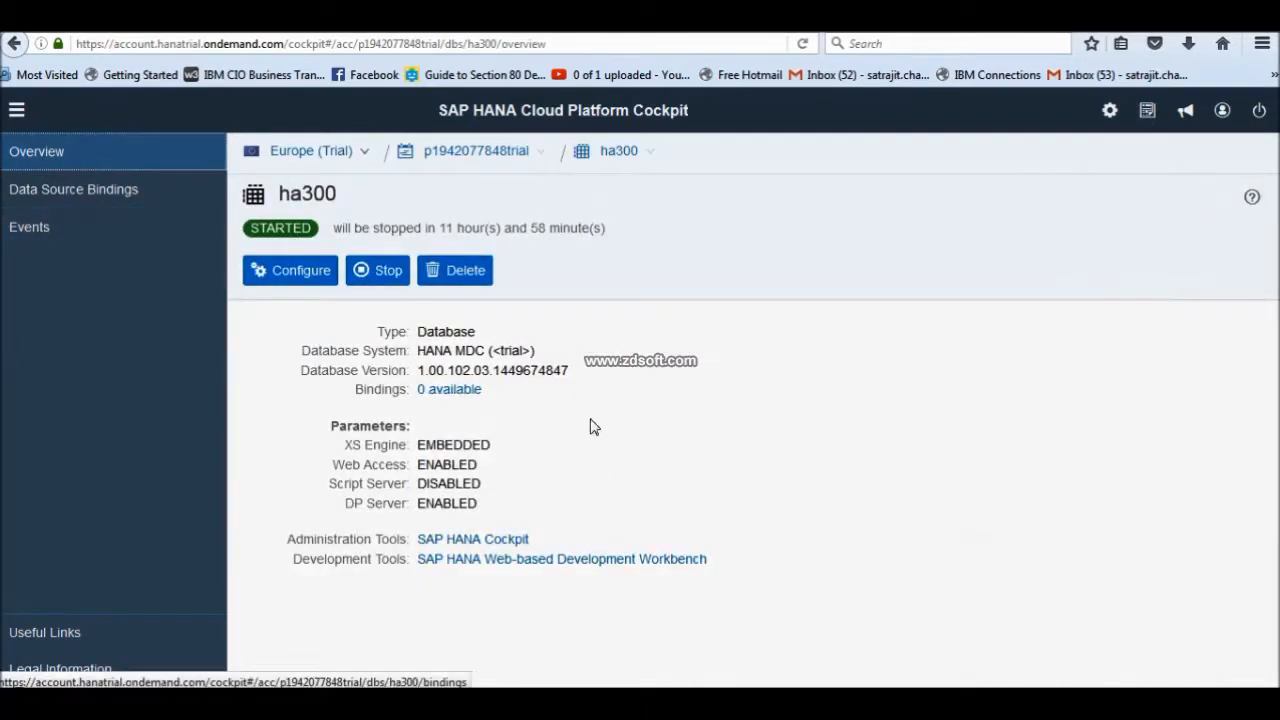
mouse_move(472, 539)
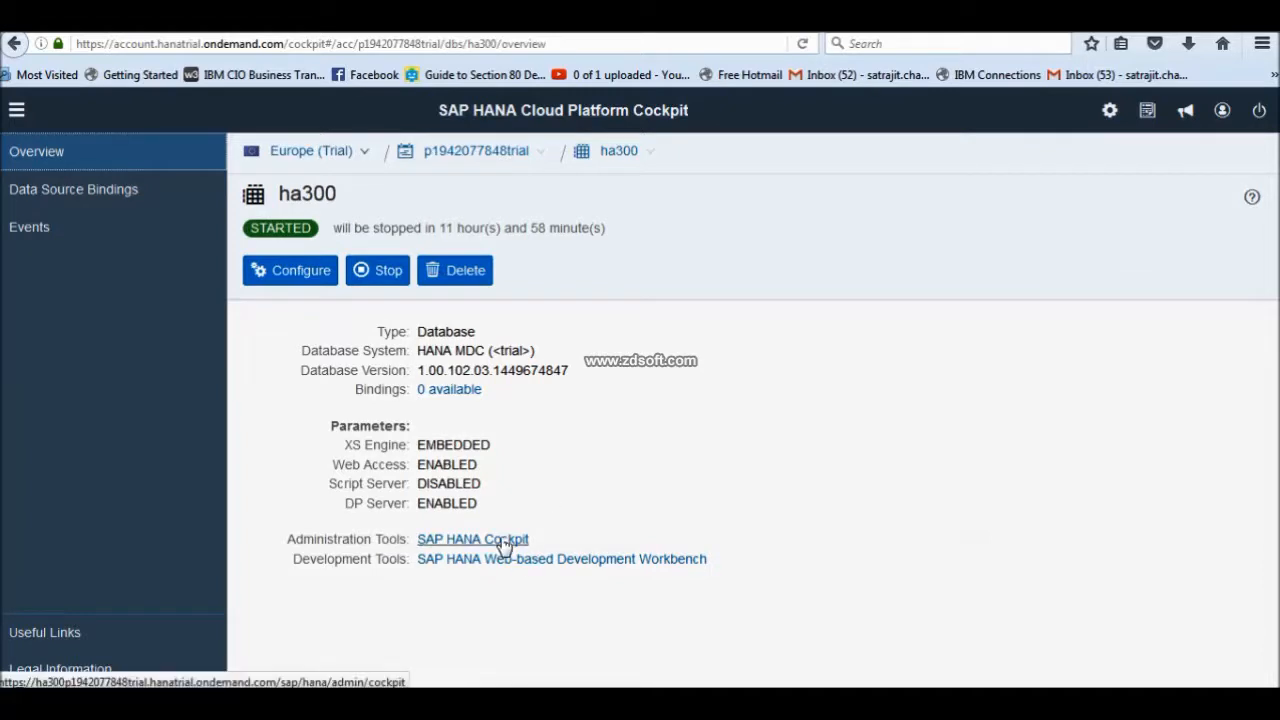
click(472, 539)
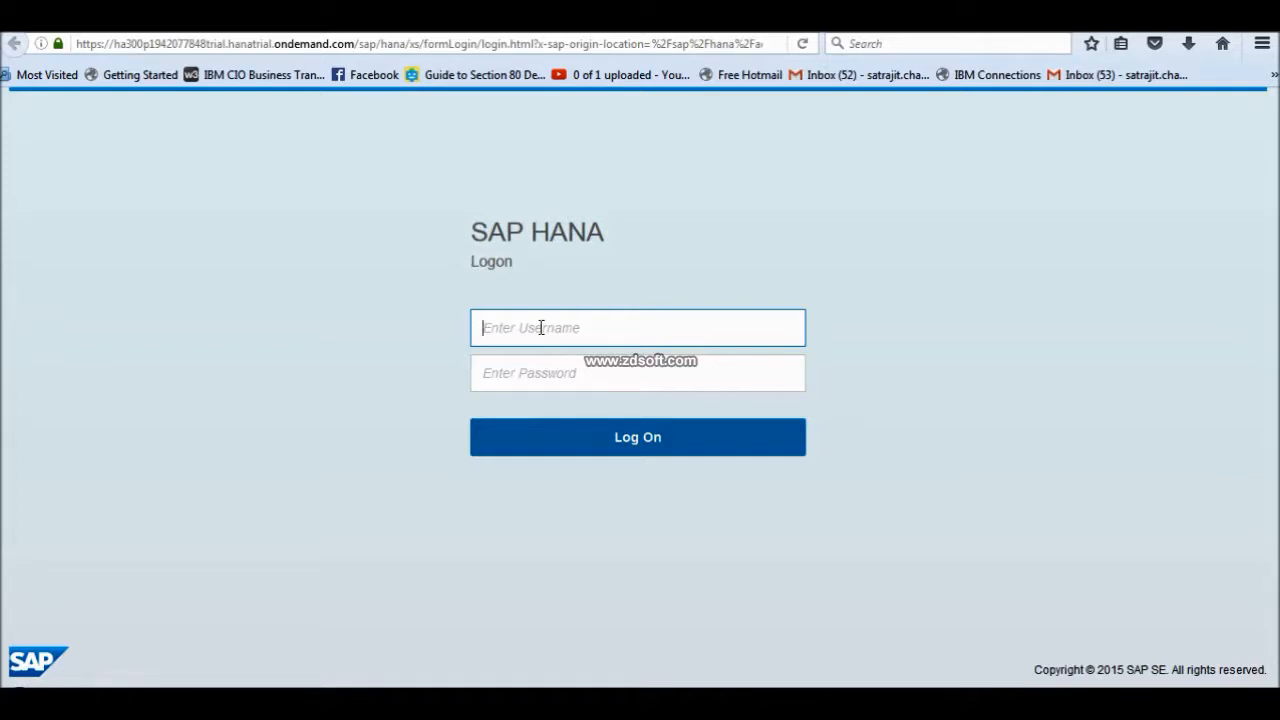
Log on to the ha300 cockpit as user SYSTEM with the database password
text(SYSTE)
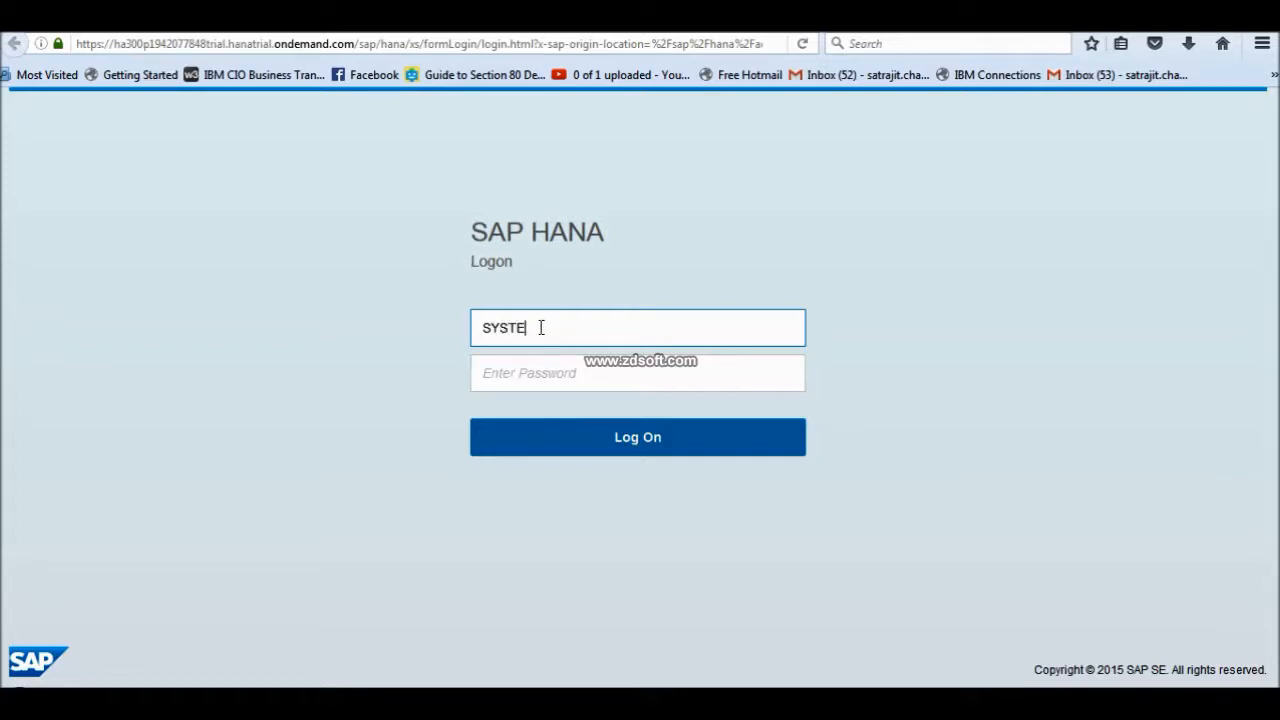
text(M)
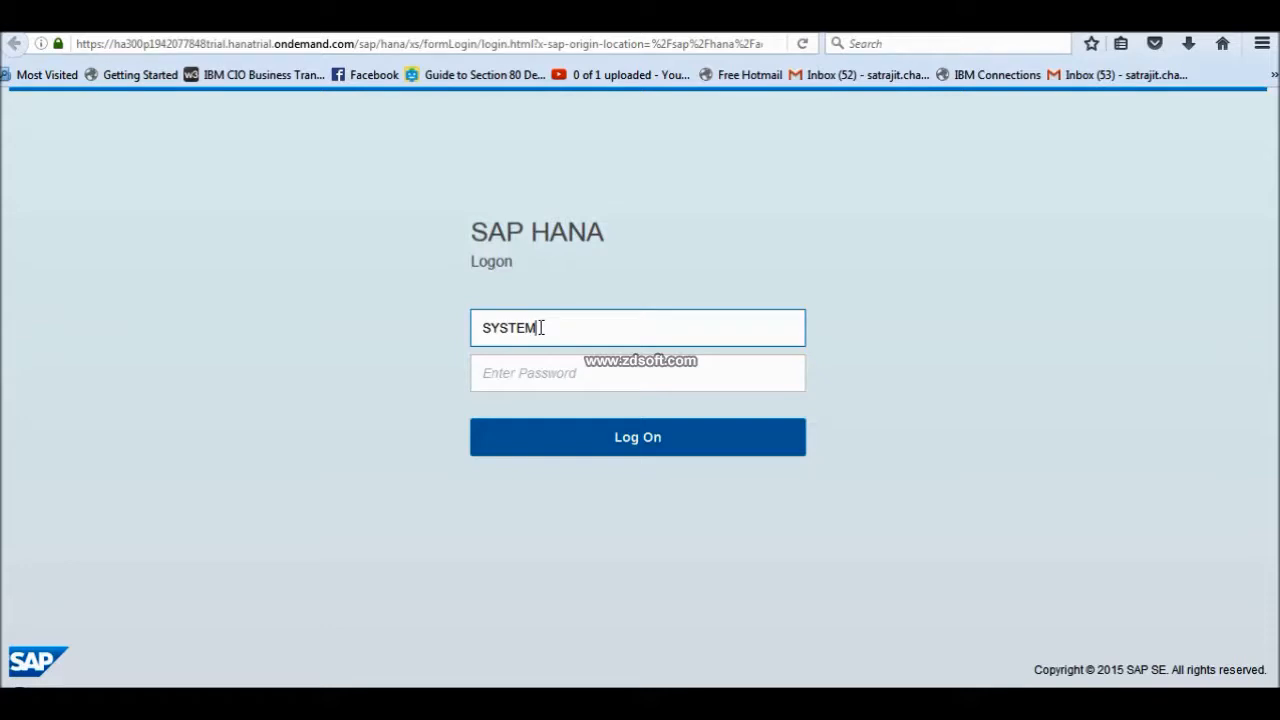
click(637, 372)
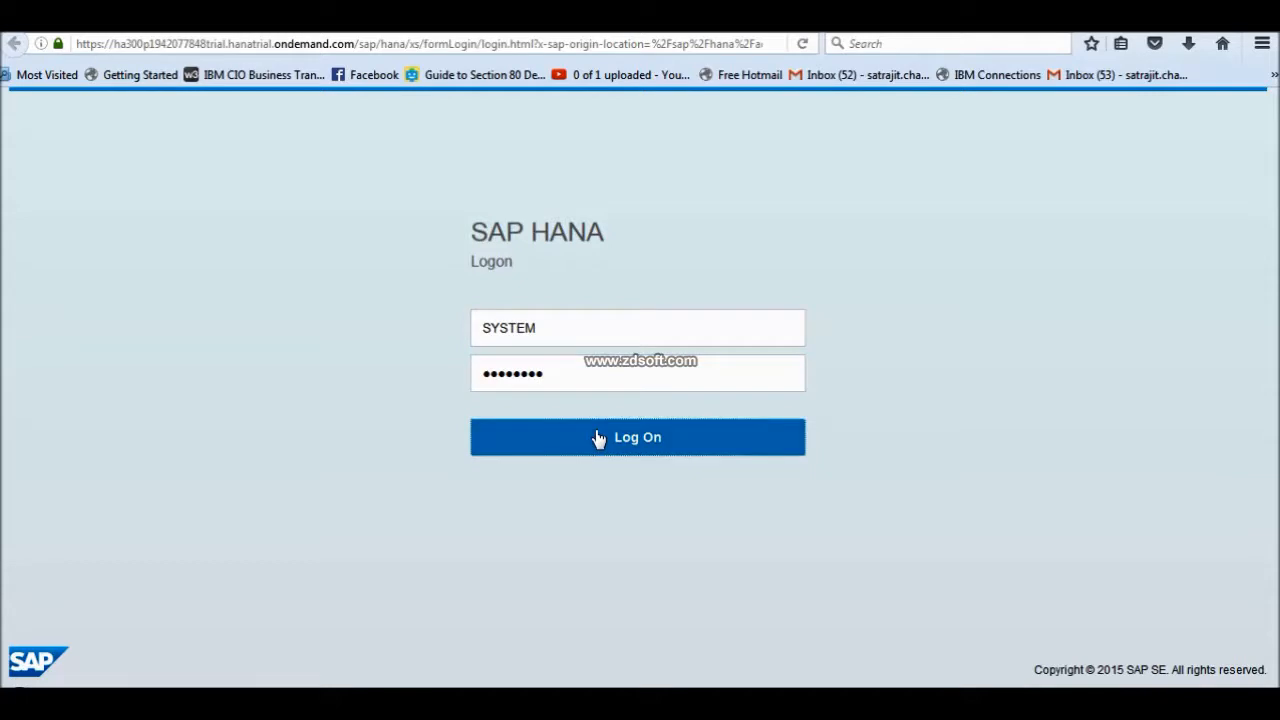
click(637, 437)
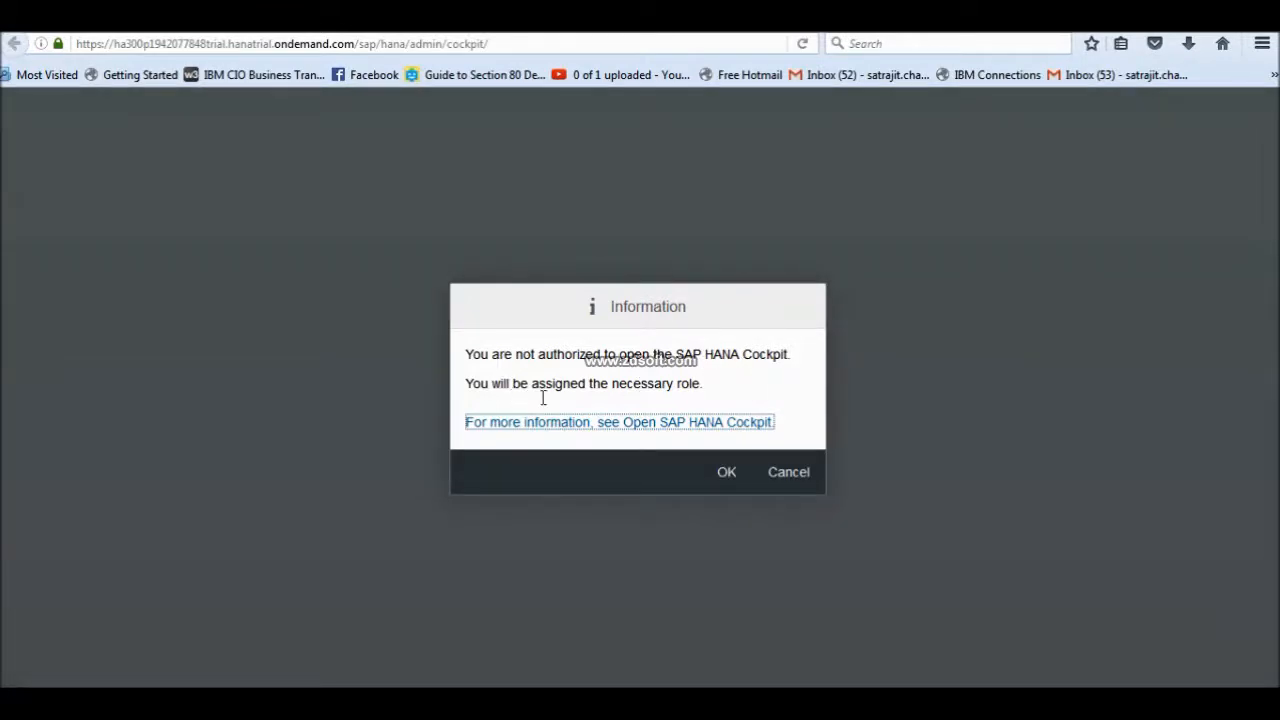
mouse_move(522, 358)
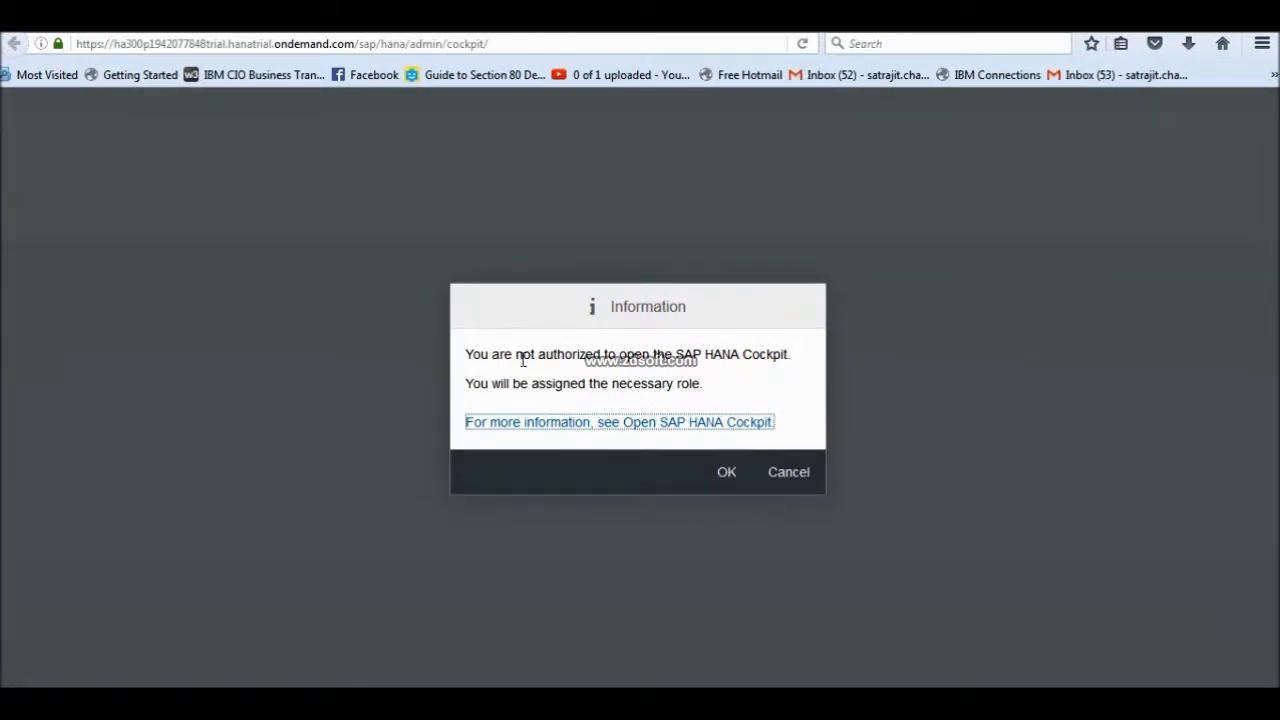
Accept the Information dialog saying SYSTEM will be assigned the necessary role
click(726, 472)
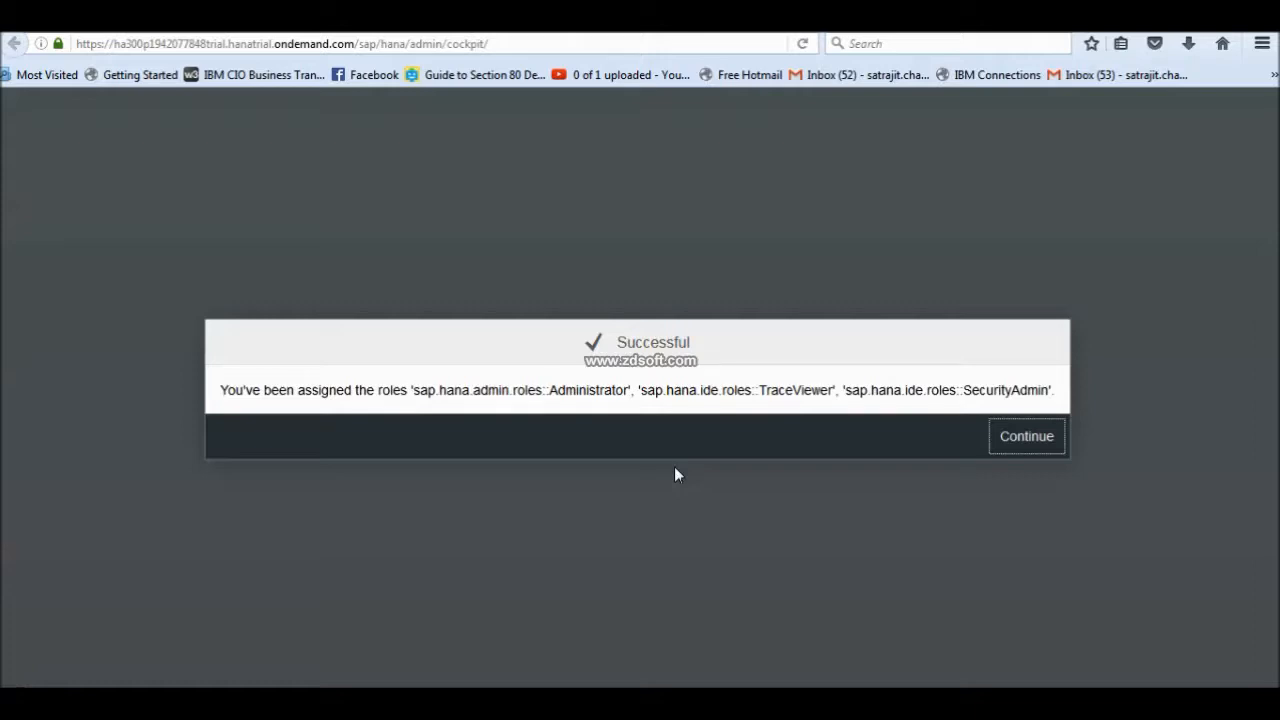
Continue past the Administrator, TraceViewer and SecurityAdmin role assignment confirmation
click(1024, 436)
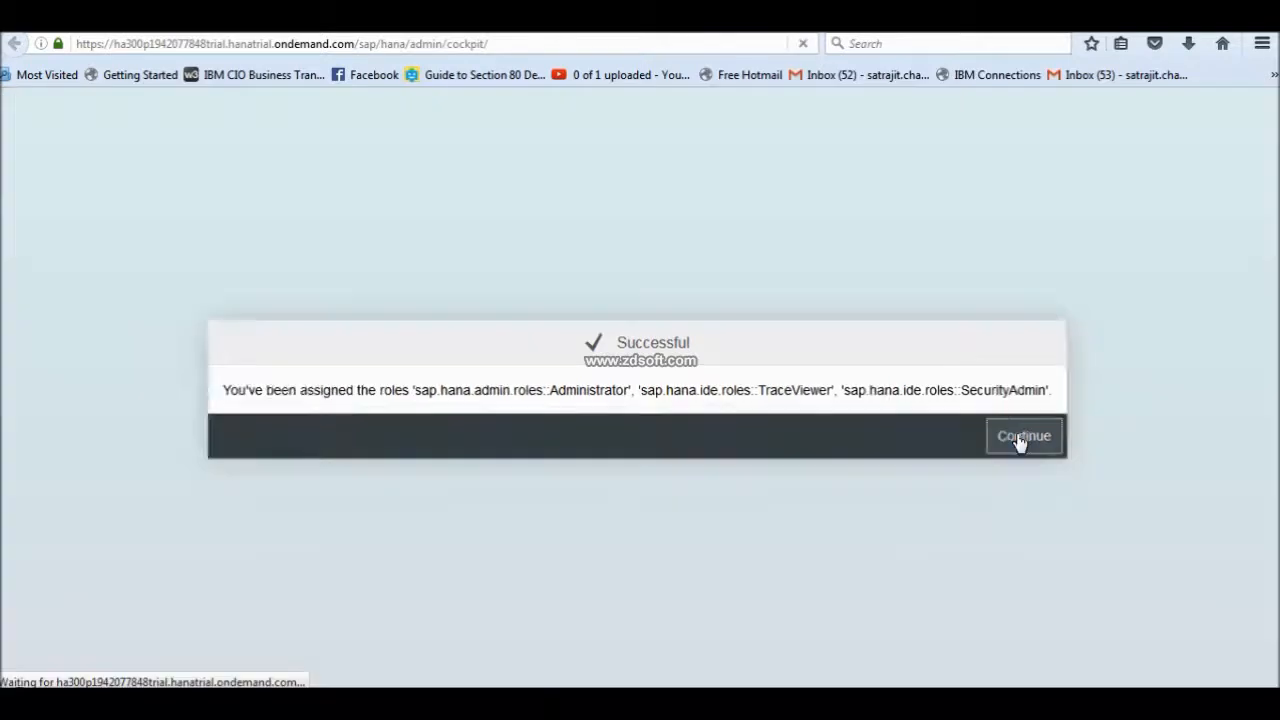
Bring up the ha300 Database Administration dashboard with service, alert, memory, CPU and disk tiles
click(1023, 436)
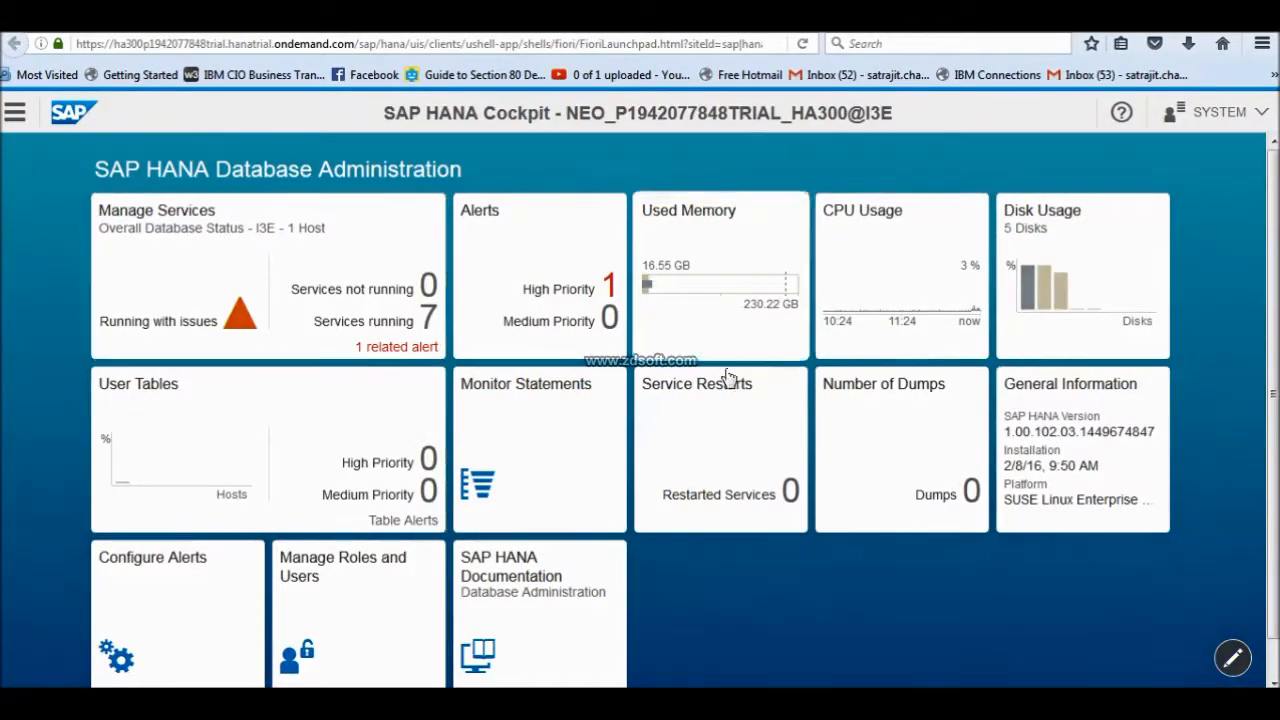
mouse_move(550, 328)
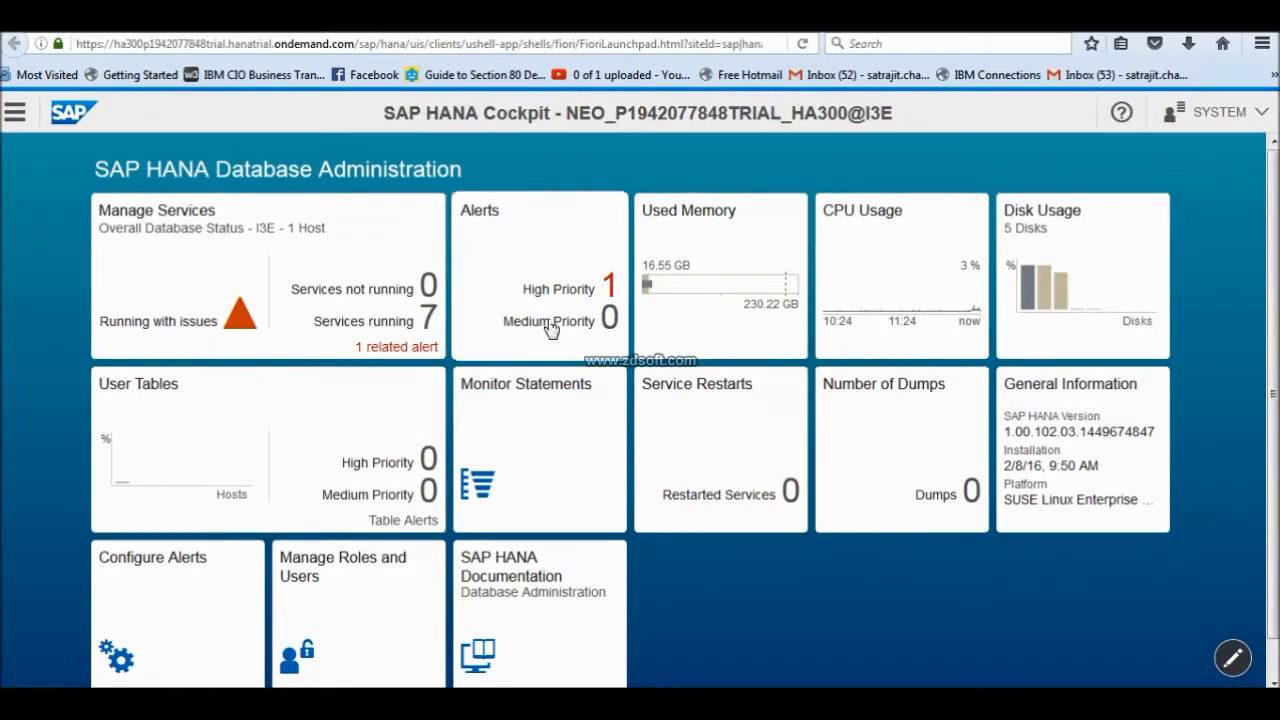
mouse_move(730, 315)
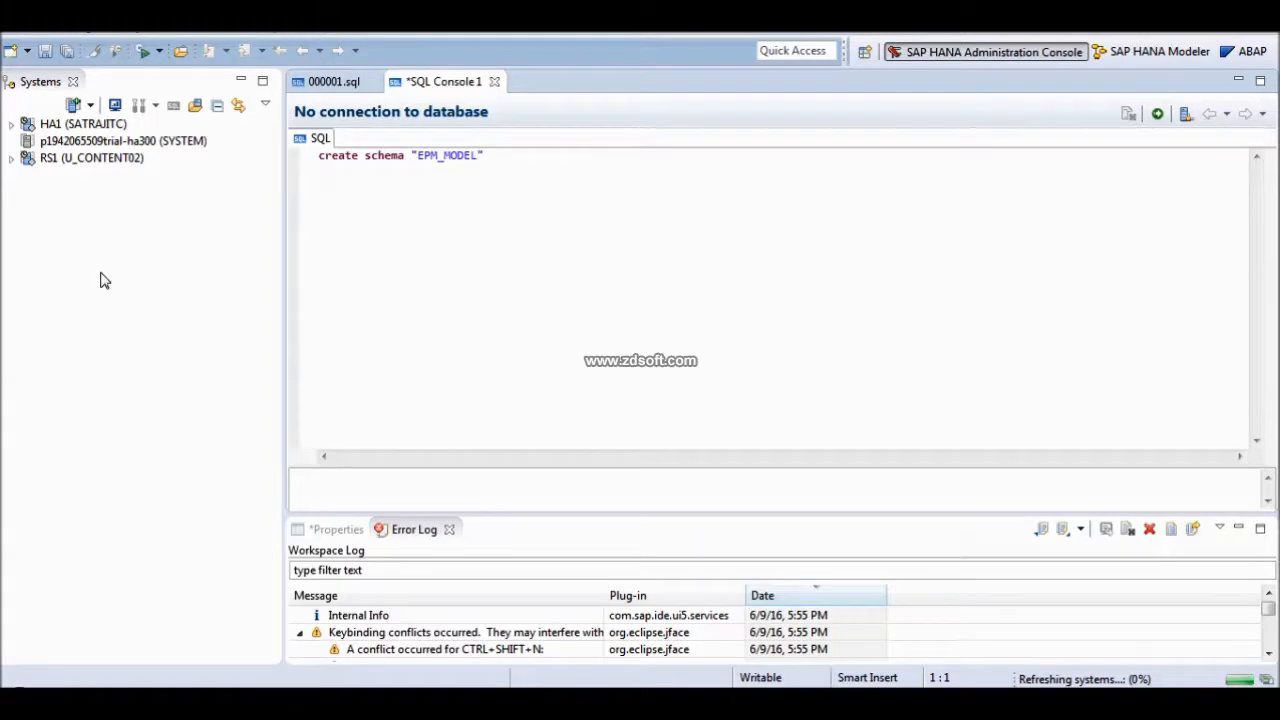
mouse_move(77, 246)
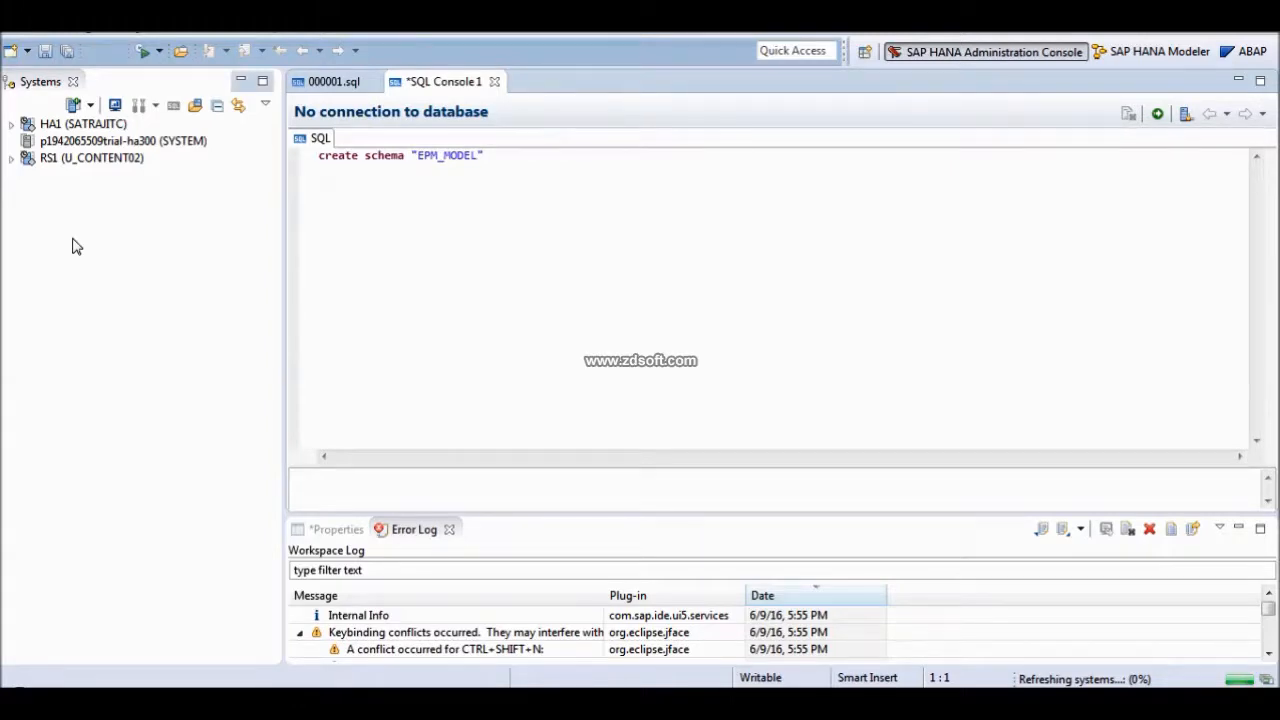
Start Add Cloud System from the Systems view menu and focus the Account Information fields
right_click(78, 246)
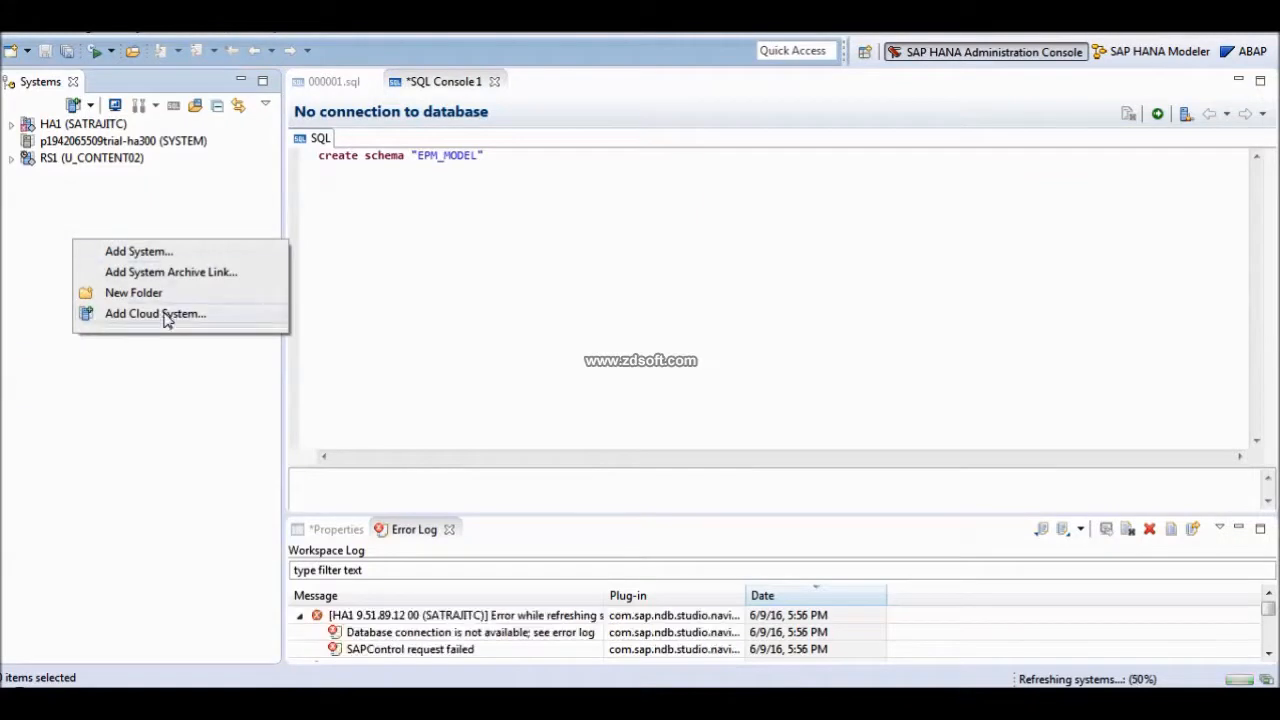
click(155, 313)
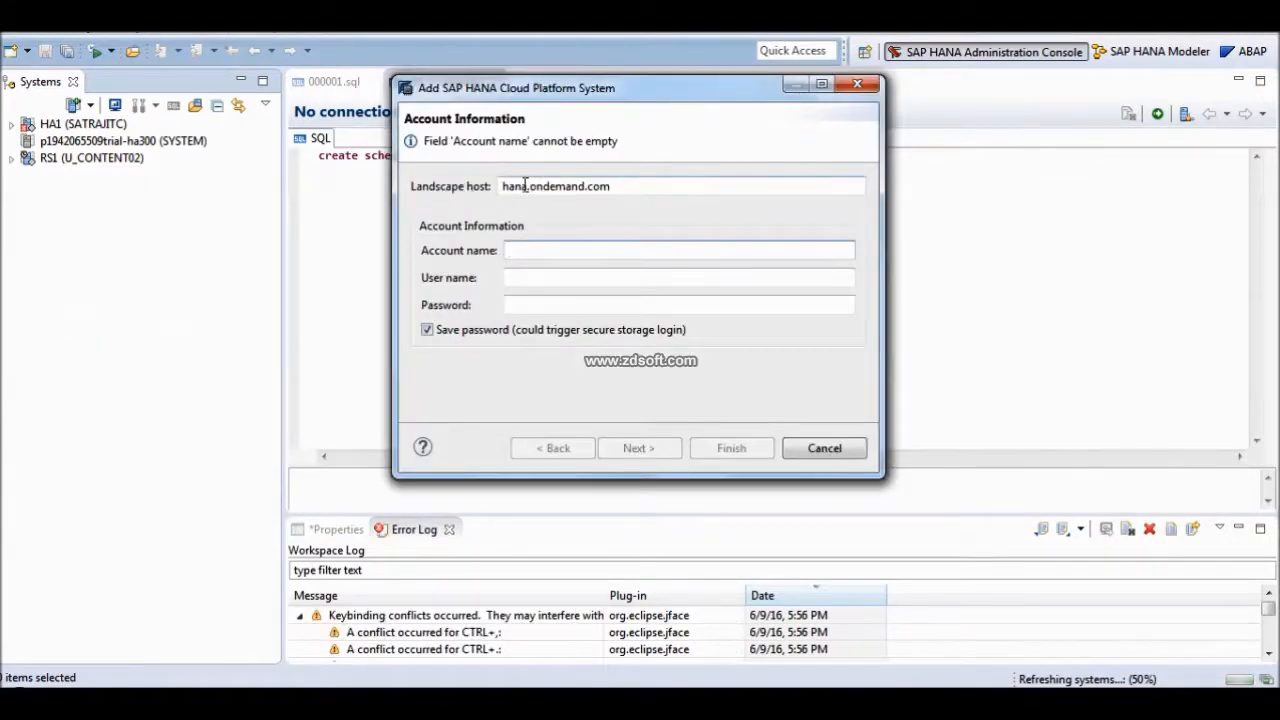
click(679, 250)
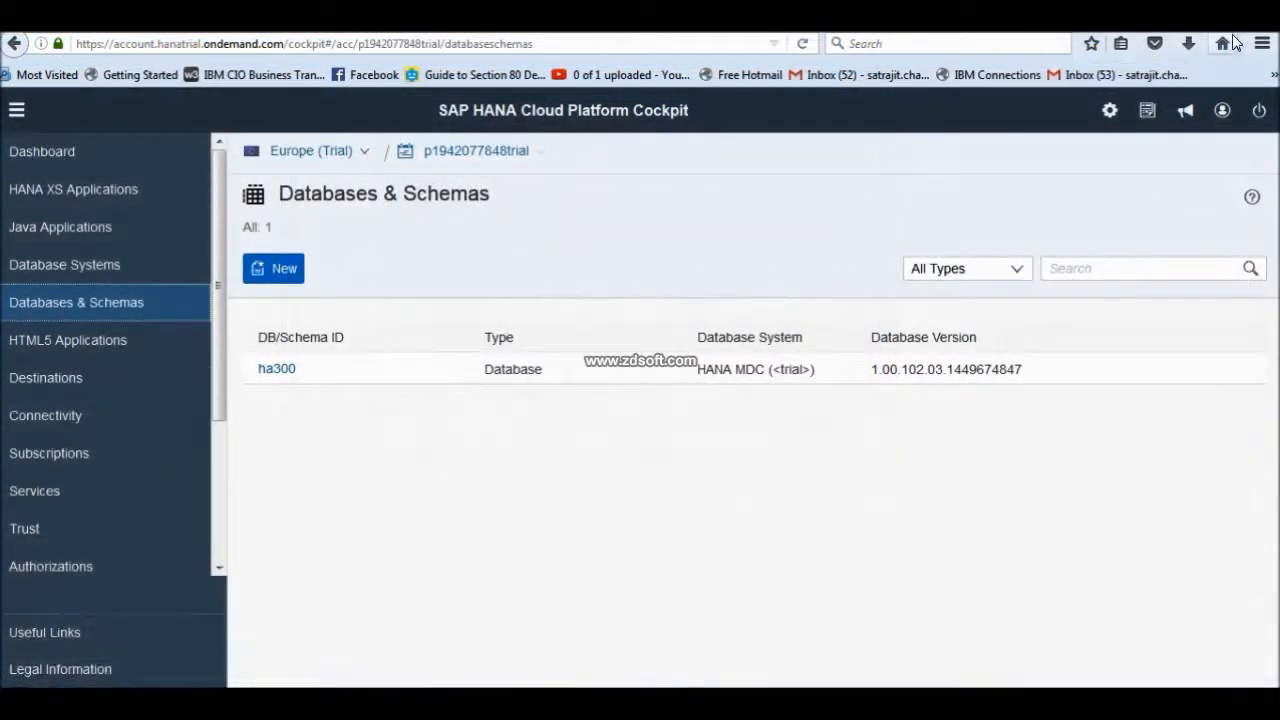
mouse_move(508, 357)
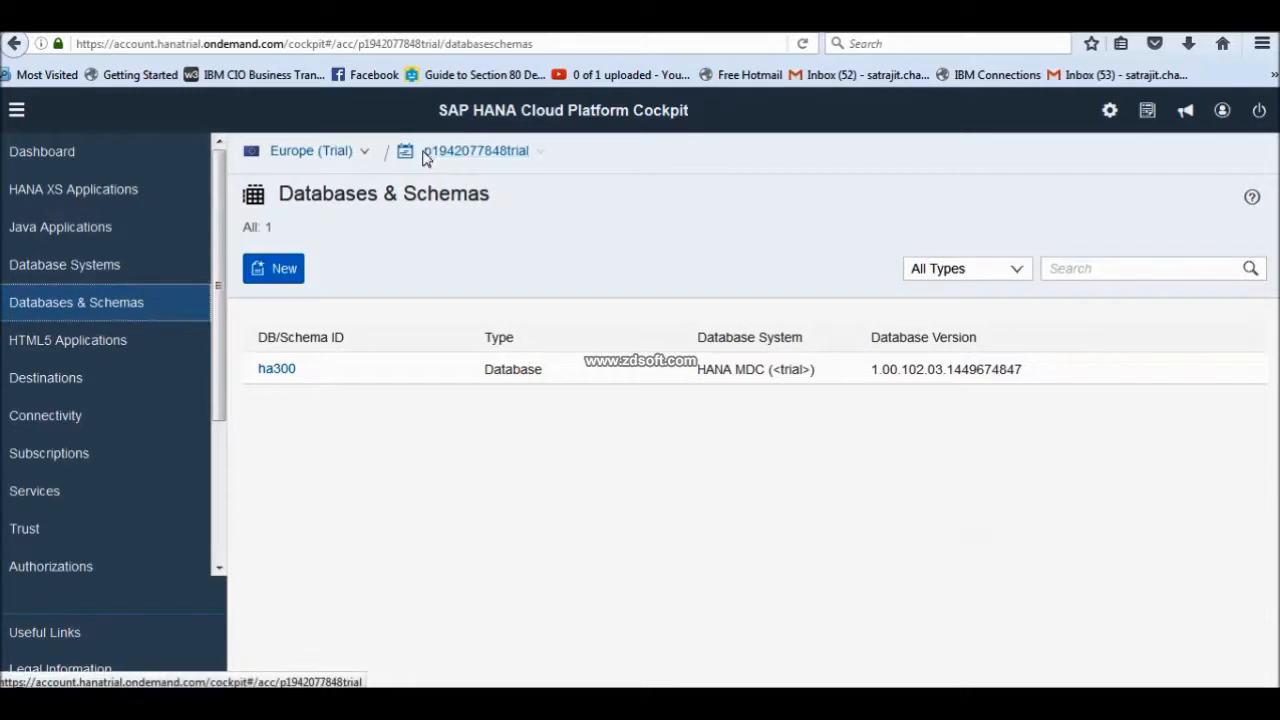
mouse_move(490, 155)
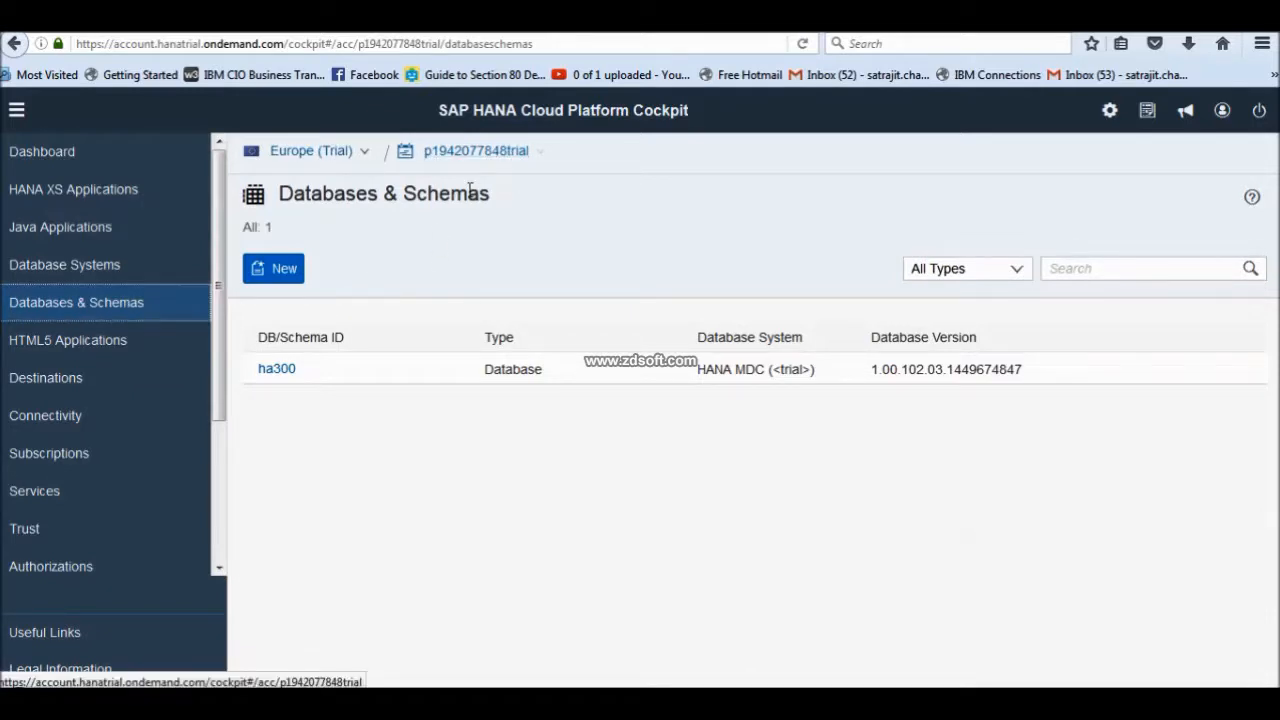
mouse_move(472, 398)
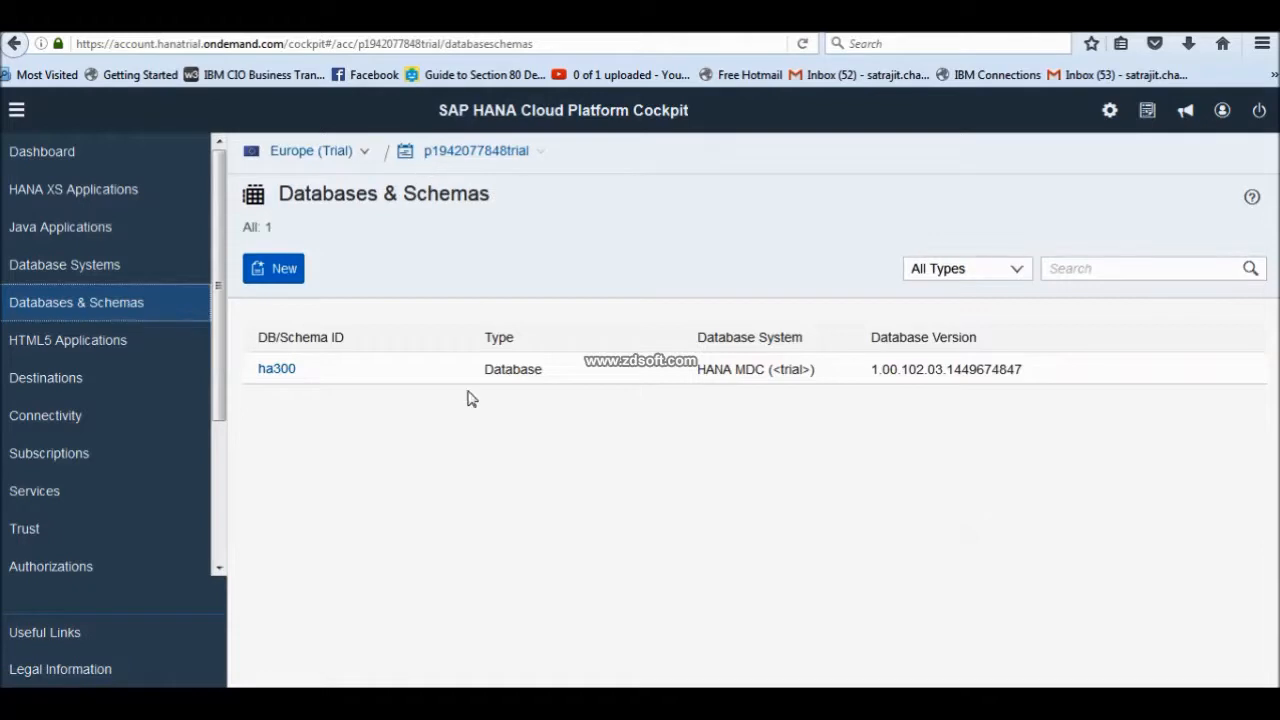
mouse_move(283, 382)
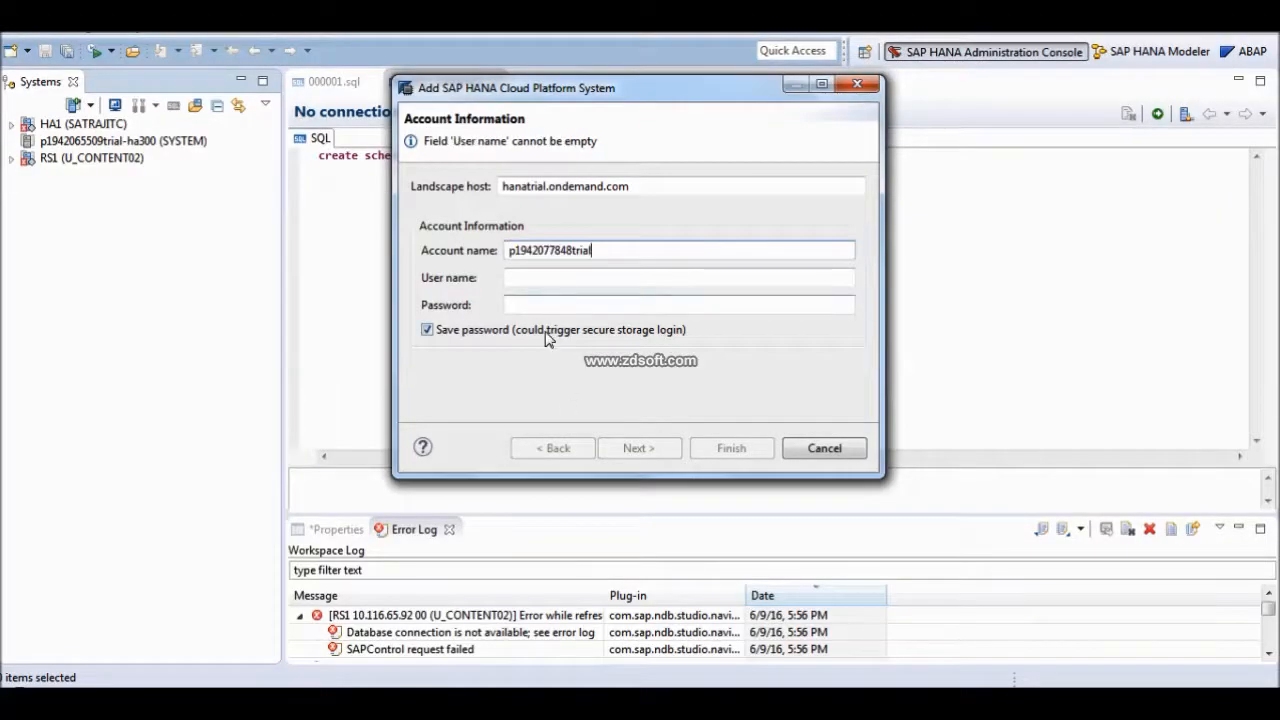
click(680, 278)
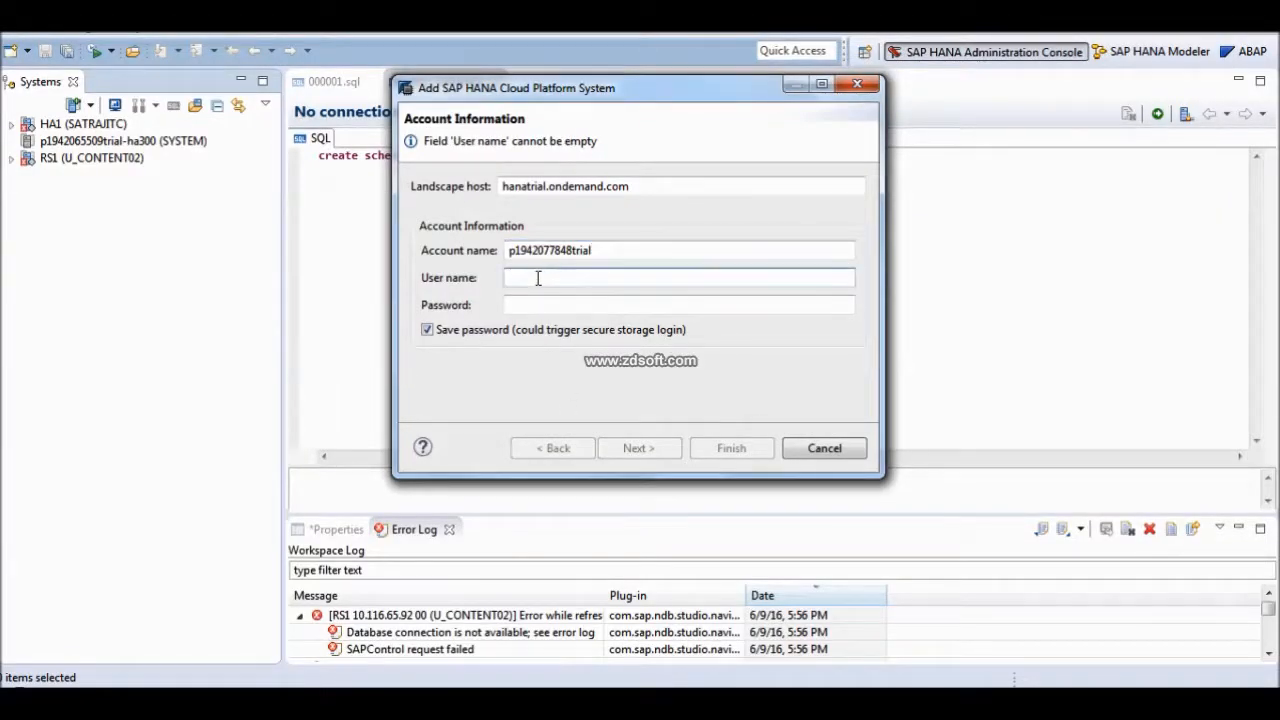
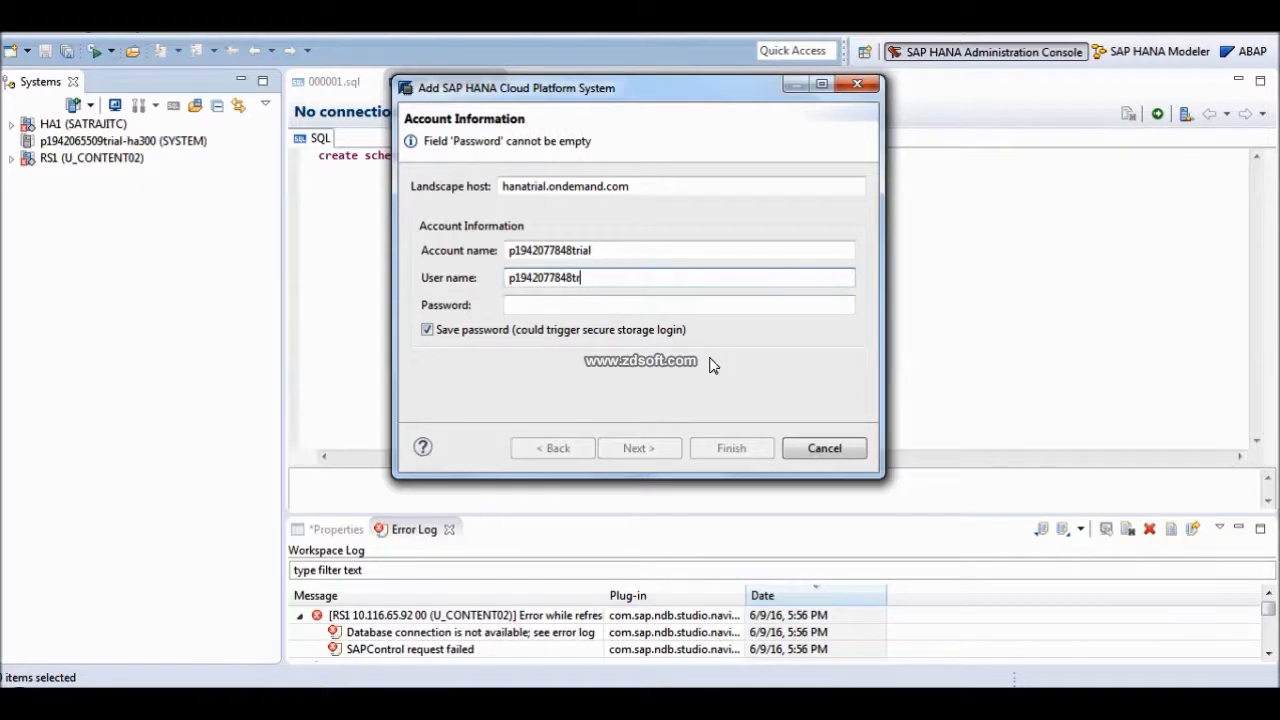
key(Backspace)
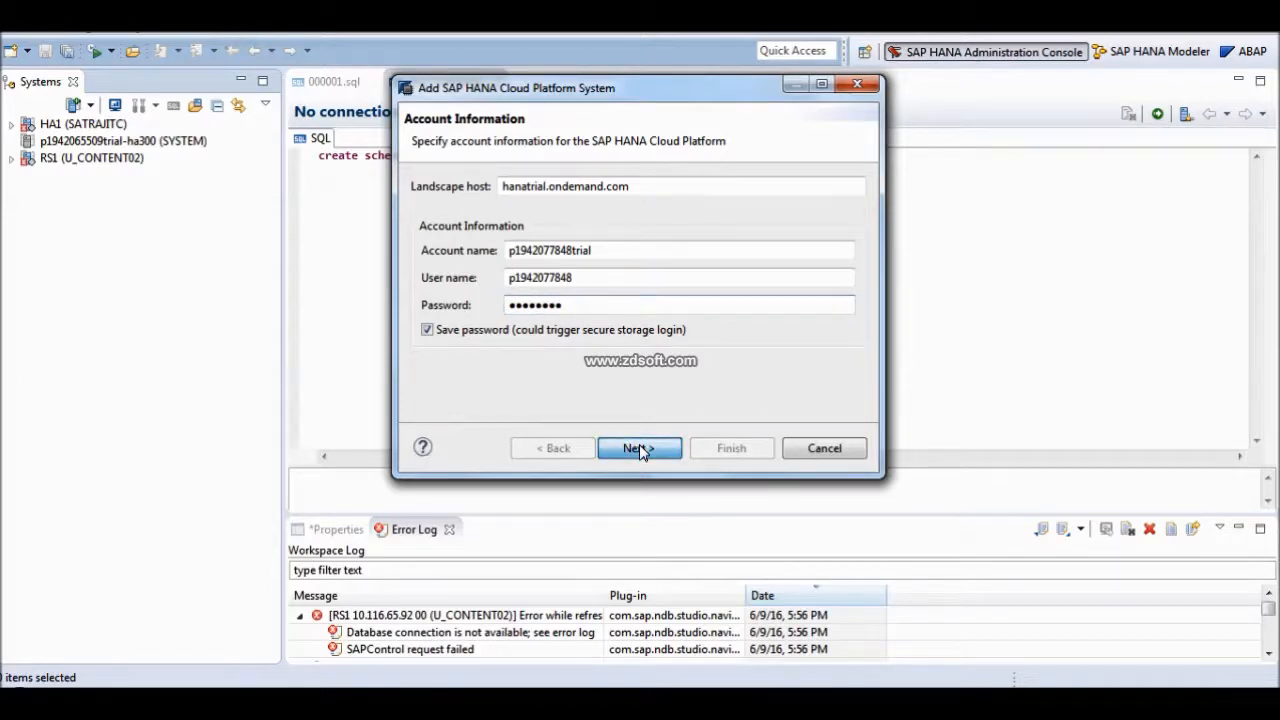
click(639, 448)
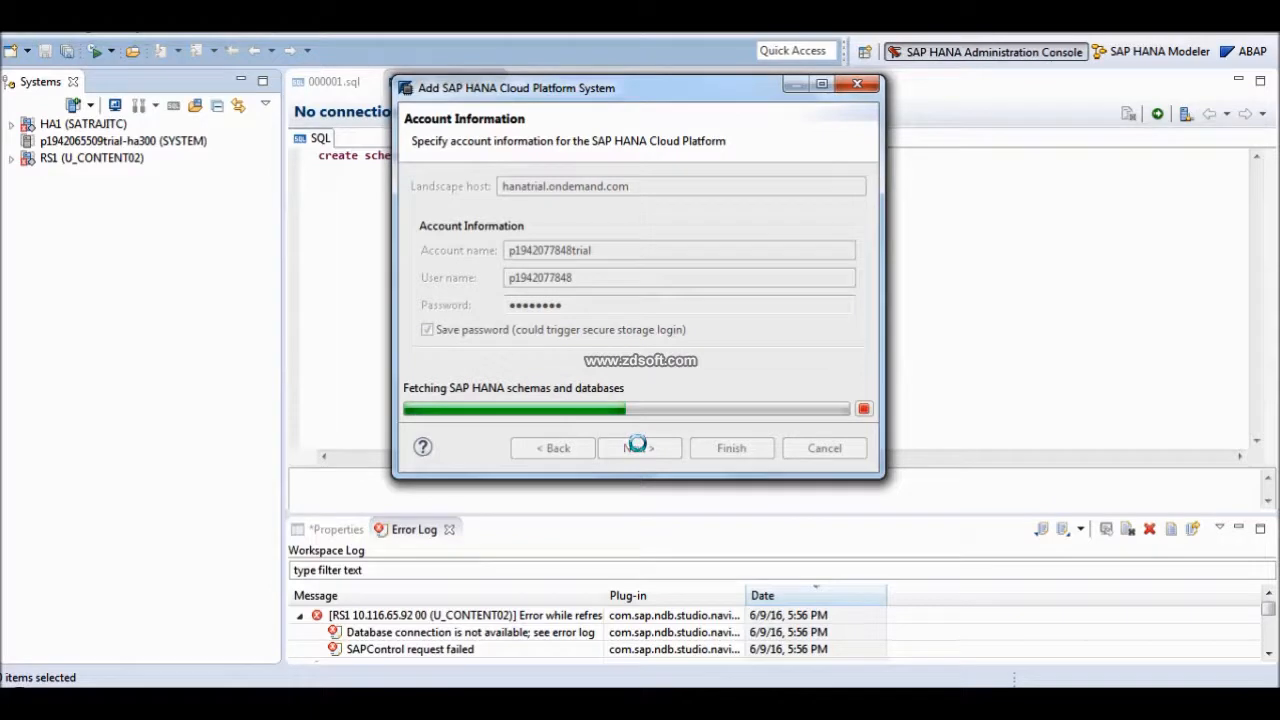
Pick database ha300, enter user SYSTEM and its password, and finish adding
click(638, 447)
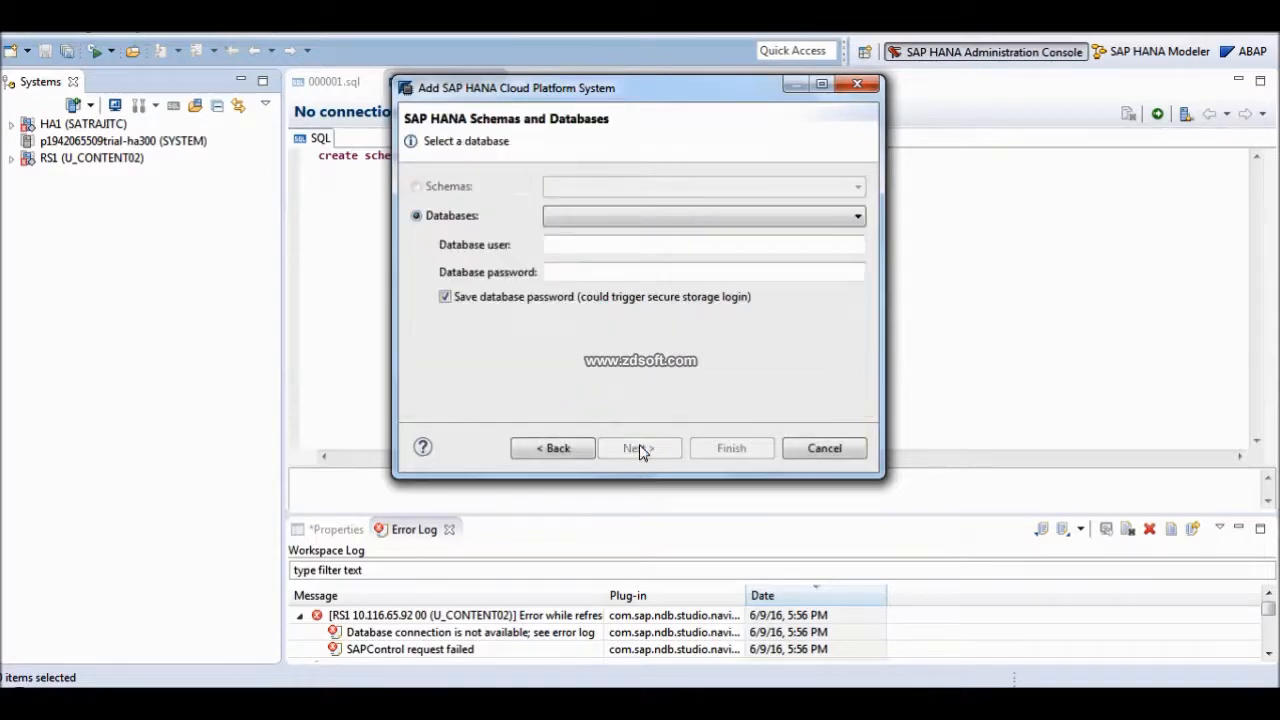
click(856, 216)
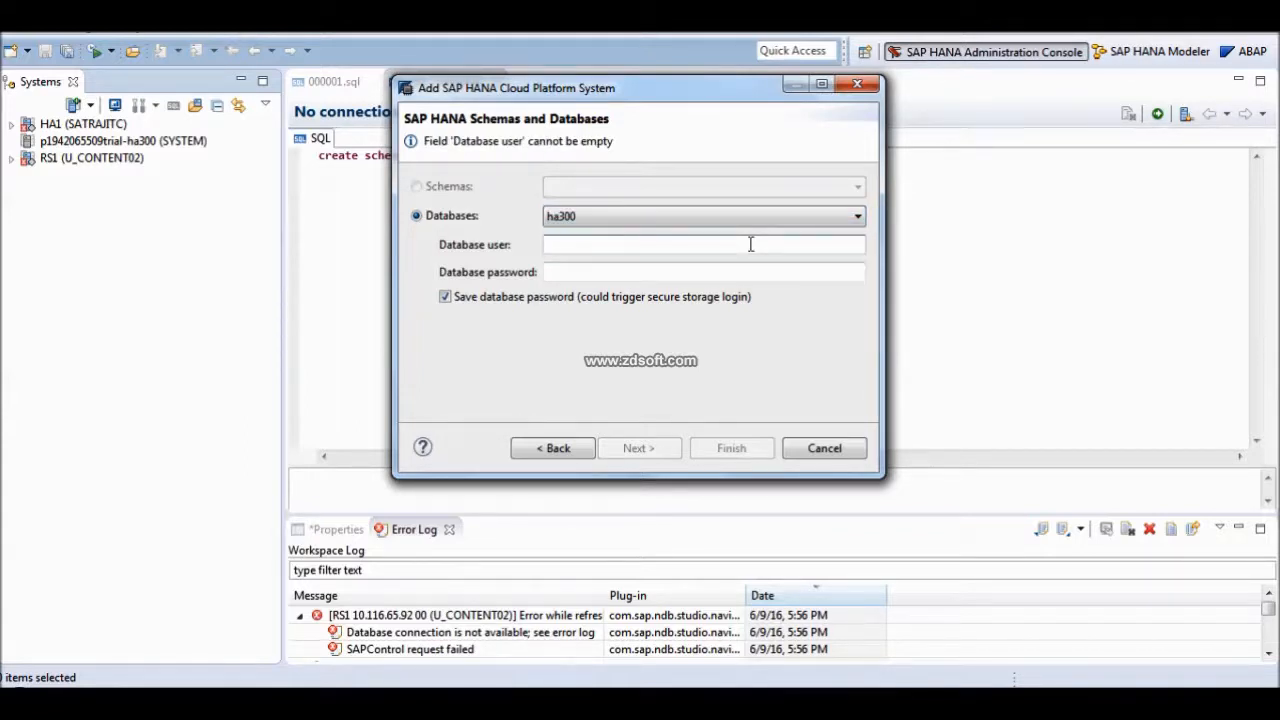
text(SYS)
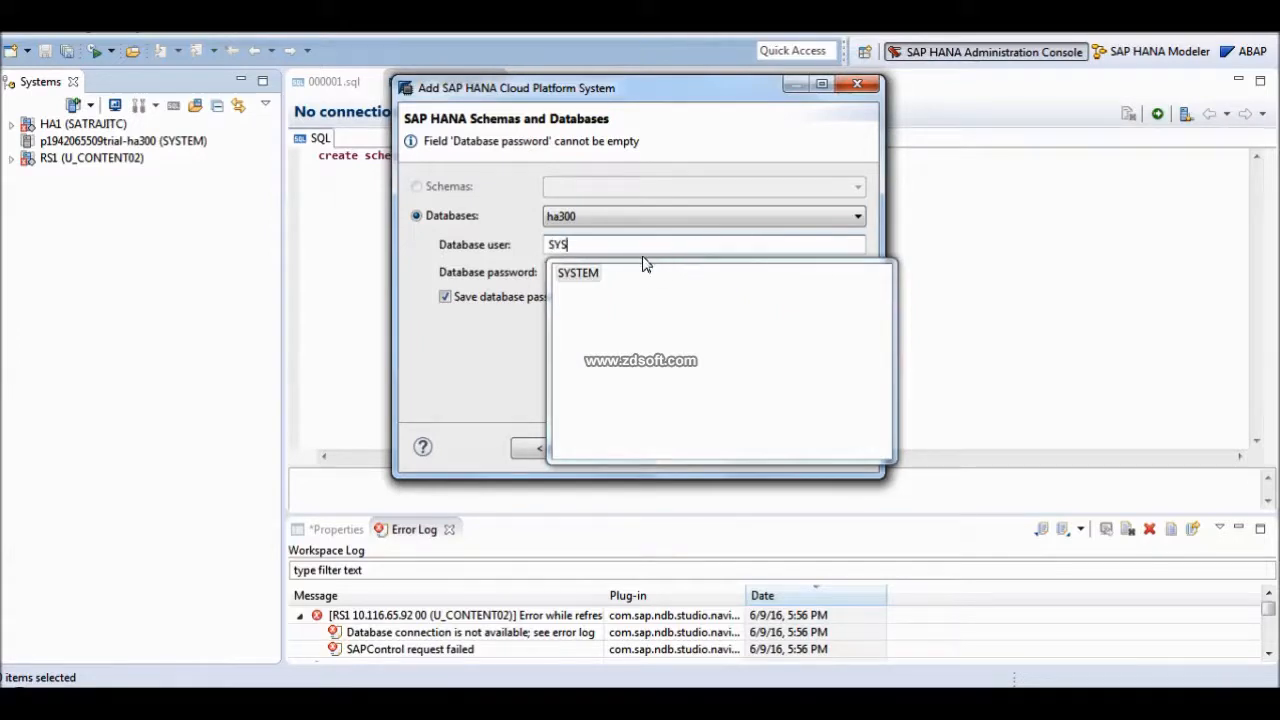
click(578, 272)
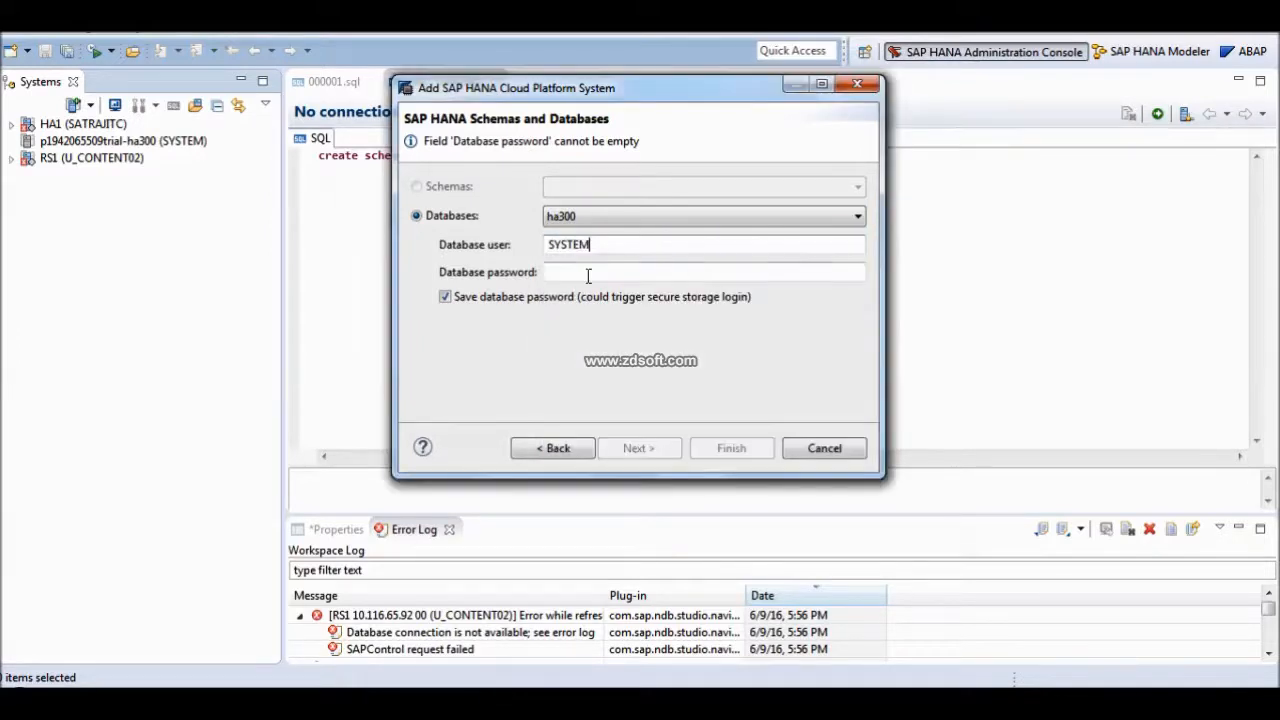
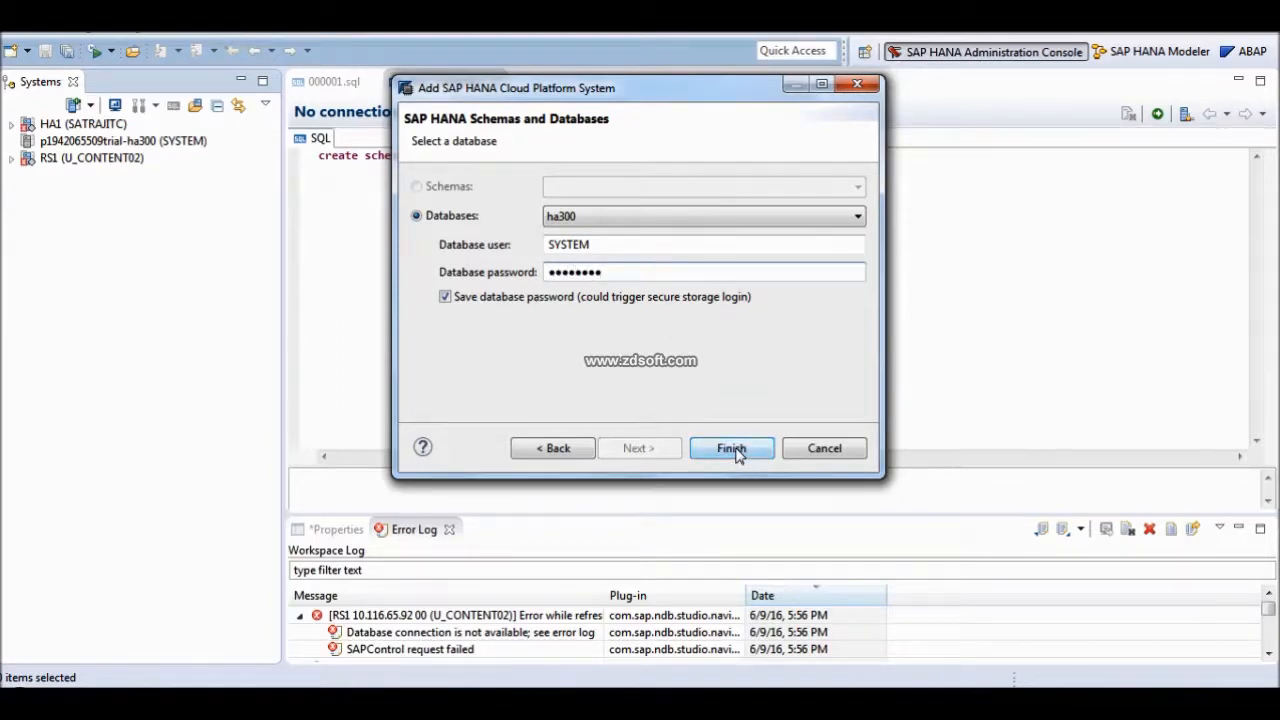
click(731, 448)
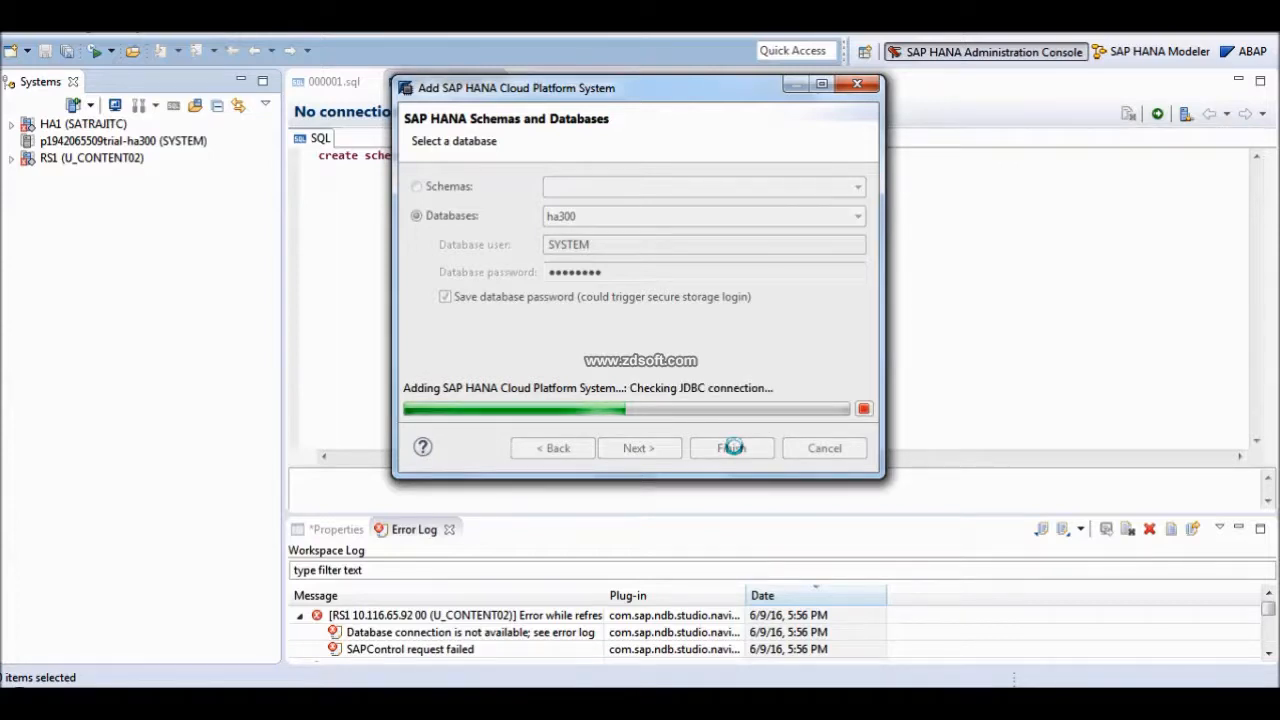
Delete the older ha300 system entry, then expand the new system's Content folder and open its menu
click(731, 448)
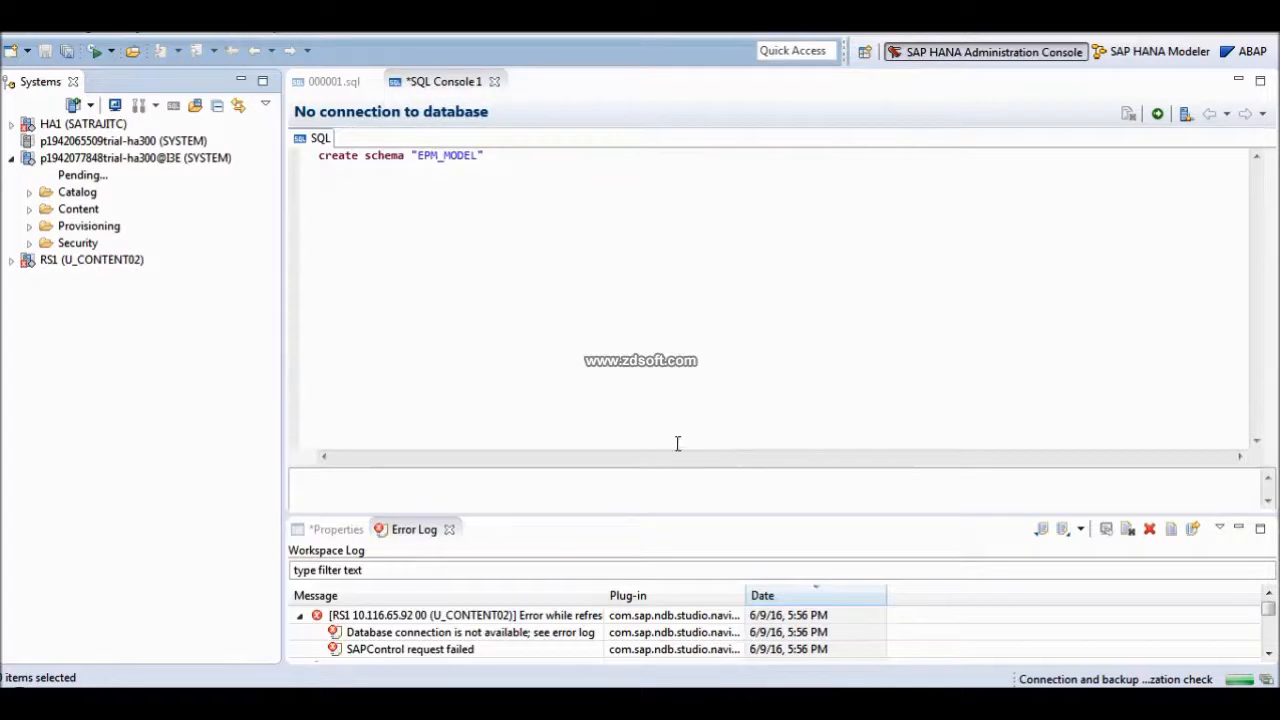
click(124, 141)
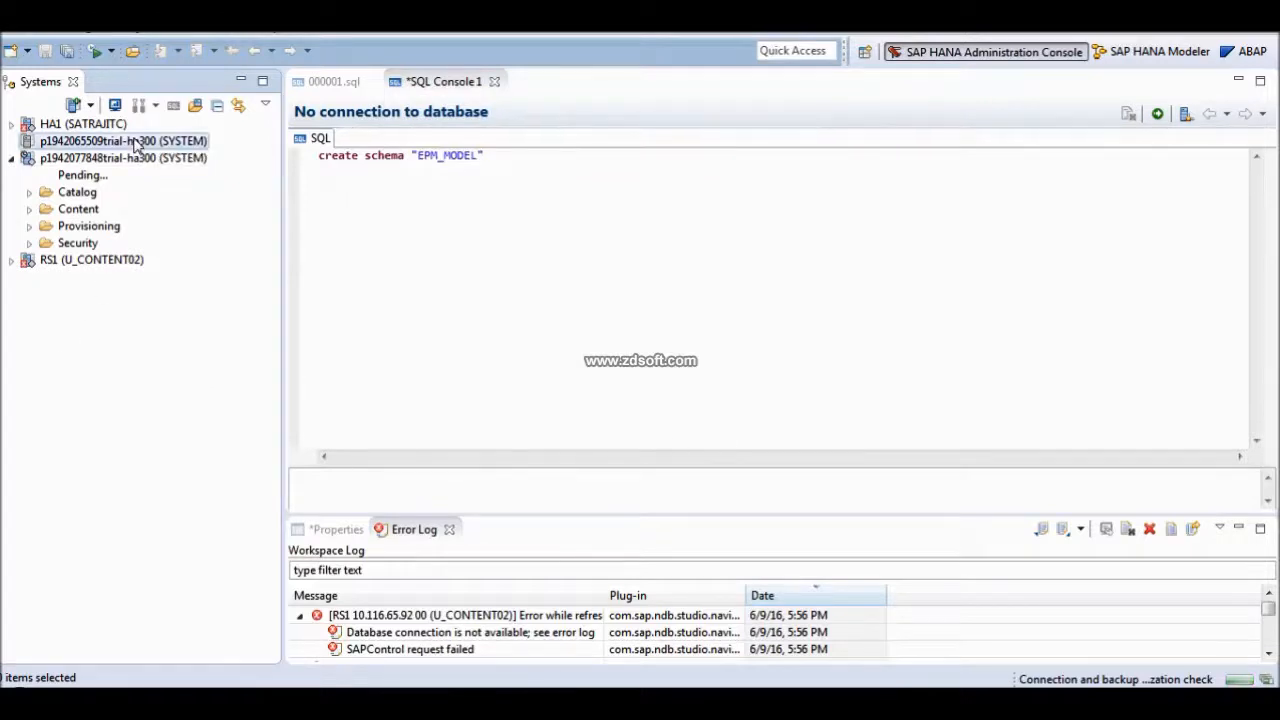
click(186, 234)
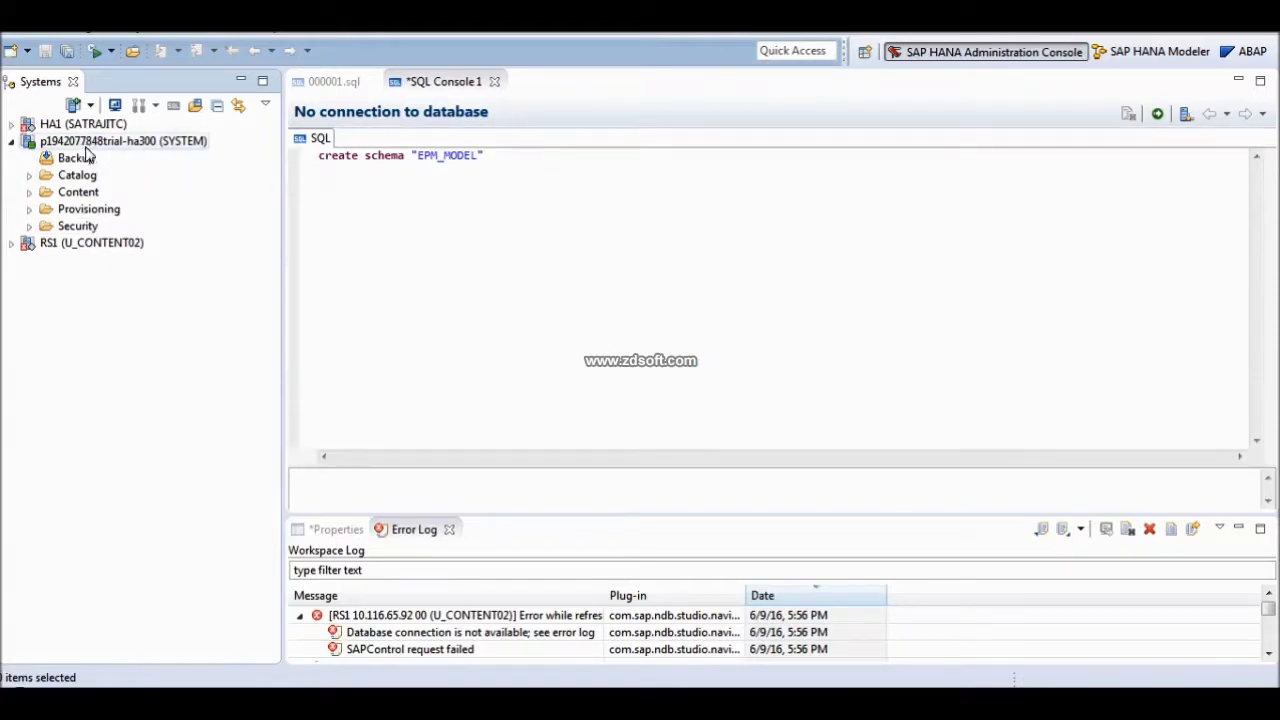
mouse_move(118, 145)
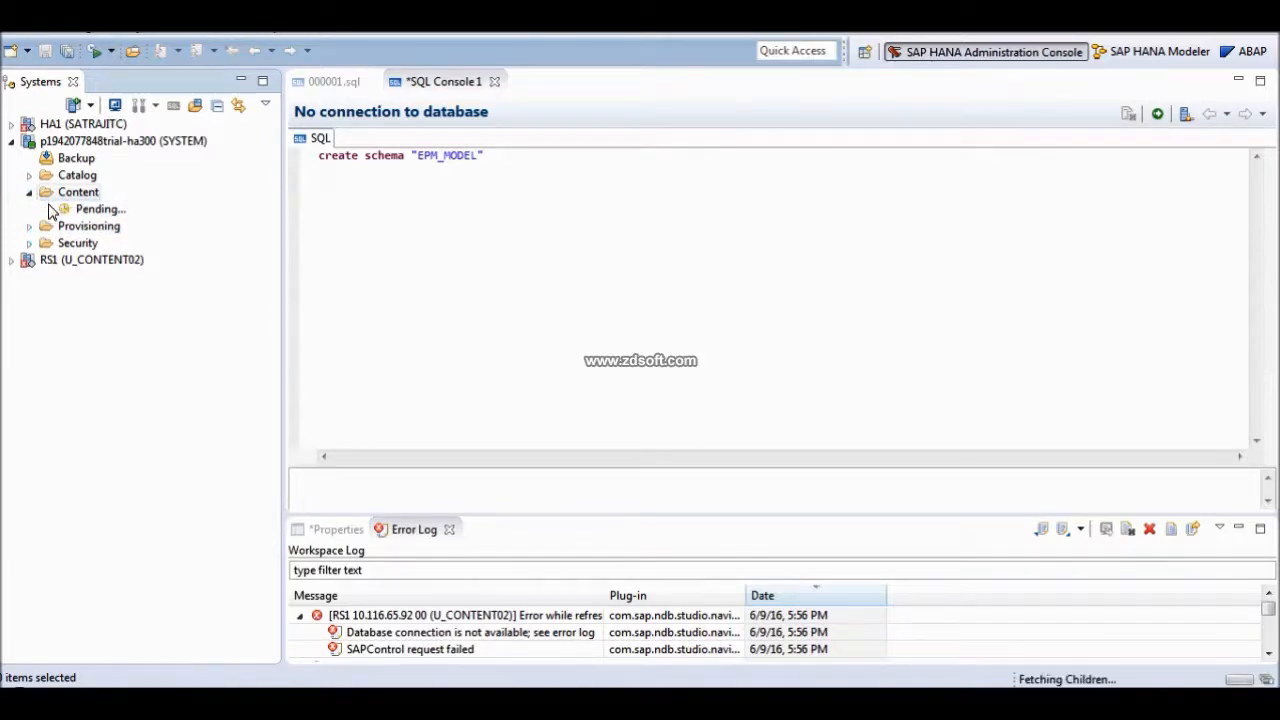
click(78, 192)
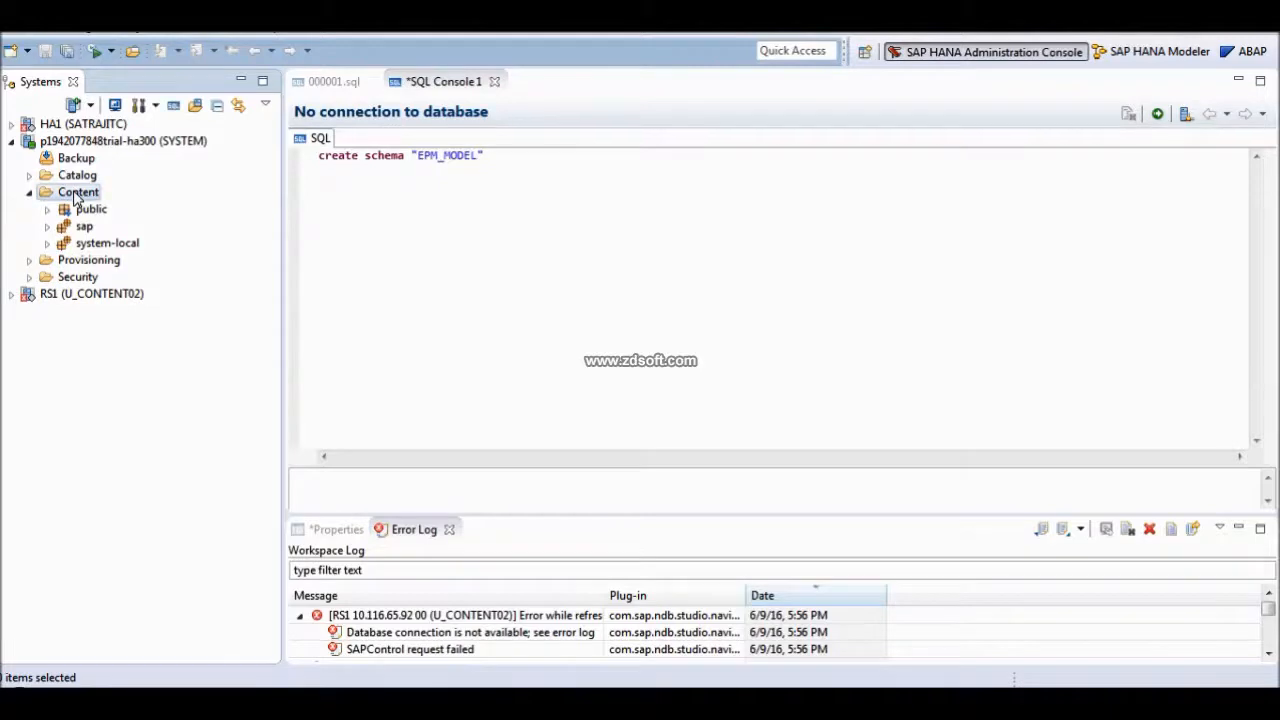
right_click(78, 191)
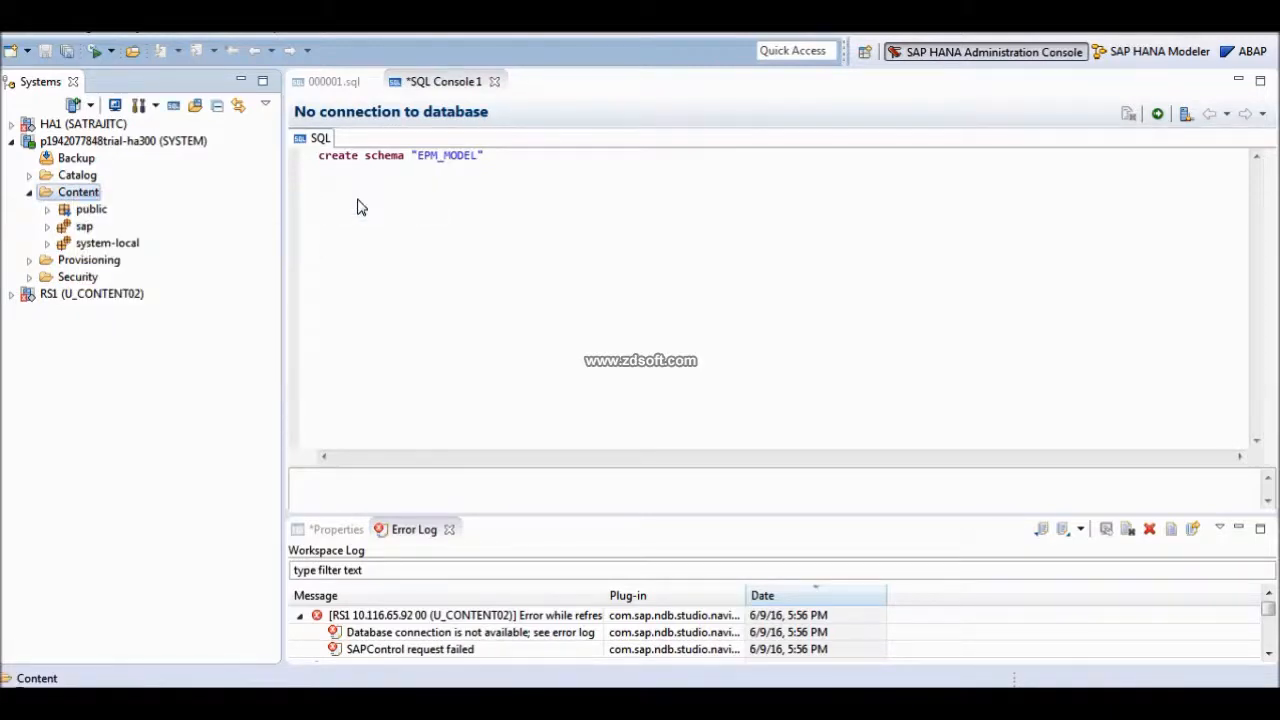
Create package HA300 described as HA300, expand it and open its actions menu
text(HAN)
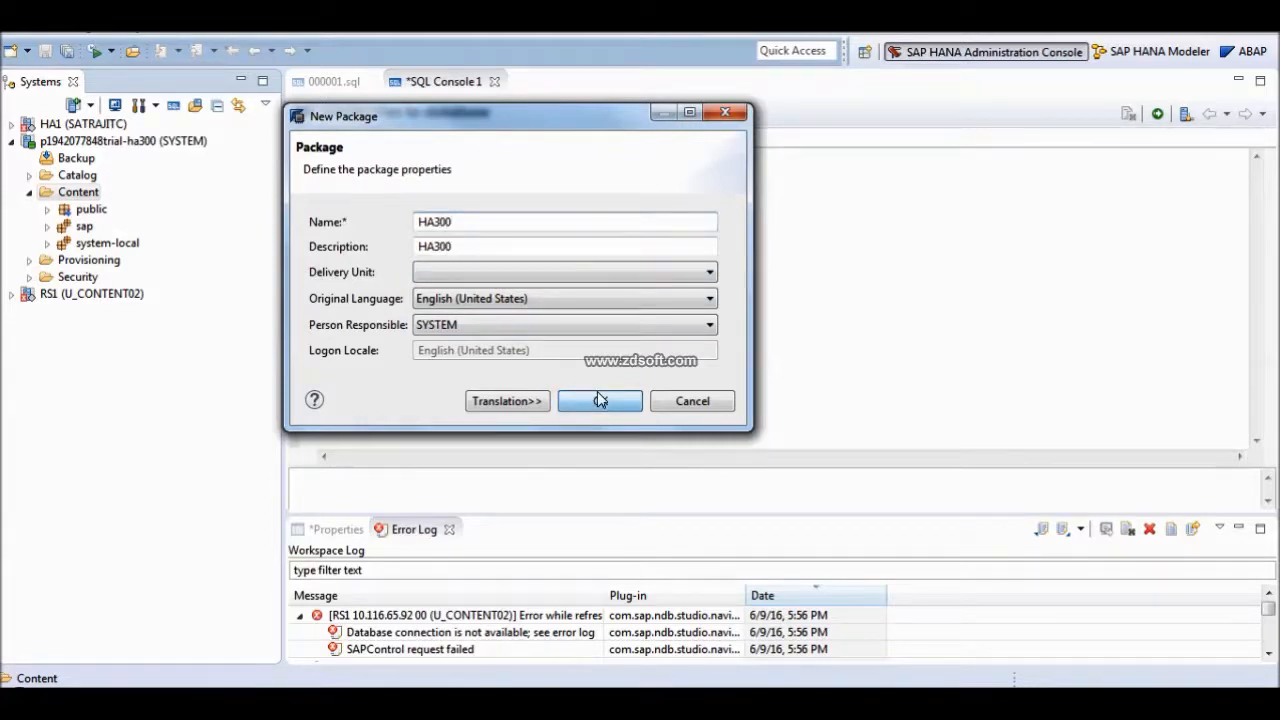
click(600, 400)
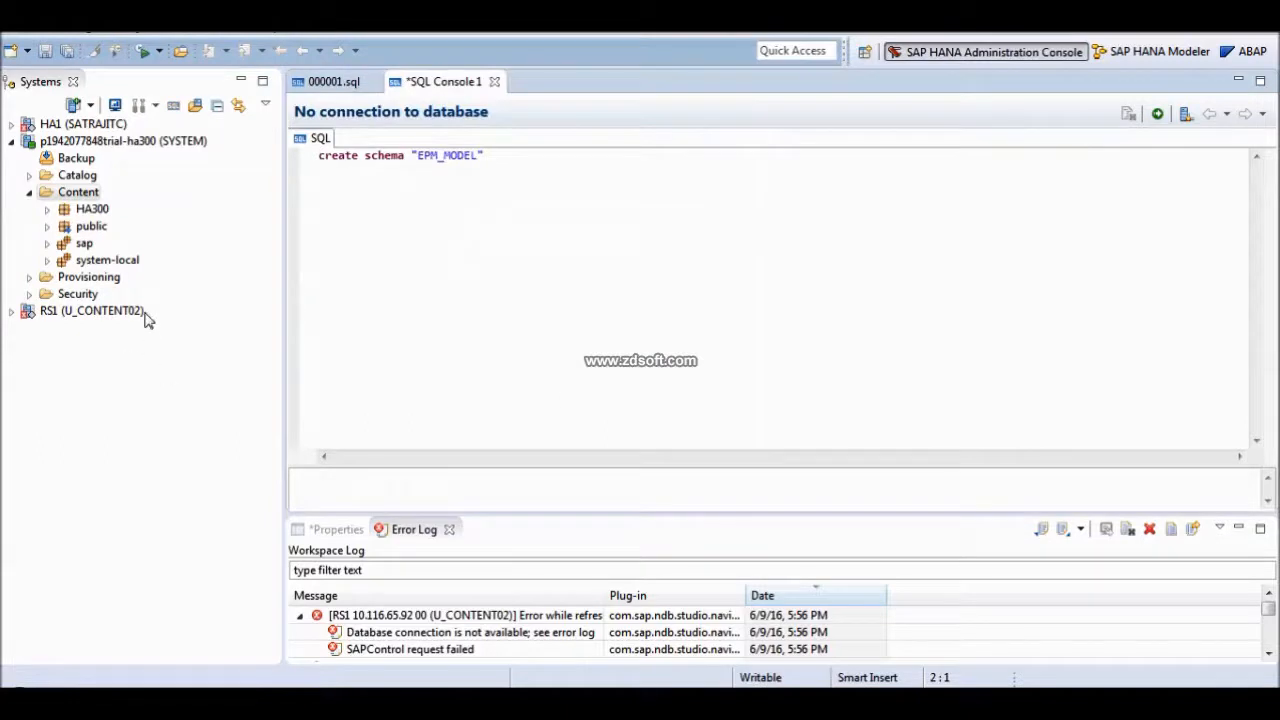
click(46, 209)
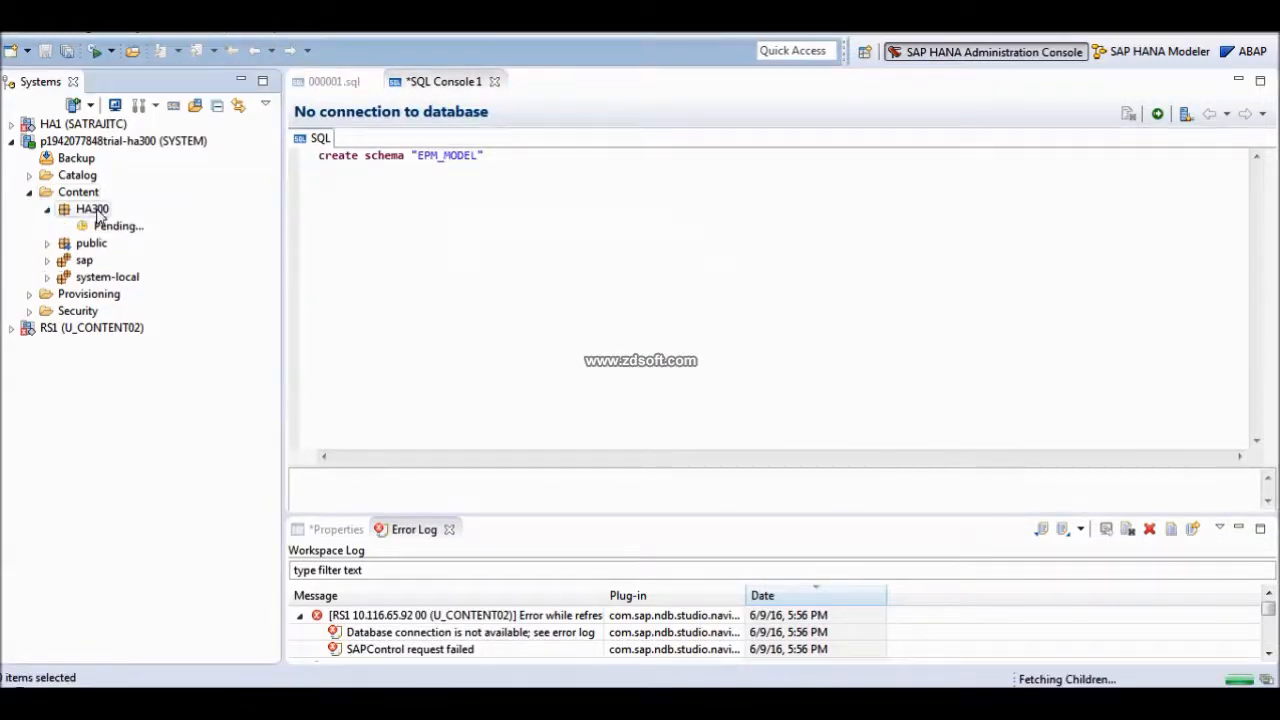
right_click(91, 208)
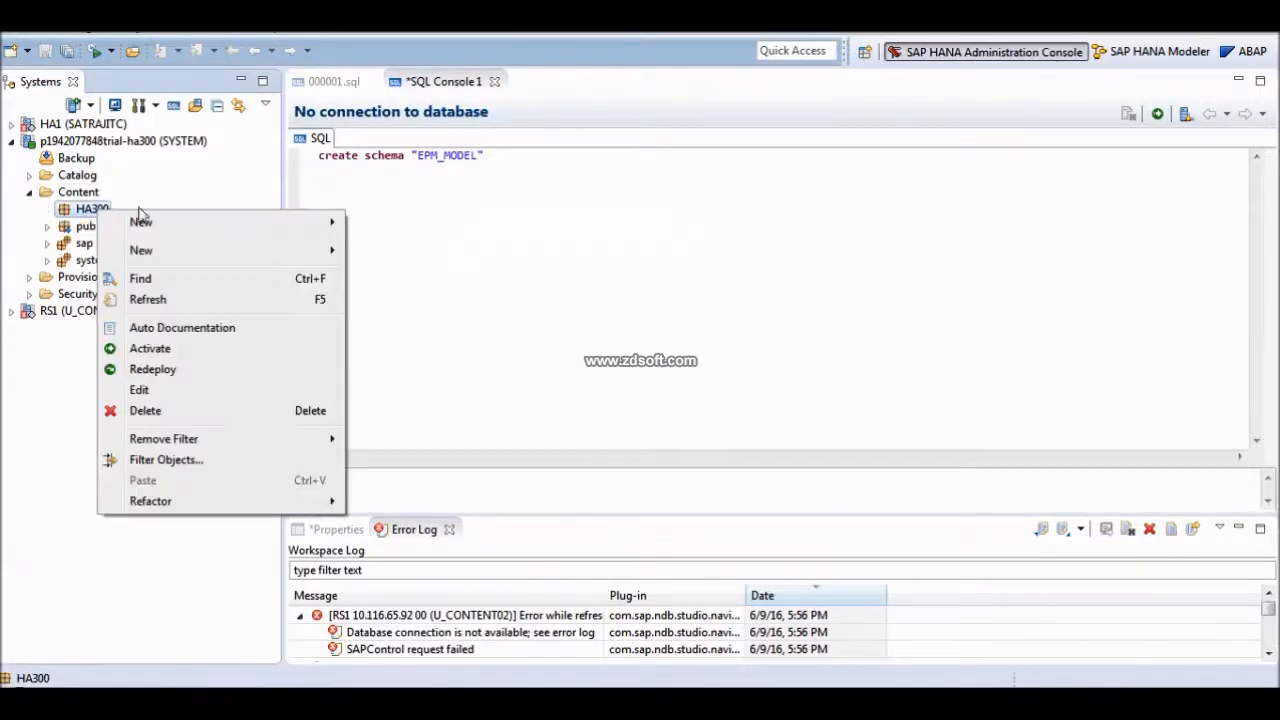